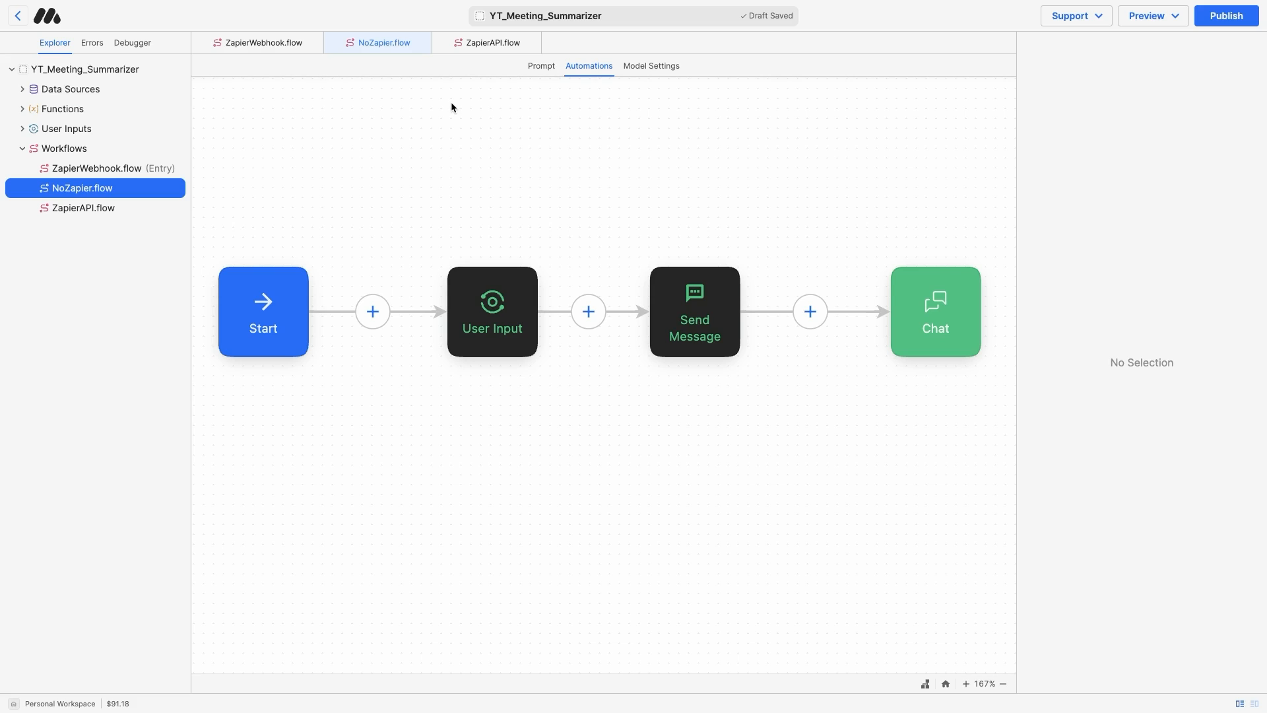
# - Look through the ZapierAPI and ZapierWebhook workflows, then open NoZapier's required 'transcript' User Input settings
pyautogui.click(490, 42)
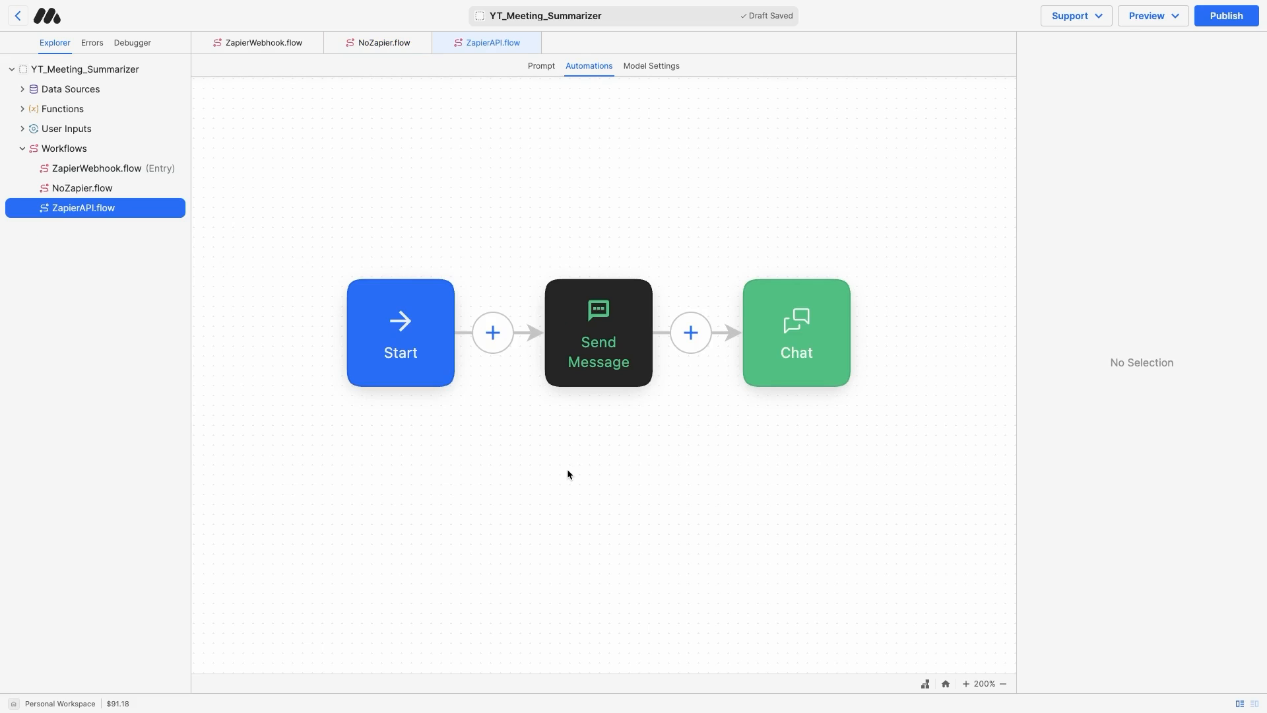
pyautogui.click(399, 332)
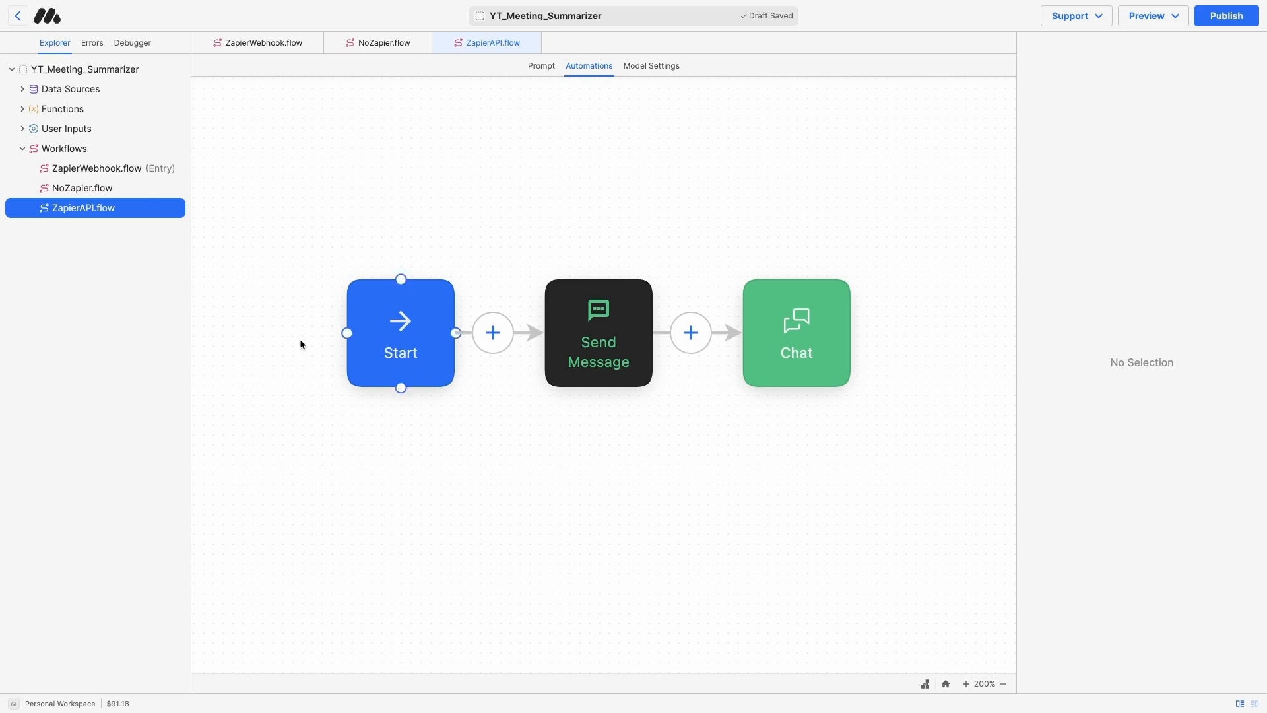
pyautogui.click(95, 169)
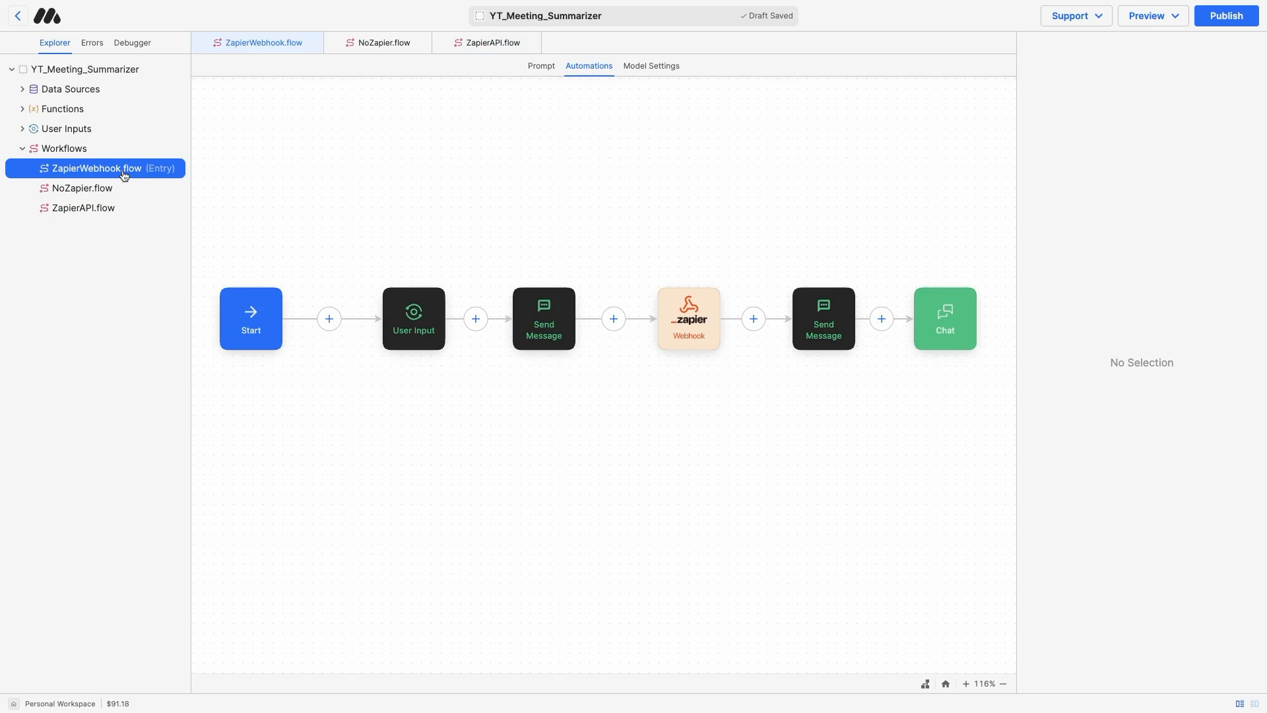
pyautogui.moveTo(245, 203)
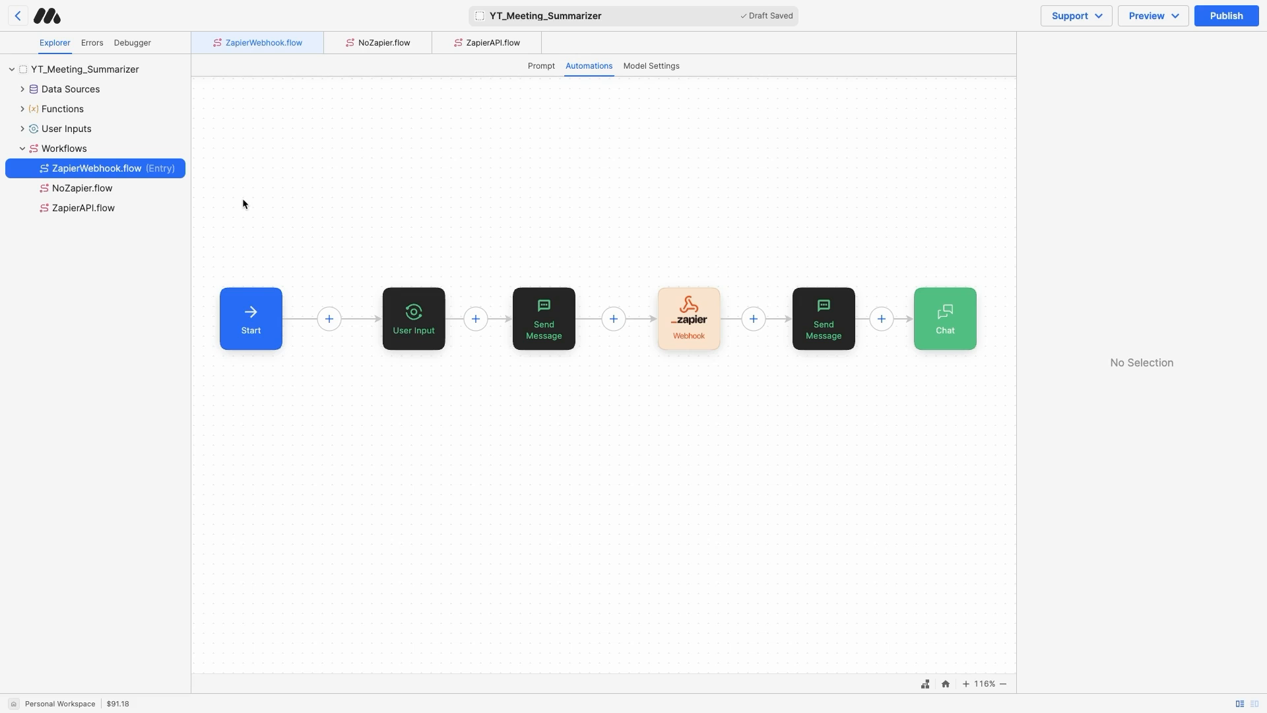
pyautogui.click(382, 42)
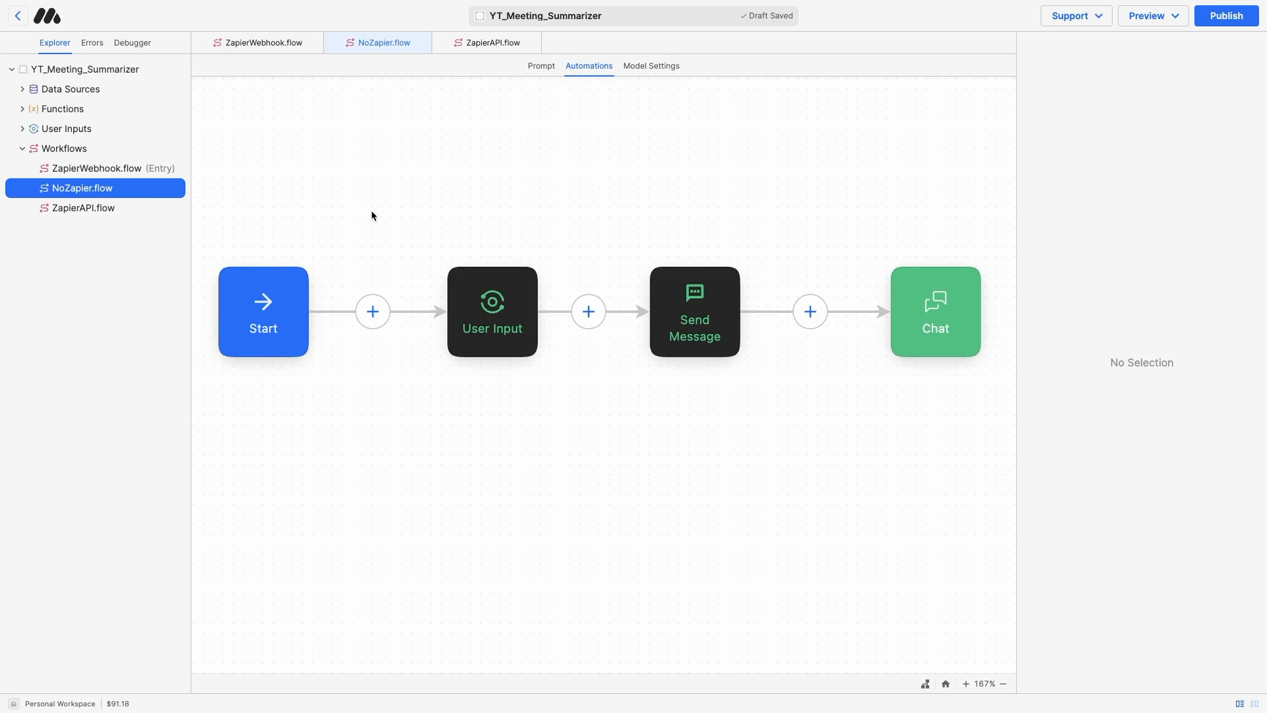
pyautogui.click(493, 311)
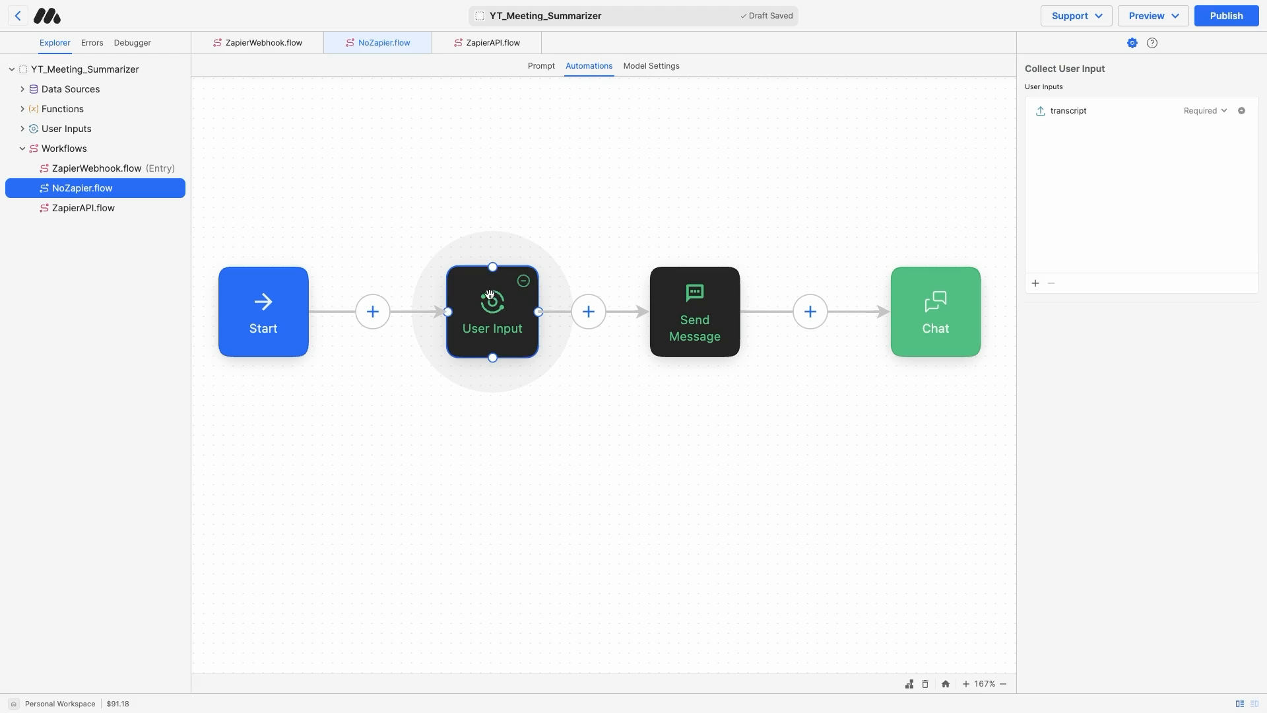
pyautogui.moveTo(1072, 140)
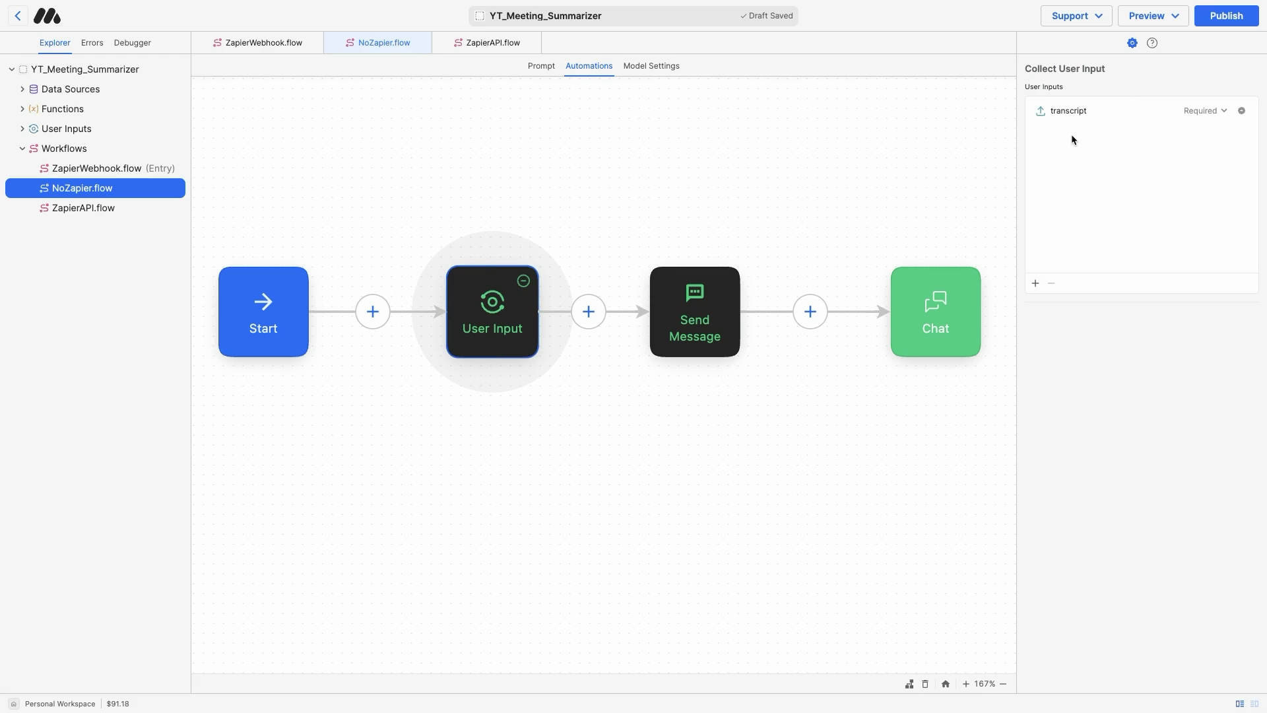
pyautogui.moveTo(1240, 121)
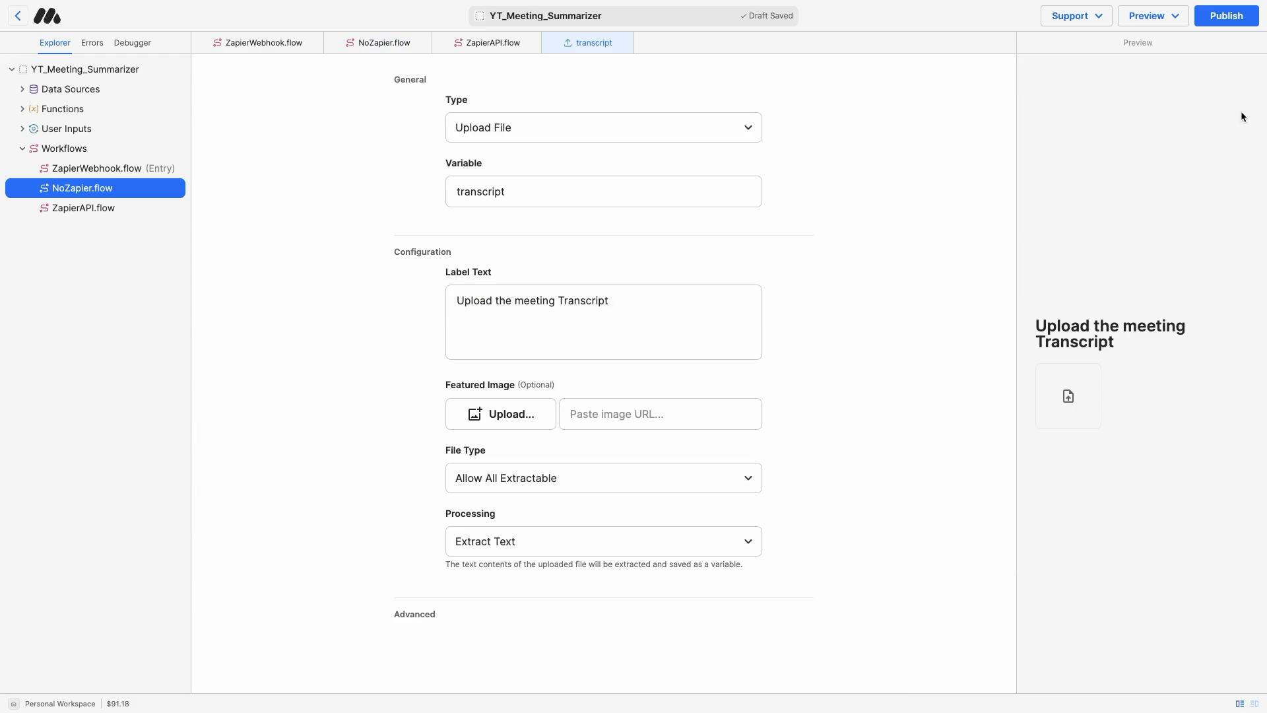
pyautogui.moveTo(503, 123)
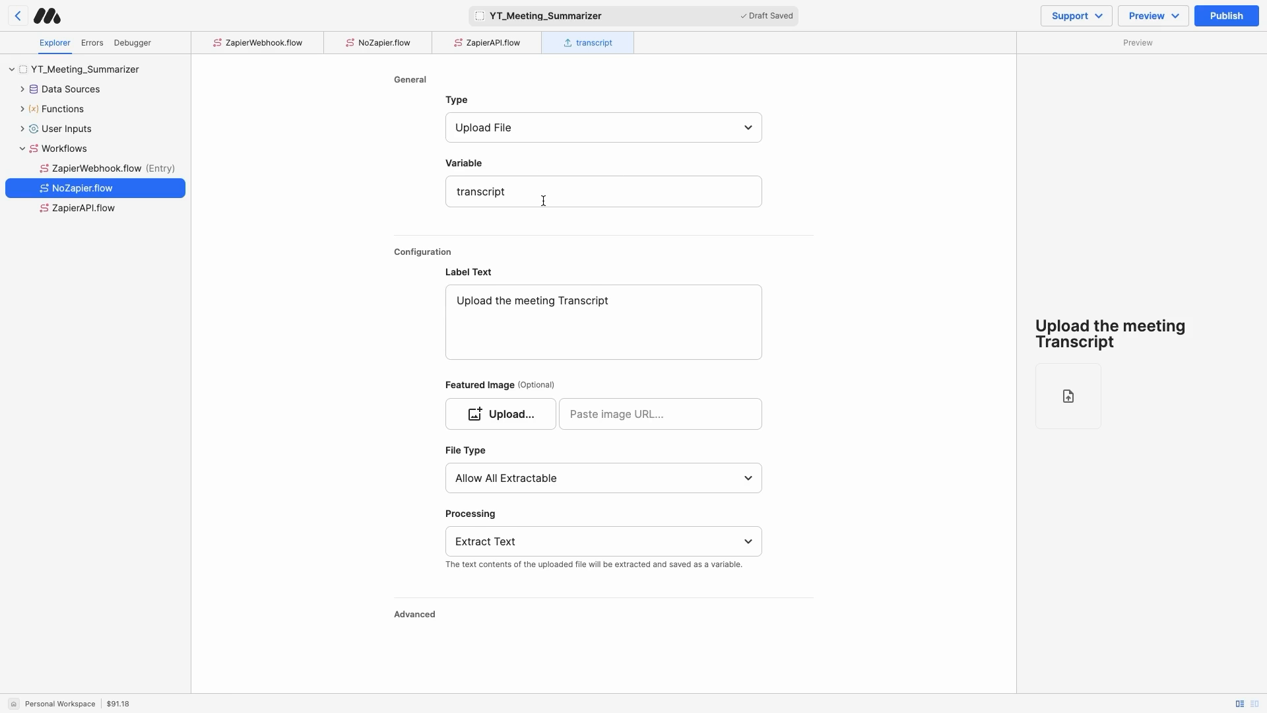
pyautogui.moveTo(586, 275)
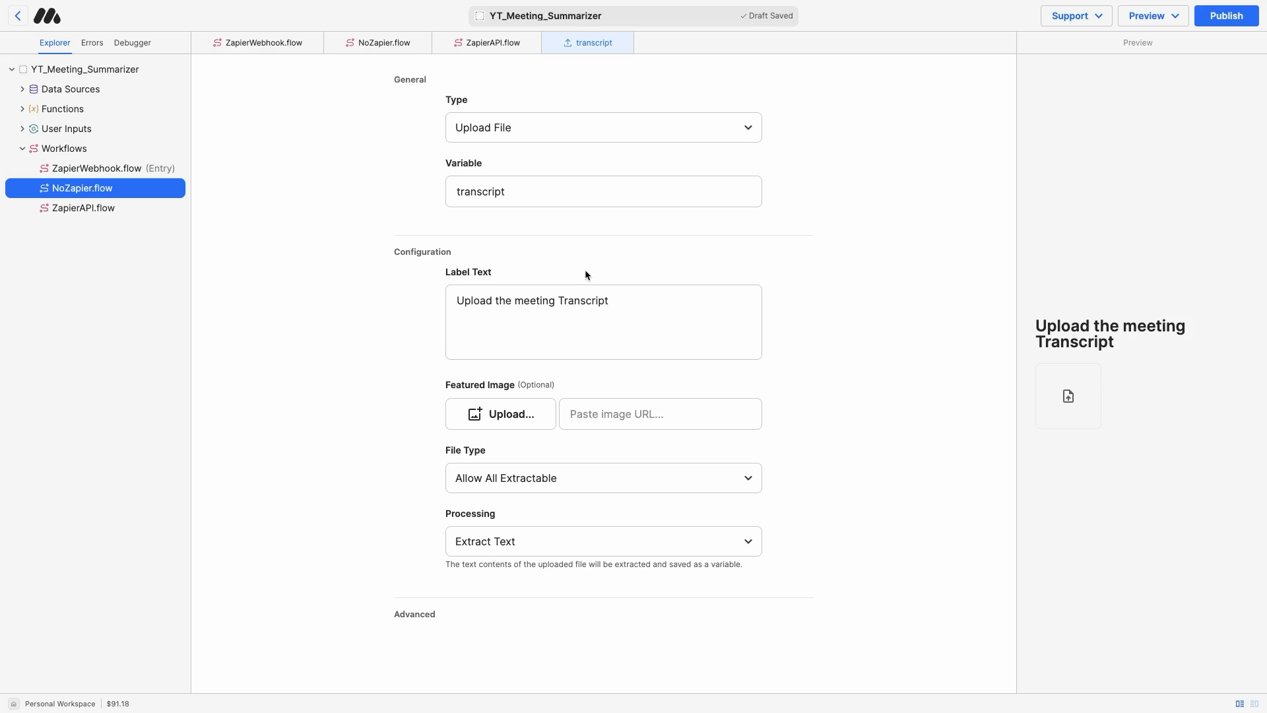
# - In NoZapier's Send Message block, add a --- line below {{transcript}} and select the placeholder
pyautogui.click(380, 42)
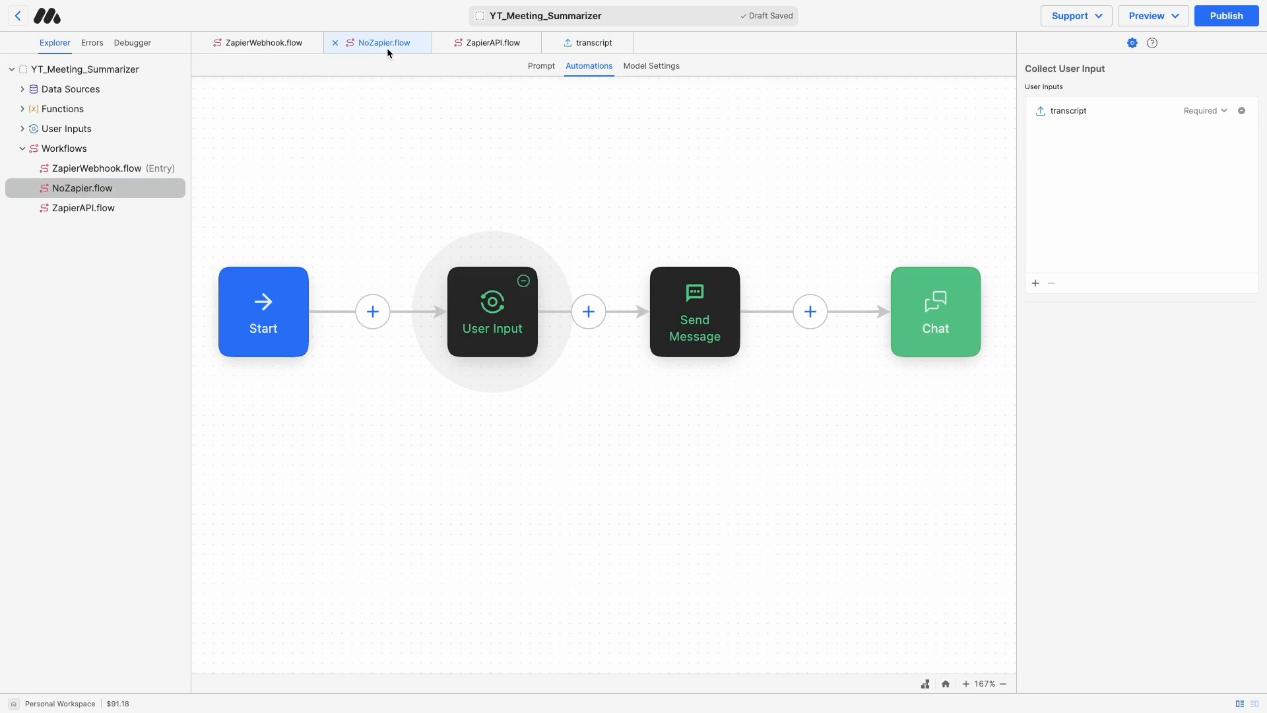
pyautogui.click(693, 311)
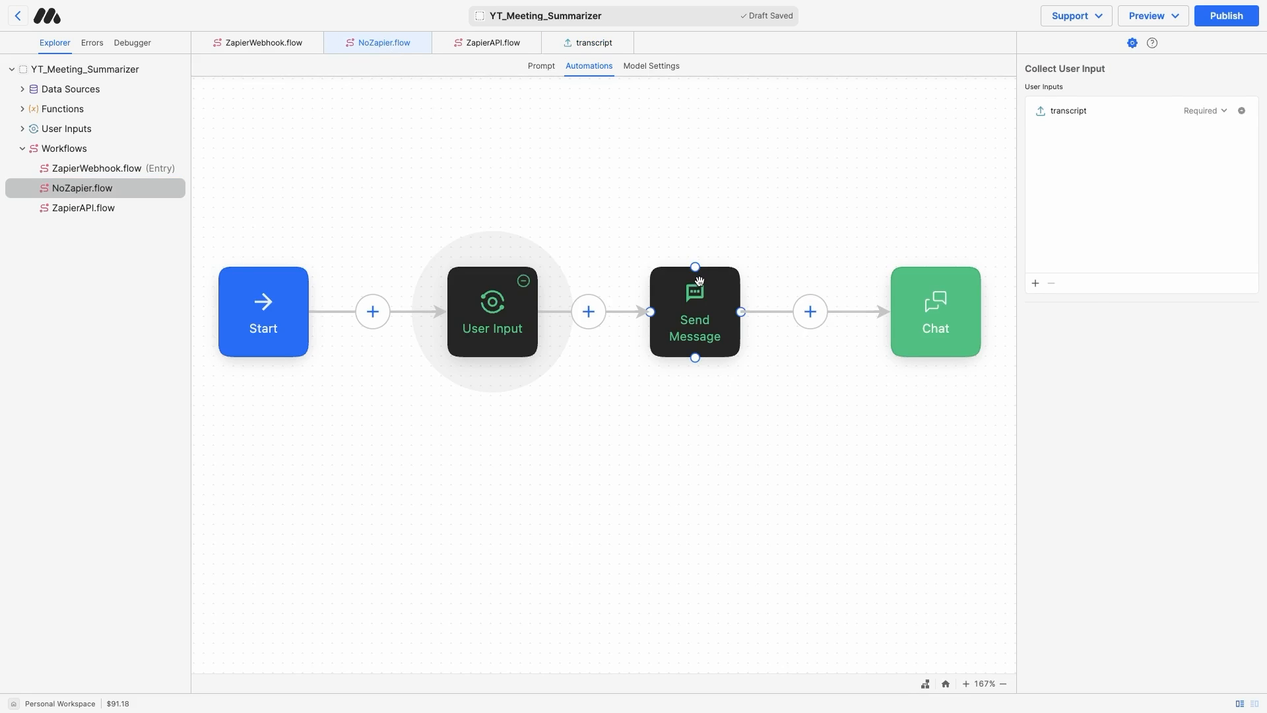
pyautogui.click(693, 310)
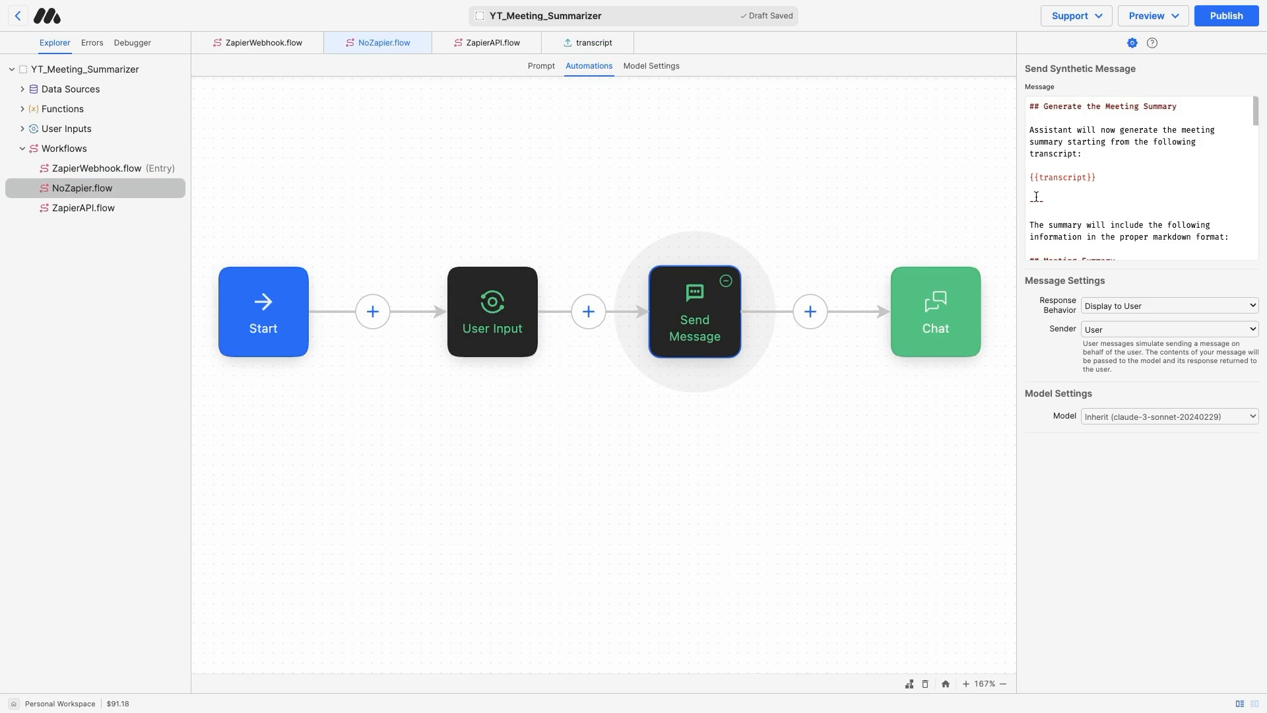
pyautogui.write('---')
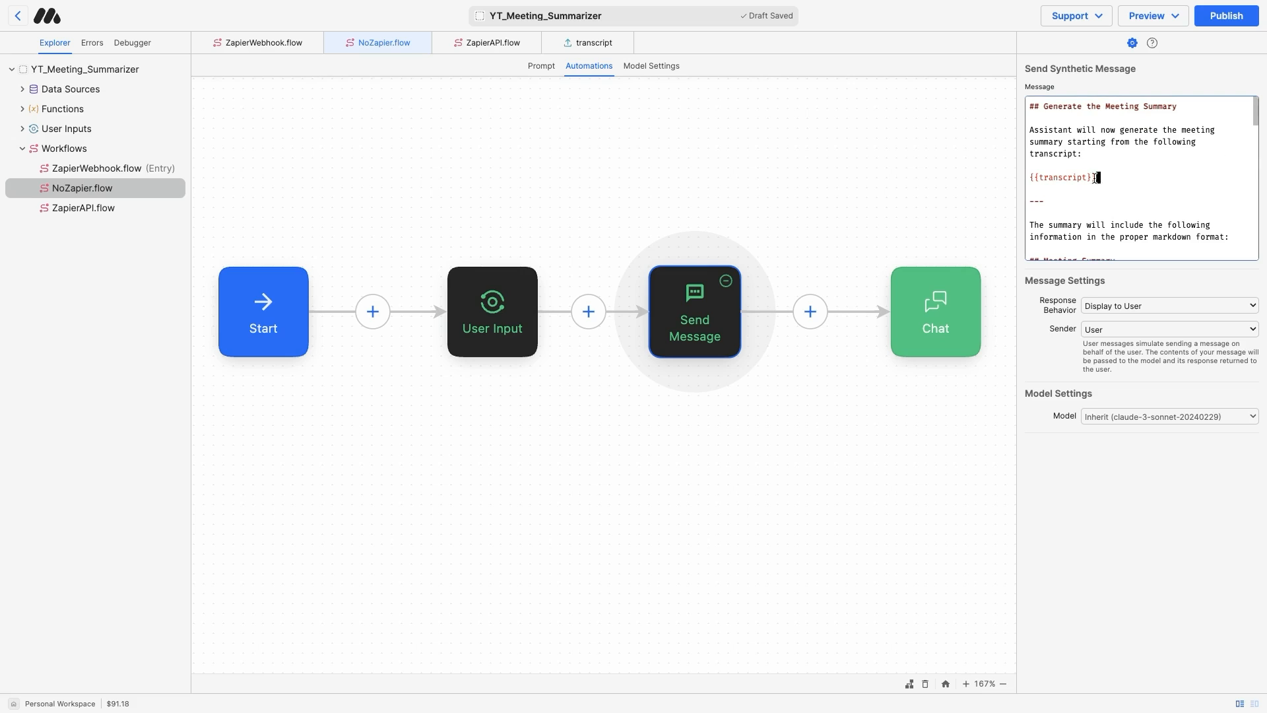
pyautogui.doubleClick(1063, 177)
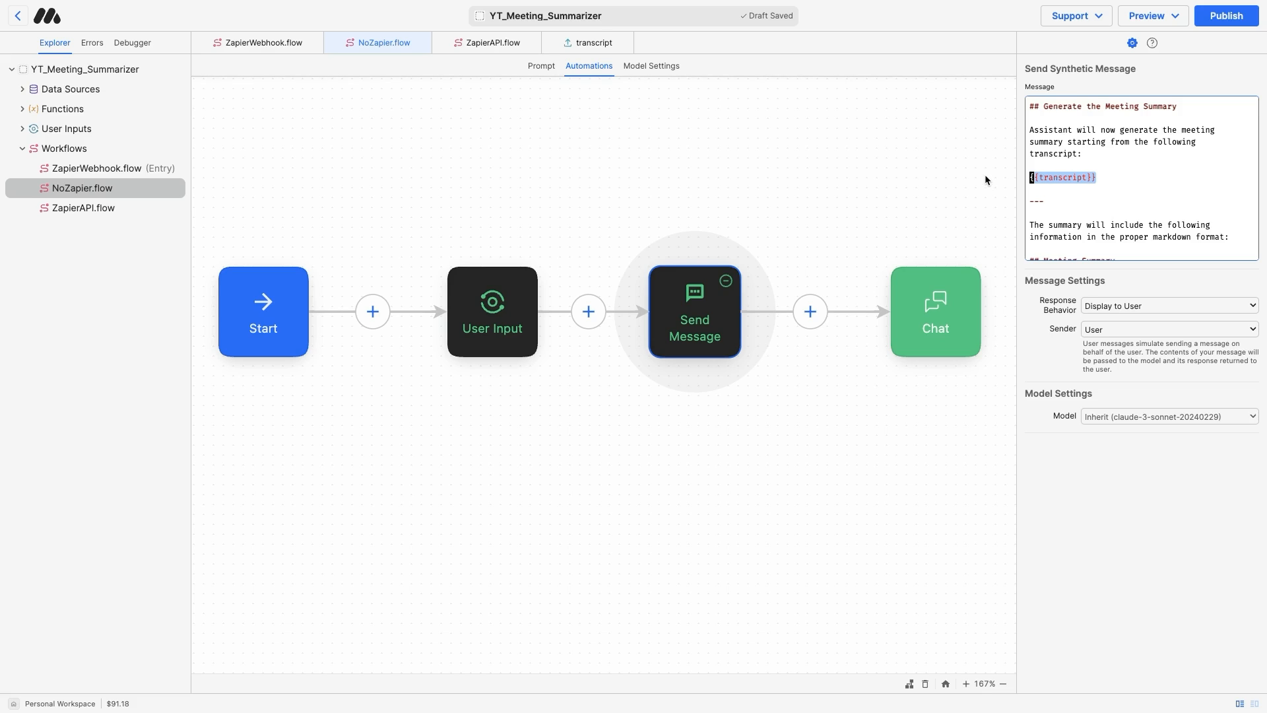
pyautogui.moveTo(625, 191)
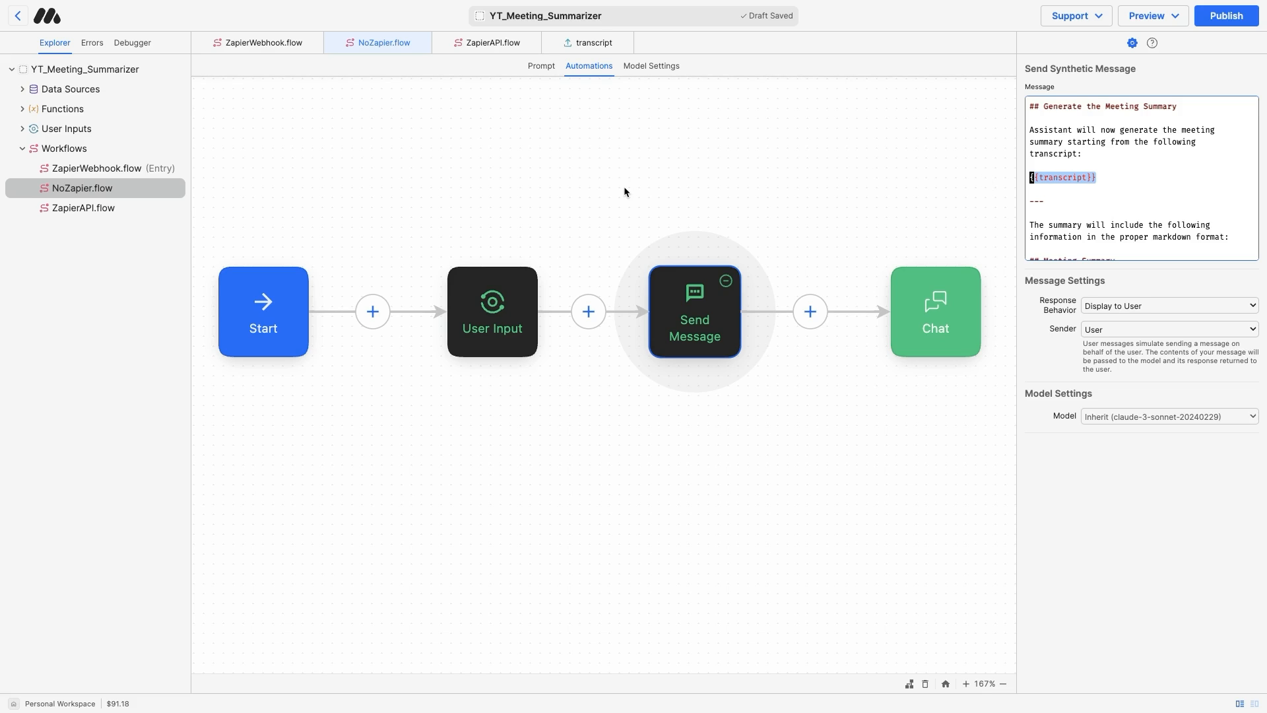
pyautogui.moveTo(979, 167)
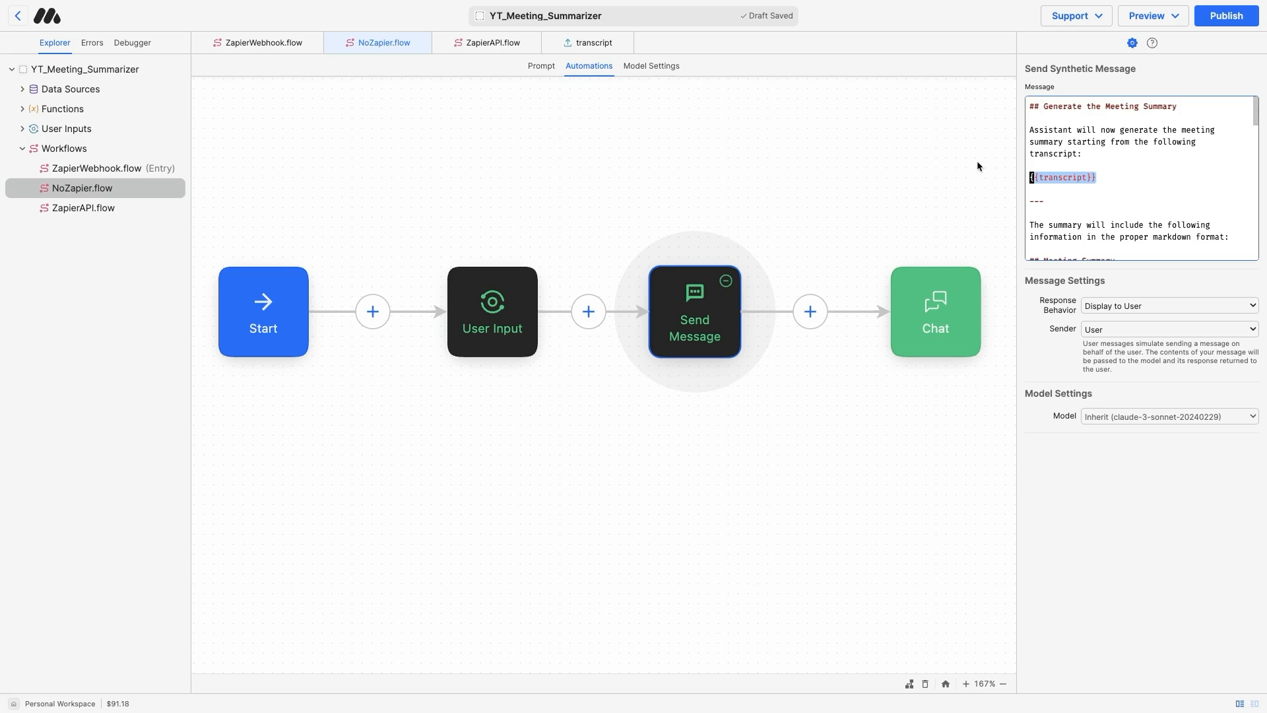
pyautogui.moveTo(270, 92)
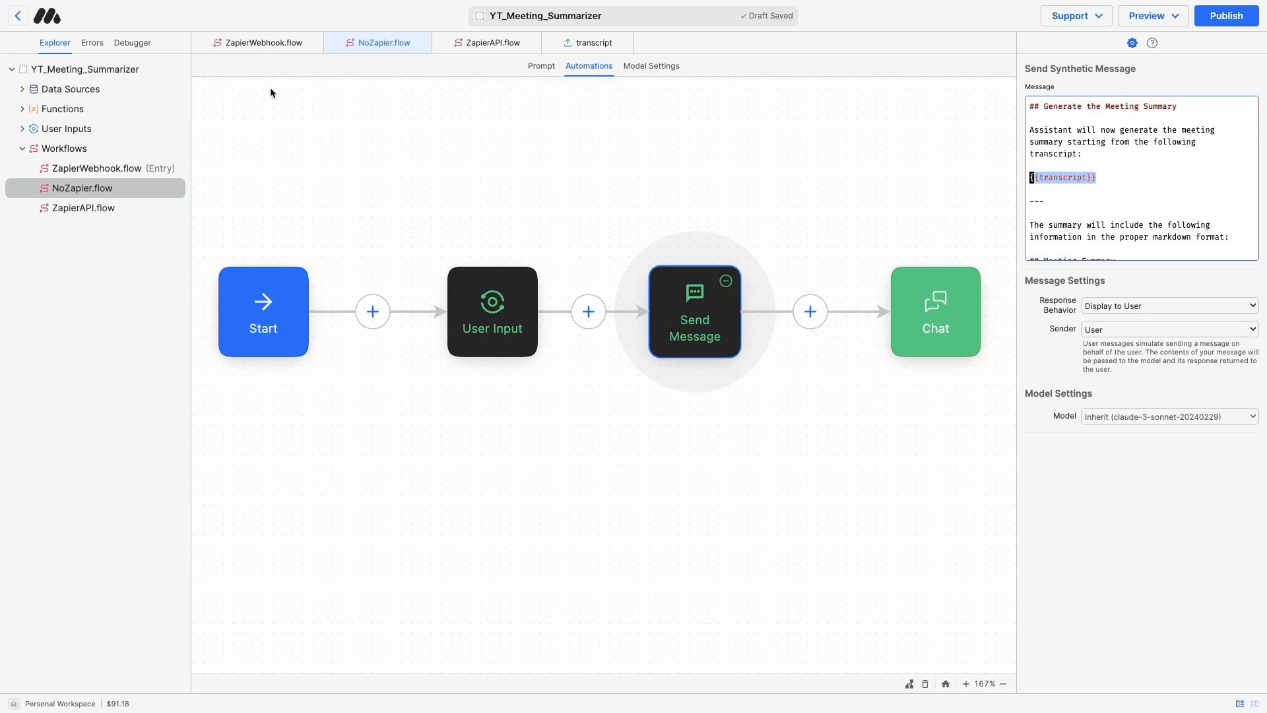
# - Reopen the transcript upload settings and list its File Type options, with Allow All Extractable checked
pyautogui.click(594, 42)
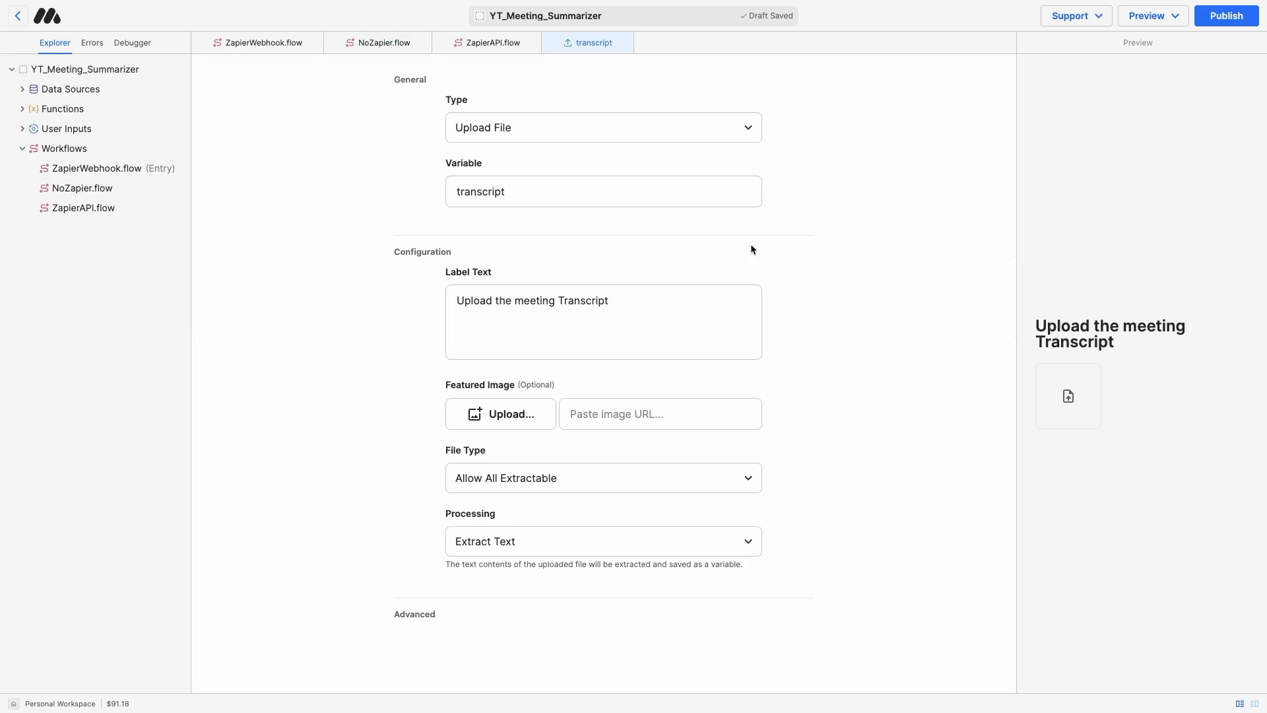
pyautogui.moveTo(523, 511)
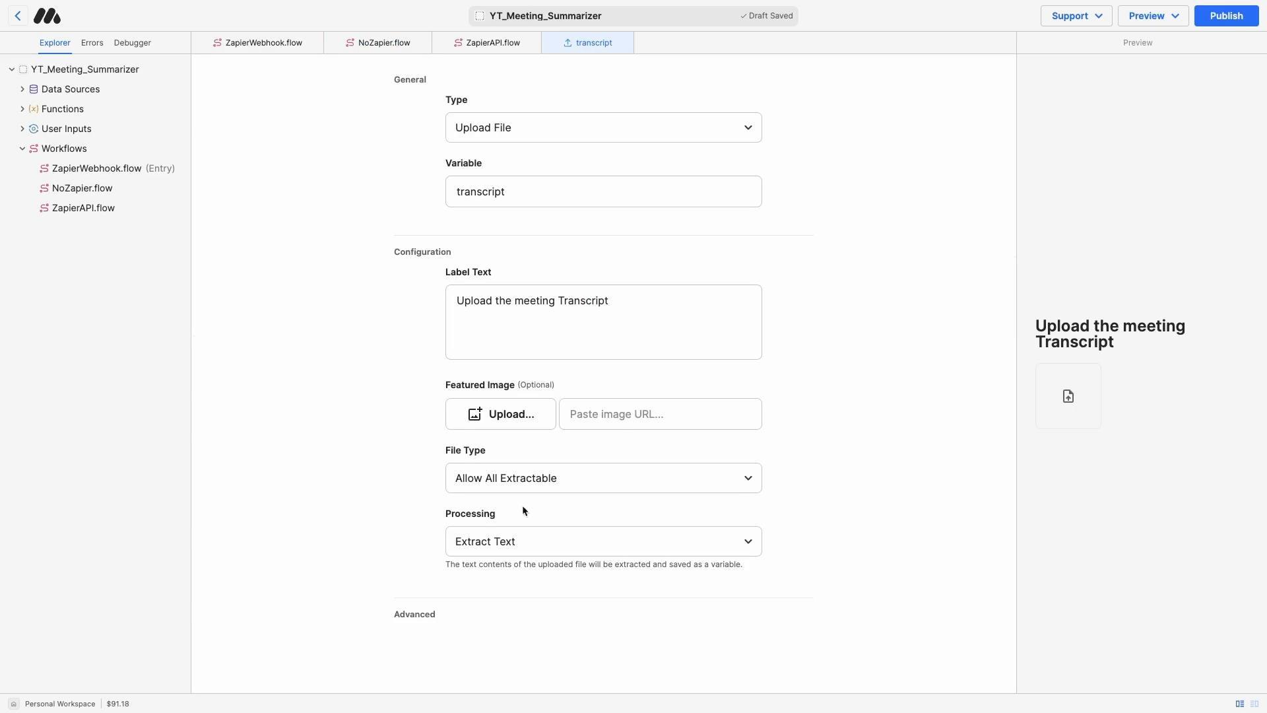
pyautogui.moveTo(429, 454)
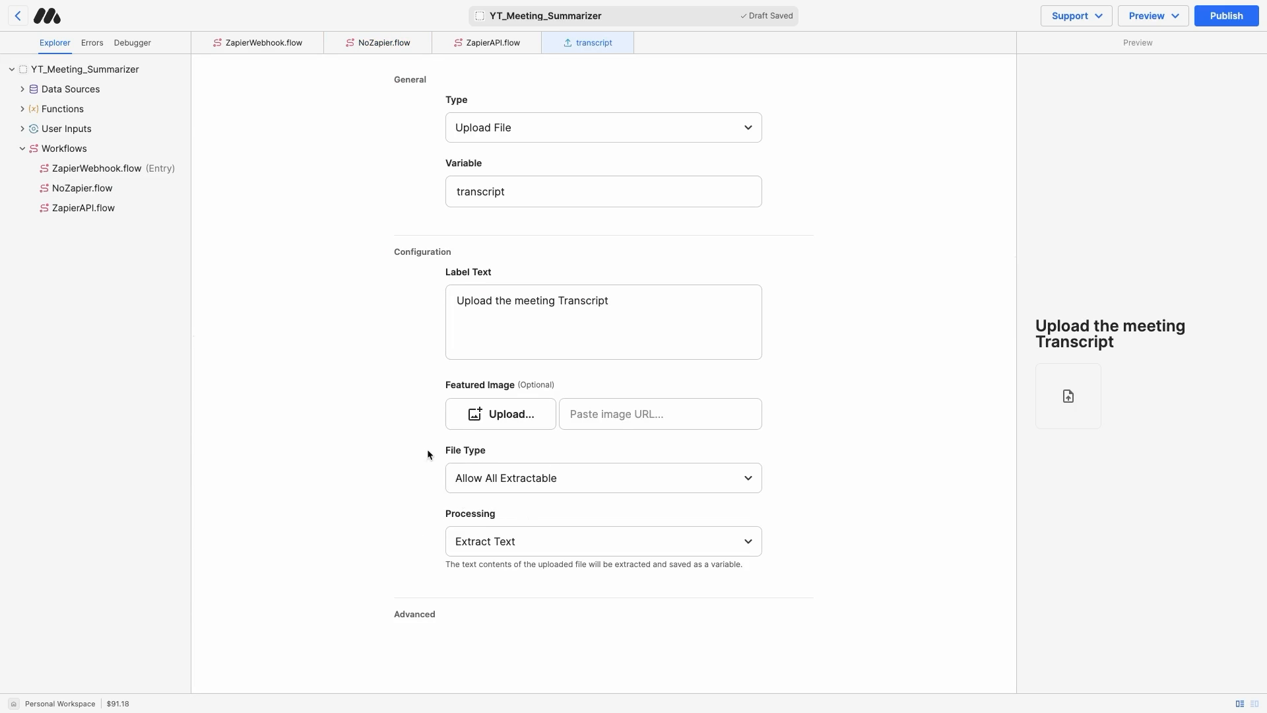
pyautogui.moveTo(572, 483)
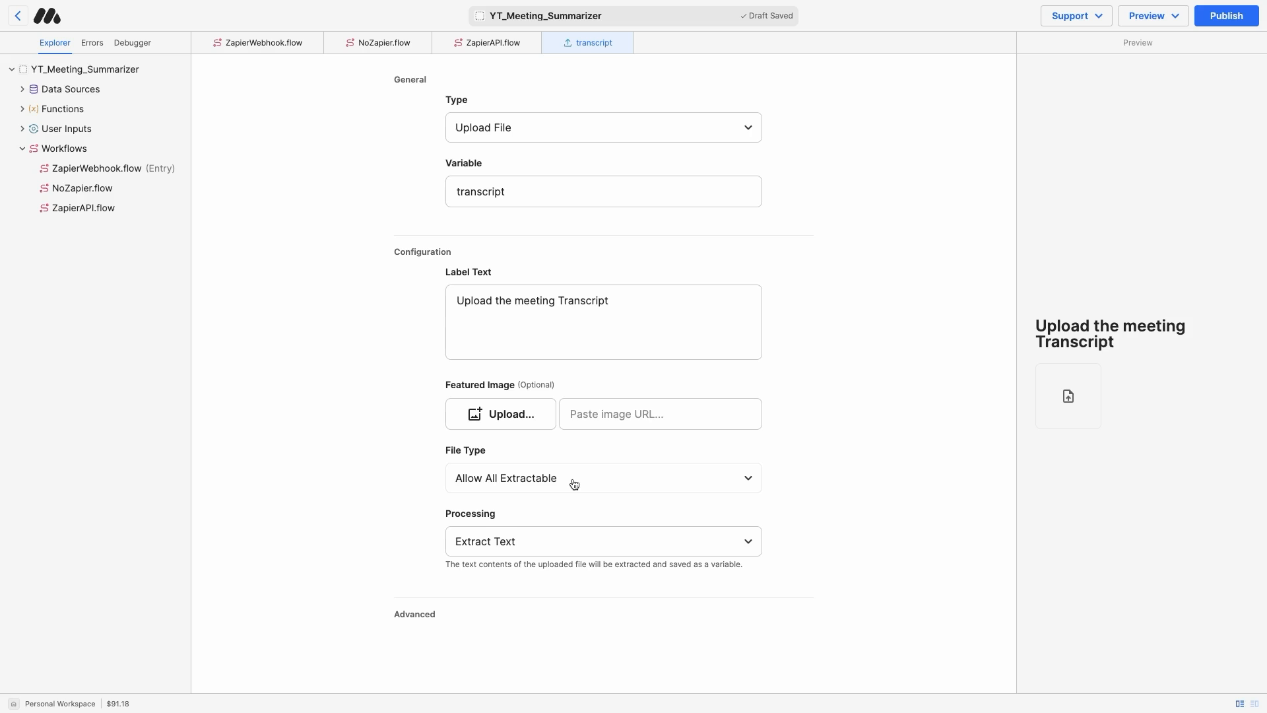
pyautogui.click(602, 478)
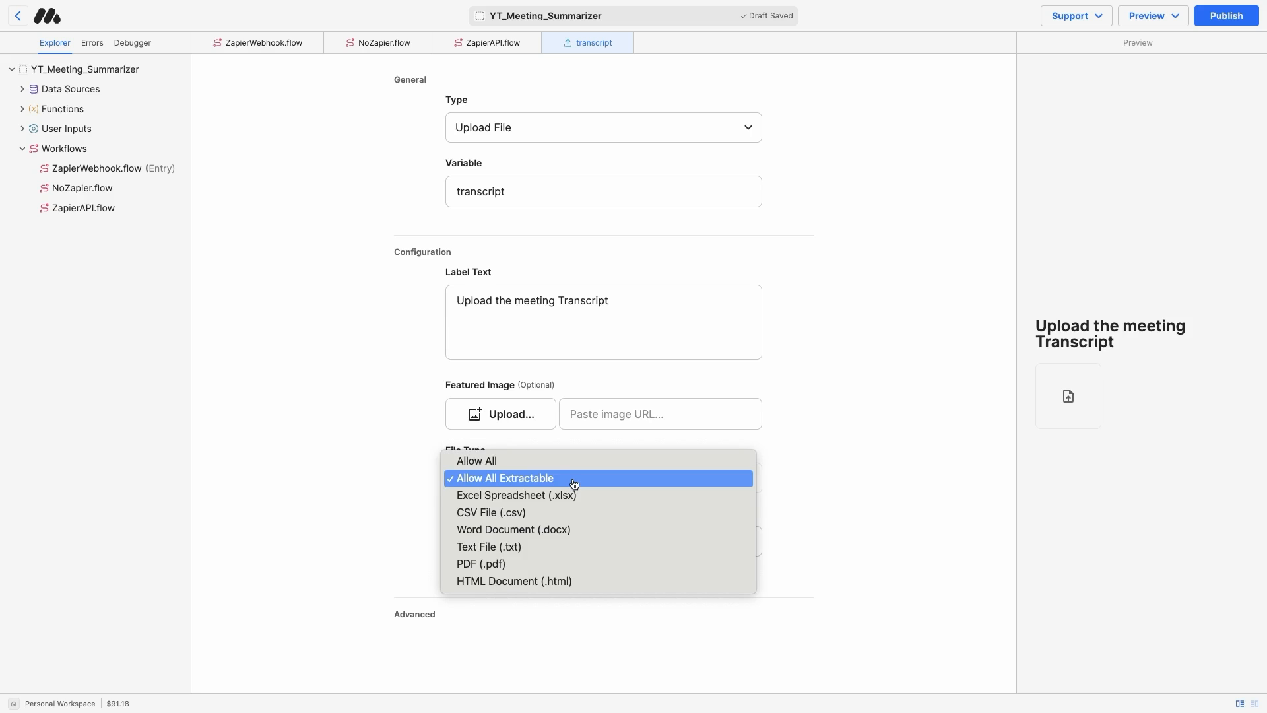
pyautogui.moveTo(587, 500)
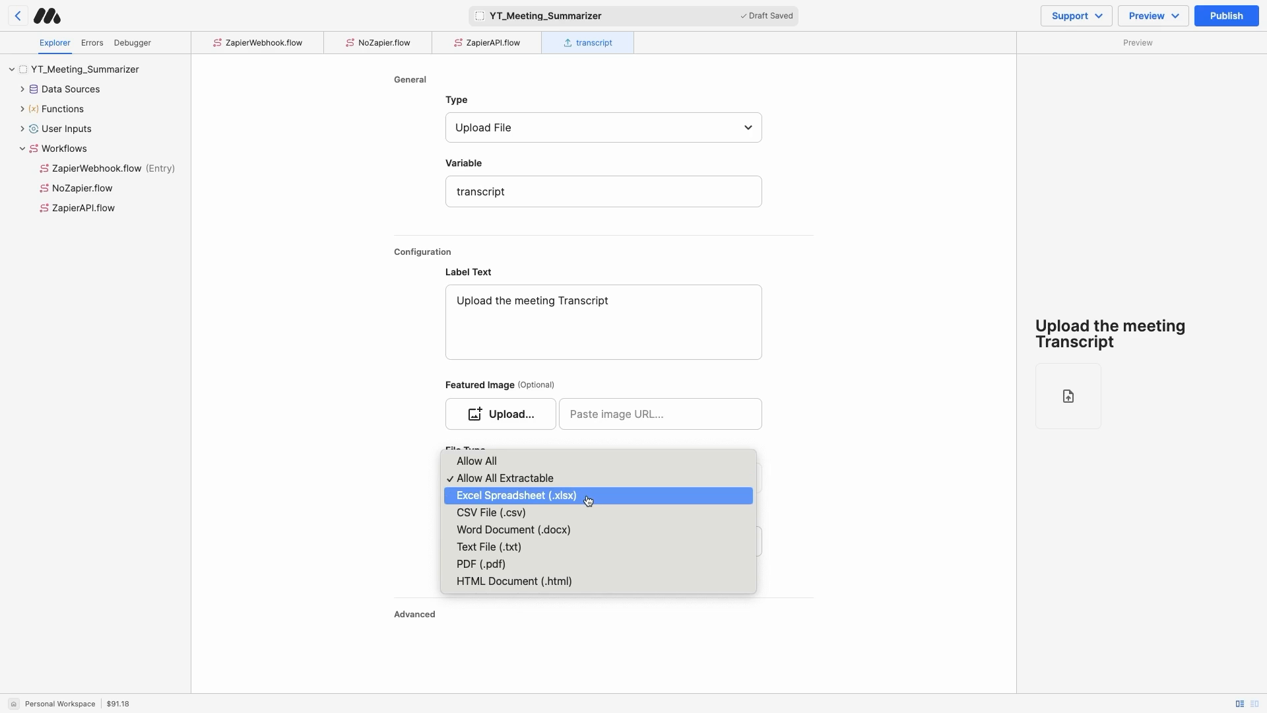
pyautogui.moveTo(588, 512)
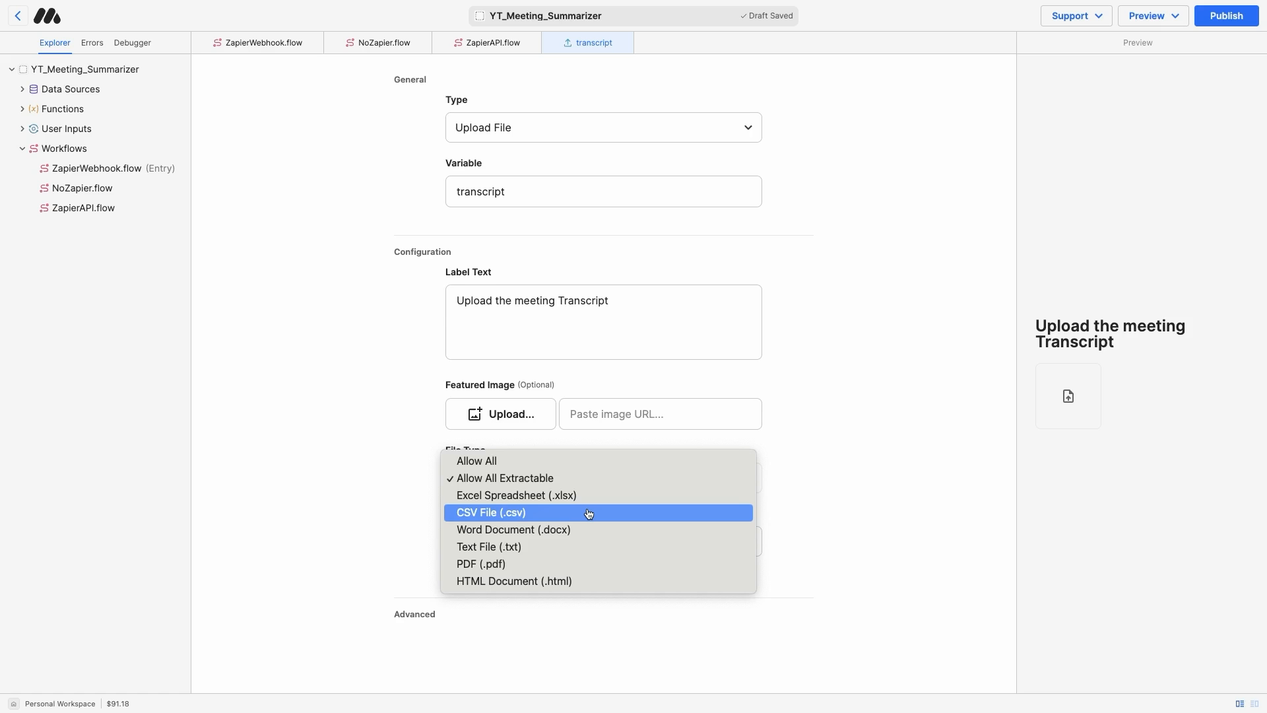
pyautogui.moveTo(589, 529)
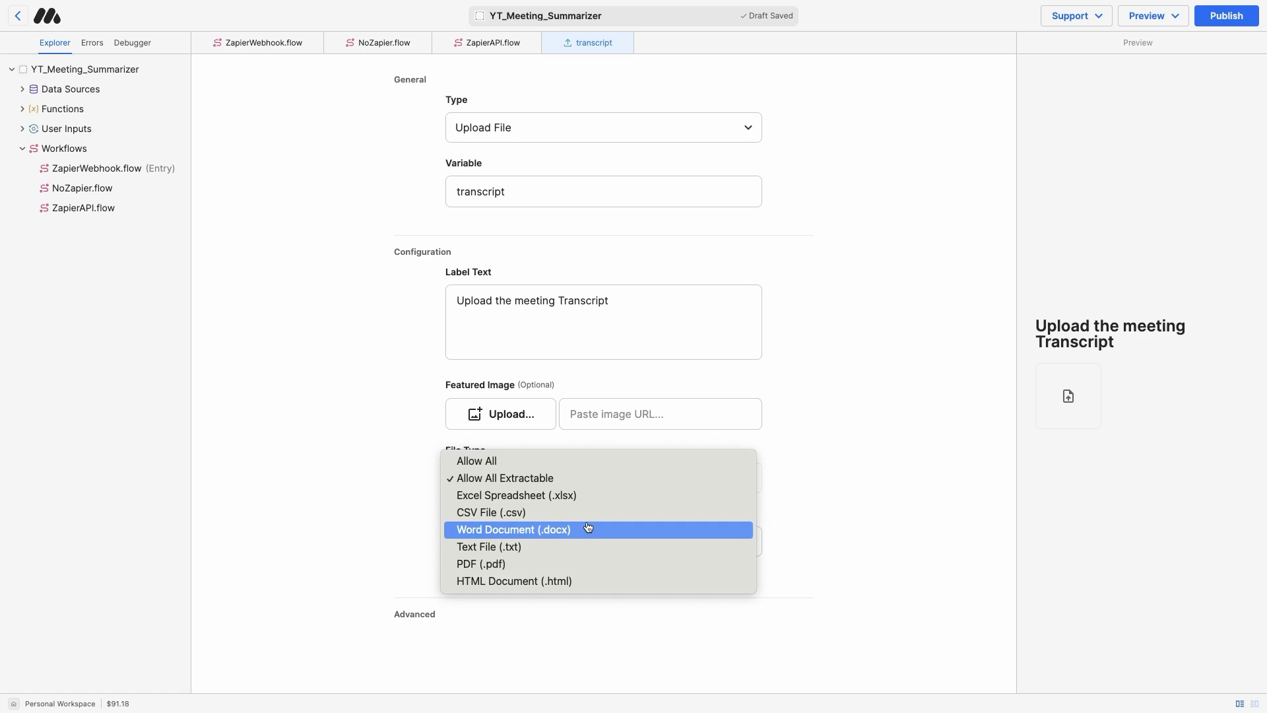
pyautogui.moveTo(582, 555)
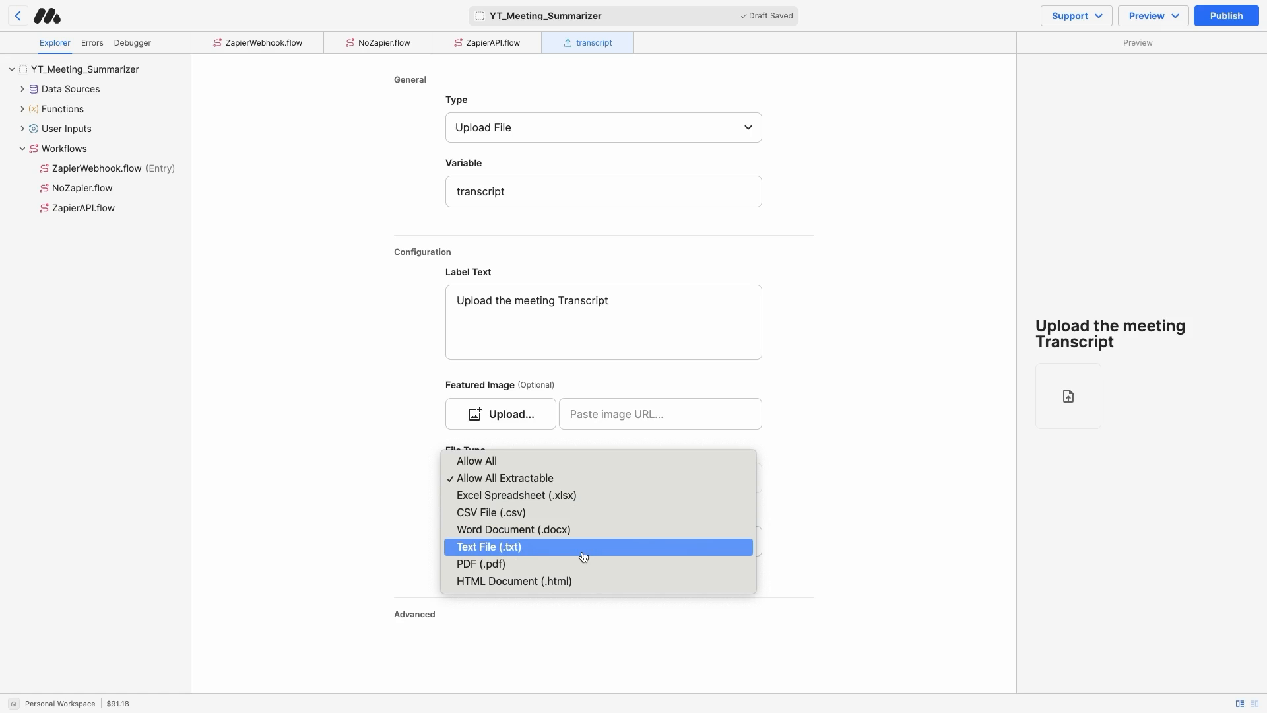
pyautogui.moveTo(582, 563)
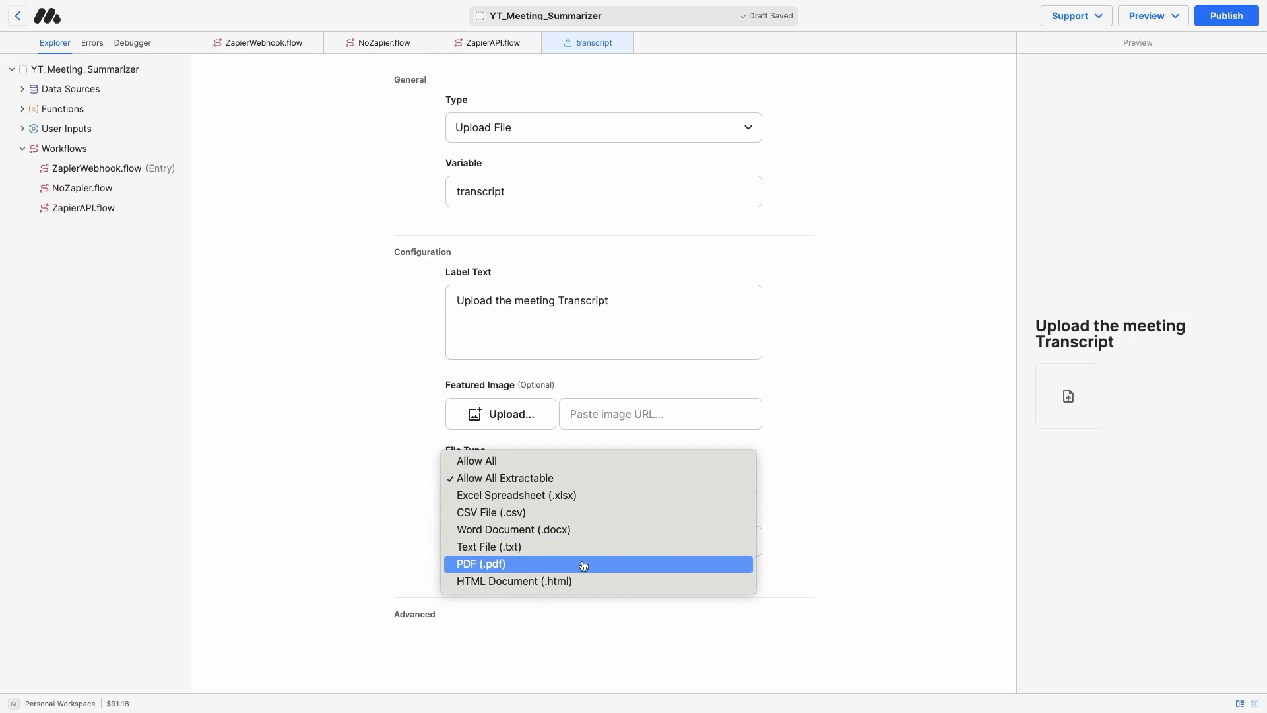
pyautogui.moveTo(588, 580)
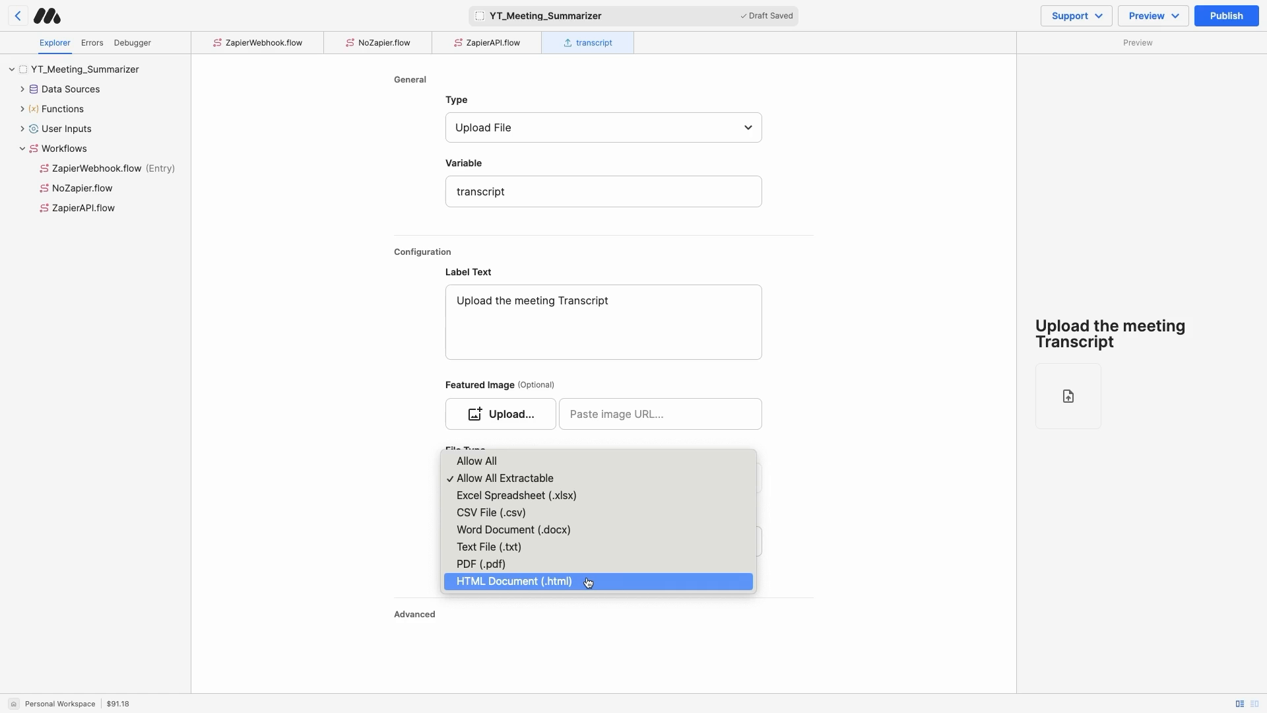
pyautogui.moveTo(149, 125)
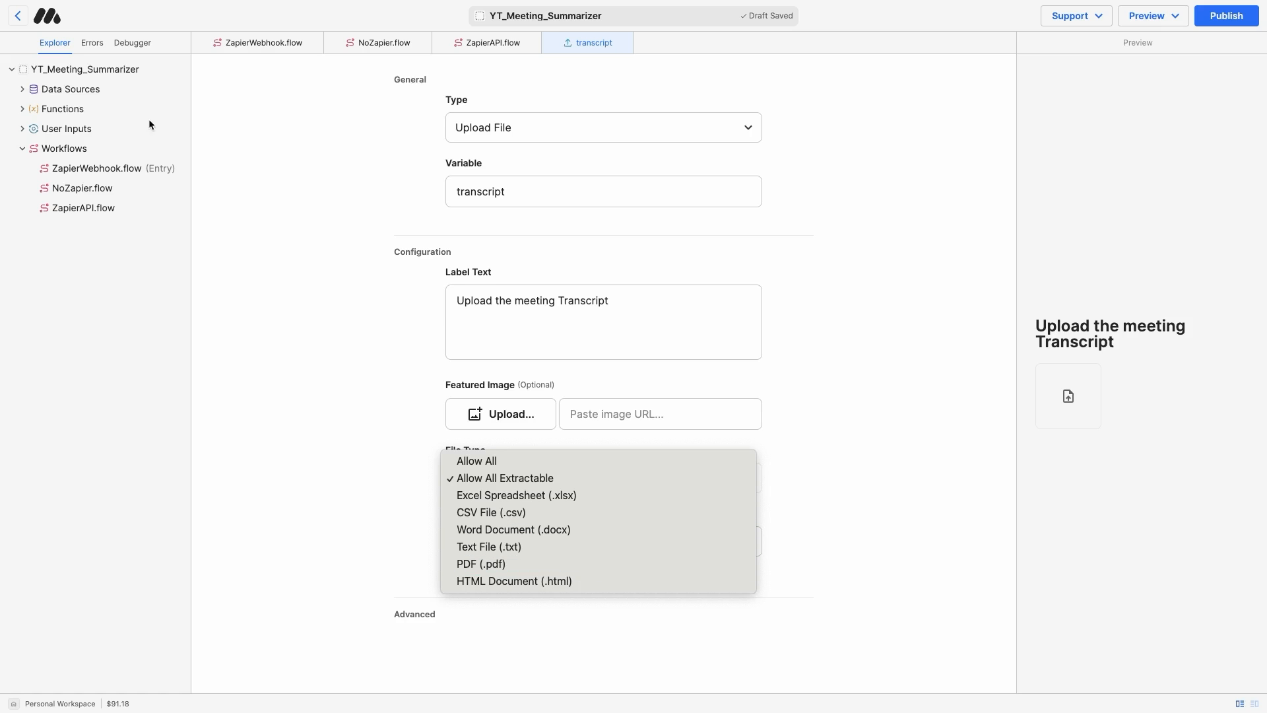
pyautogui.moveTo(586, 253)
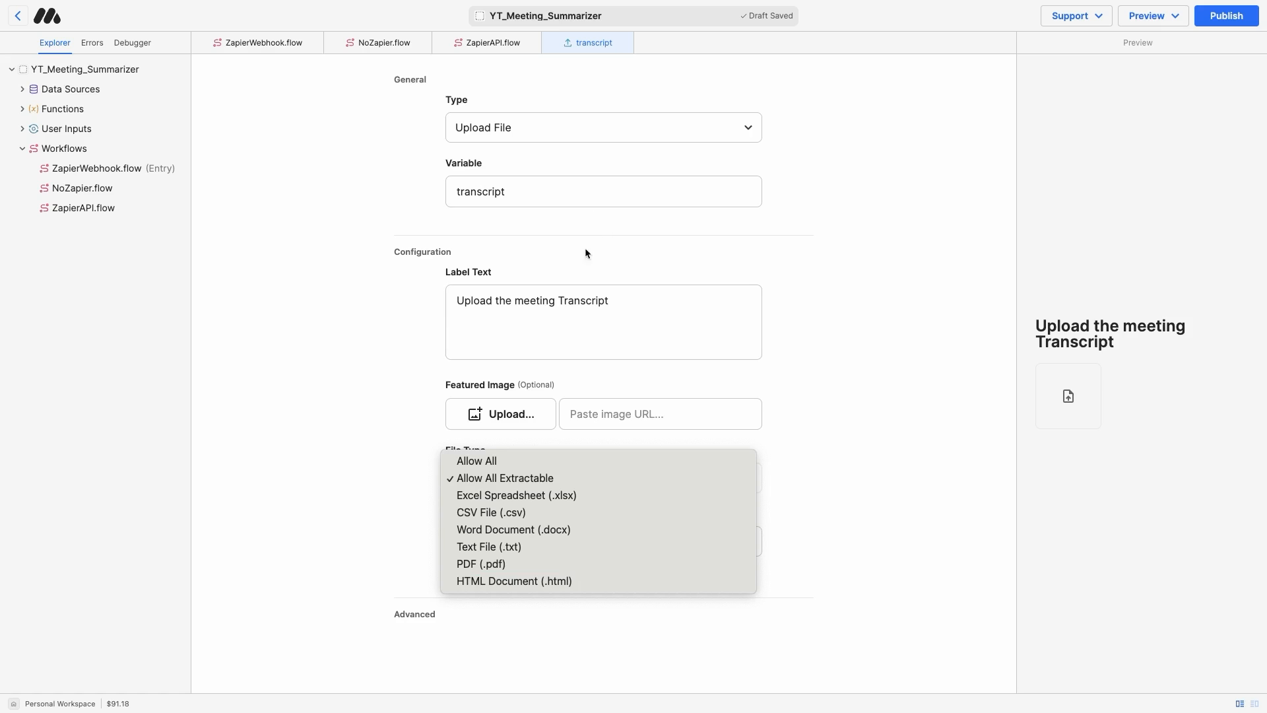
pyautogui.moveTo(565, 245)
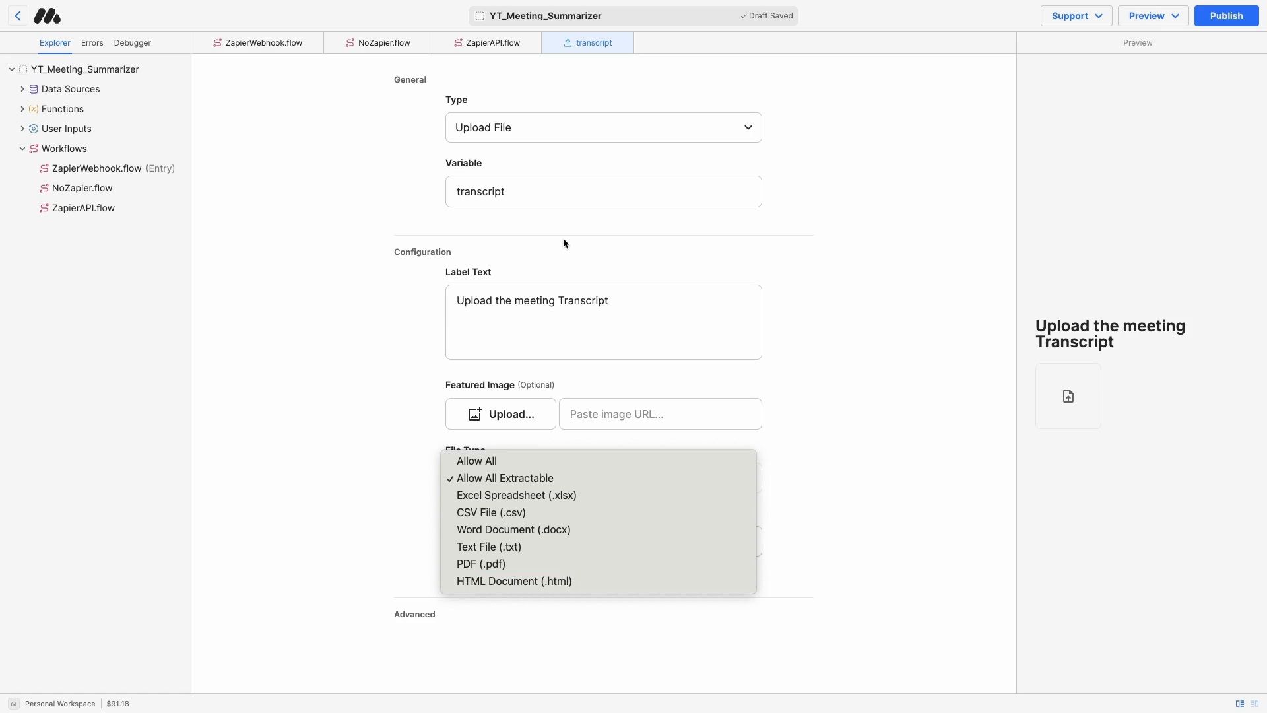
pyautogui.moveTo(572, 477)
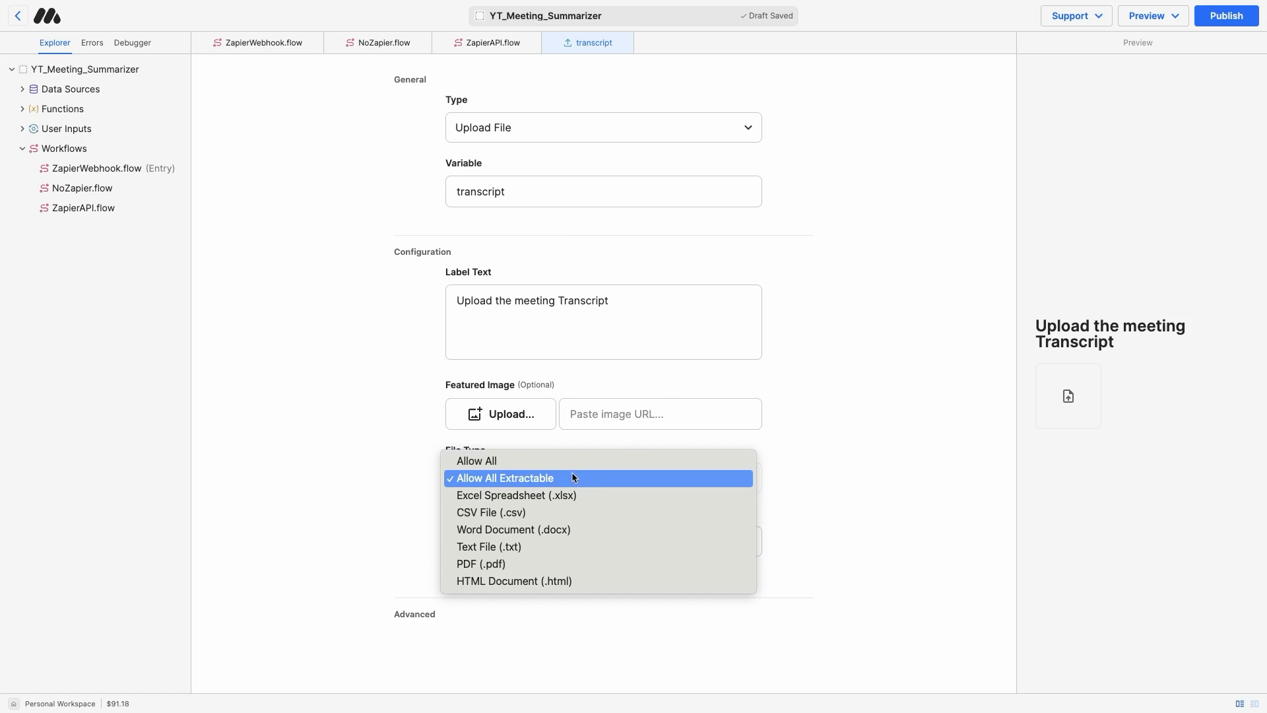
pyautogui.moveTo(568, 482)
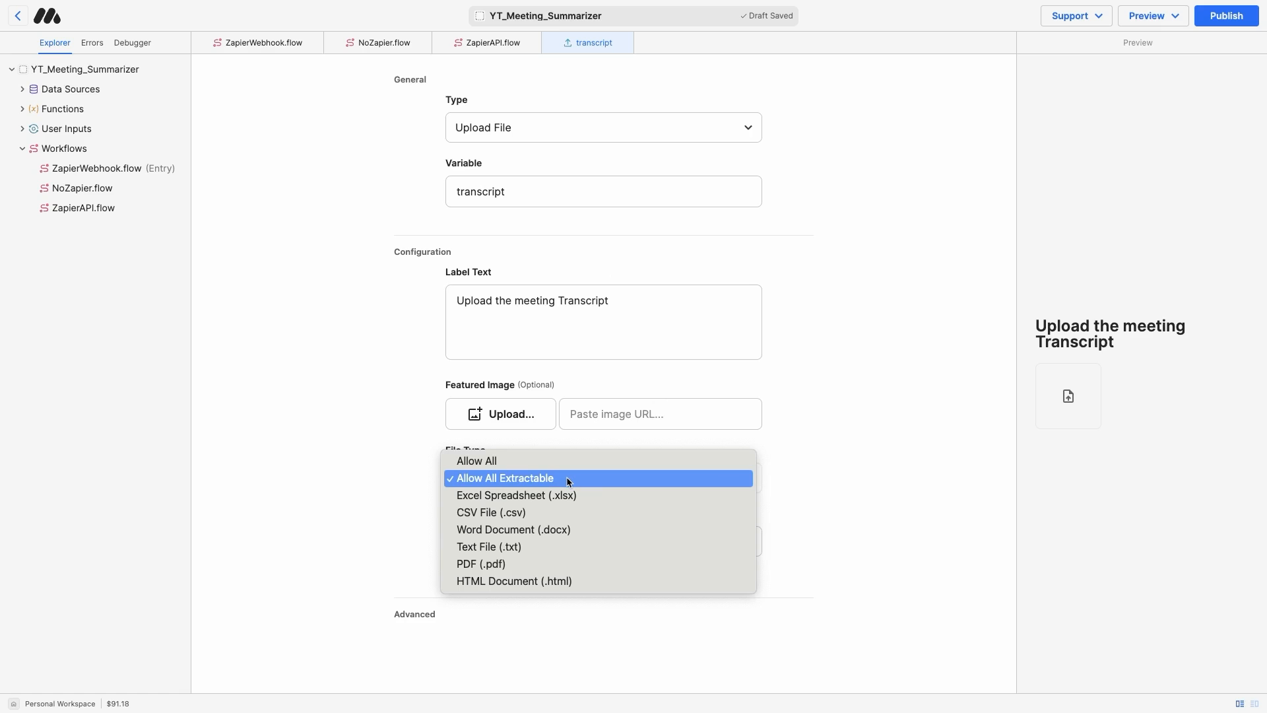
pyautogui.moveTo(597, 529)
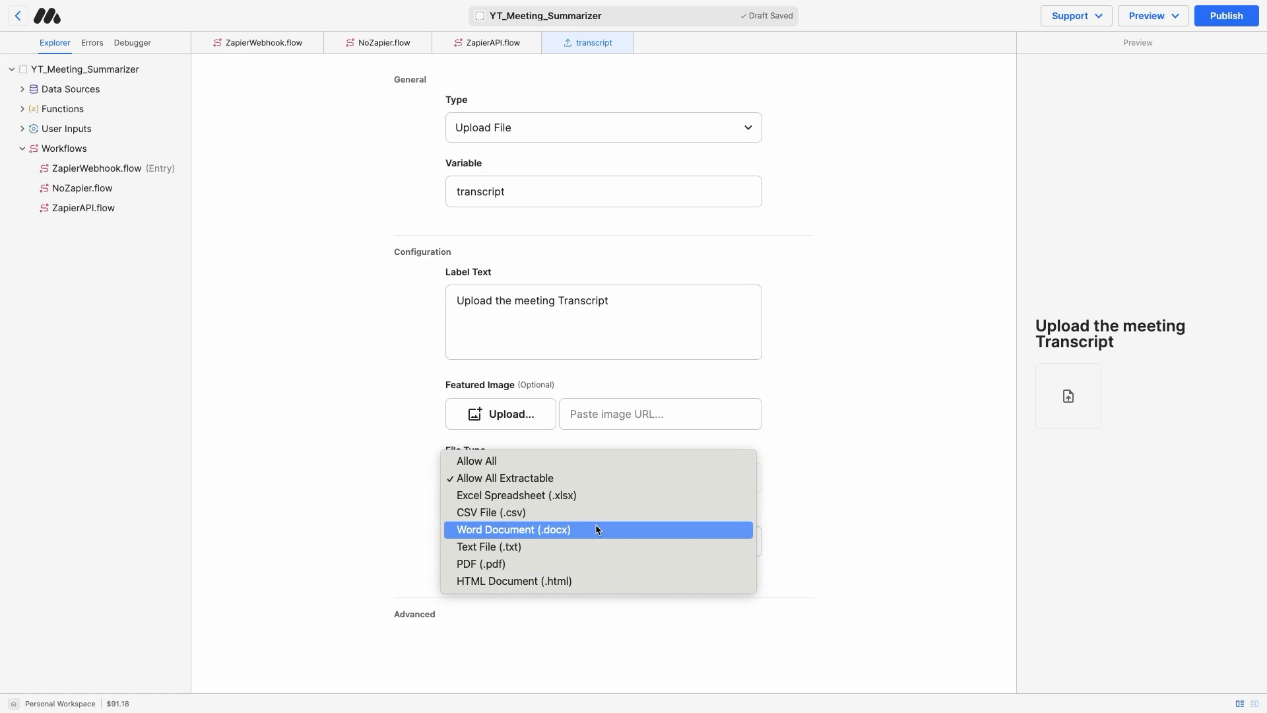
# - Scroll through NoZapier's Send Message meeting-summary prompt down to its notes for the assistant
pyautogui.click(384, 42)
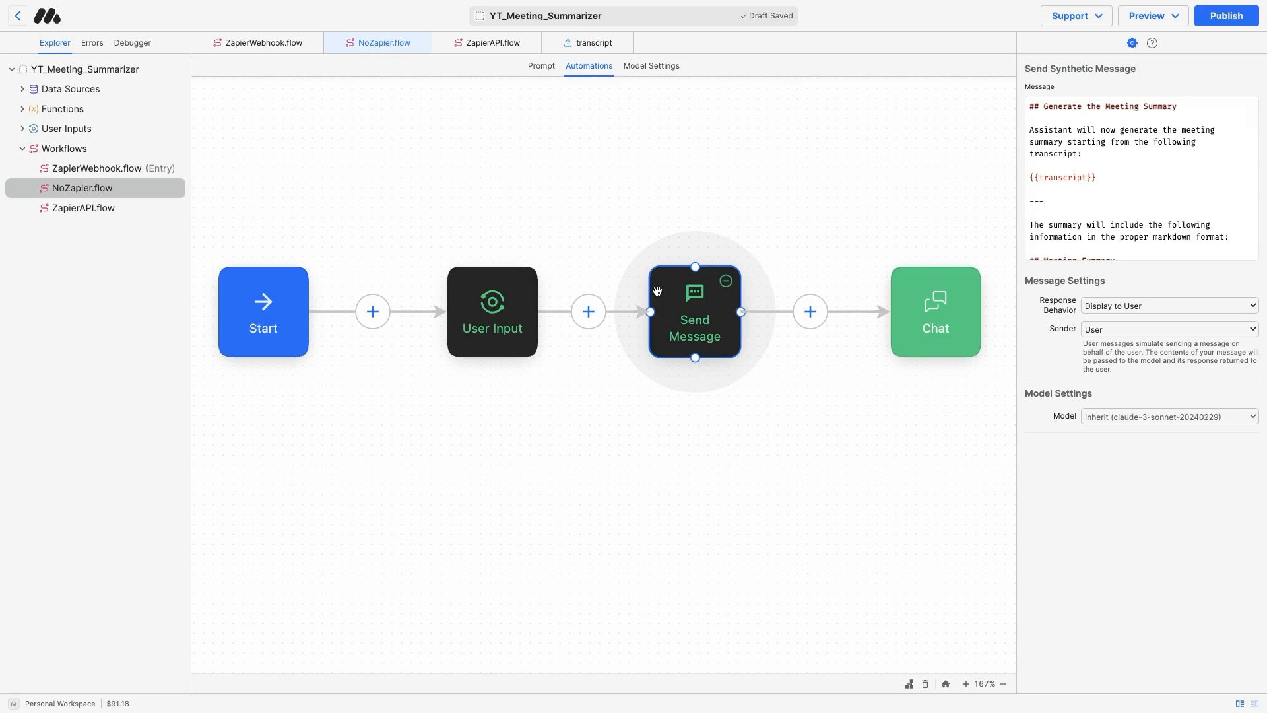
pyautogui.scroll(-3)
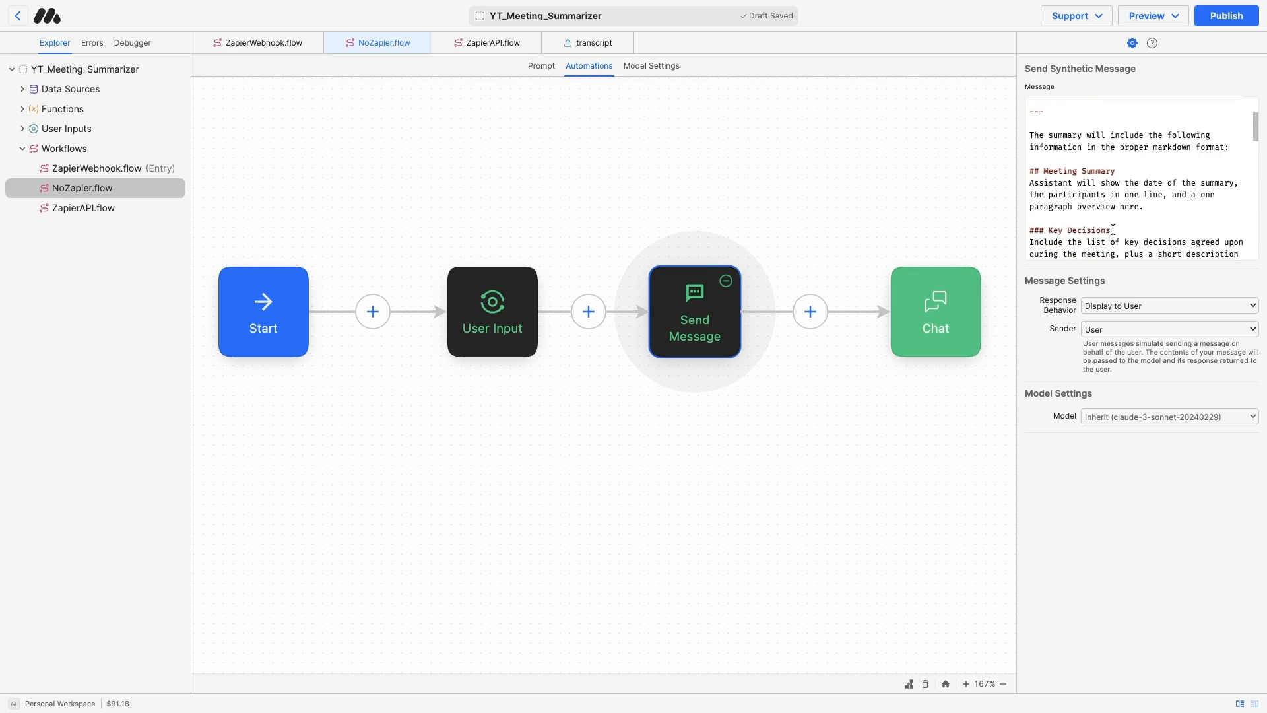
pyautogui.moveTo(1140, 194)
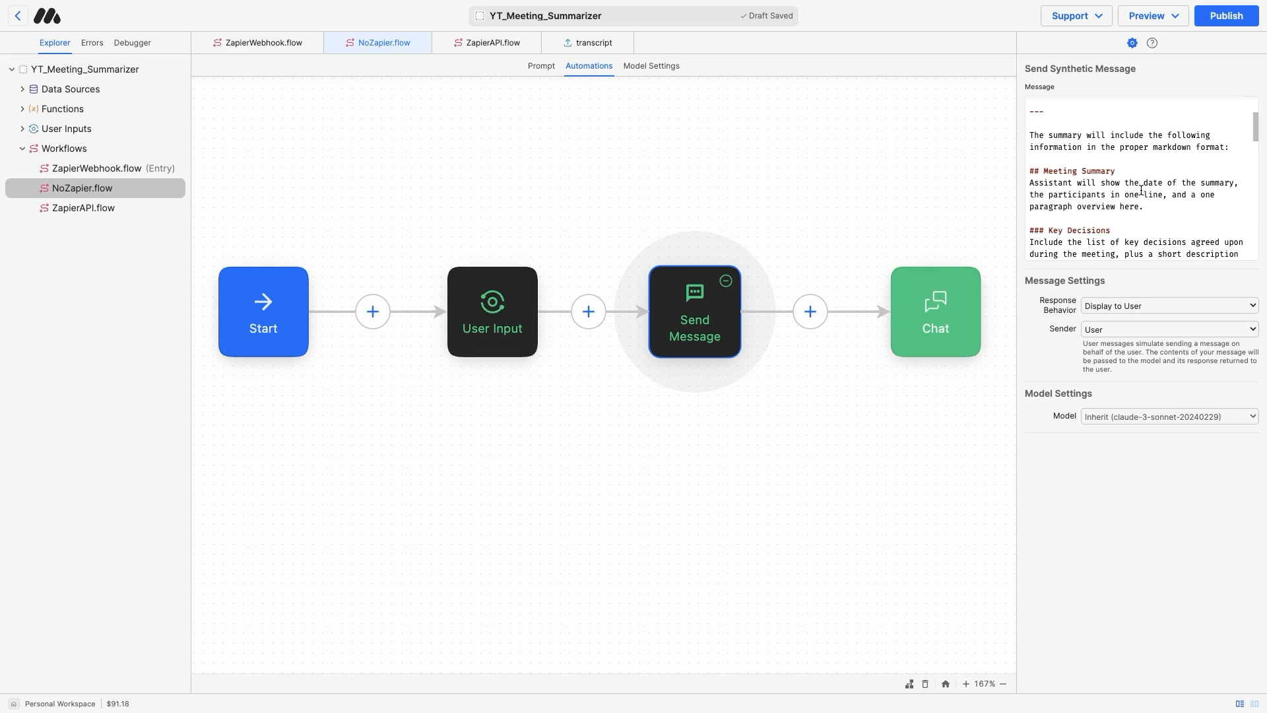
pyautogui.doubleClick(1071, 171)
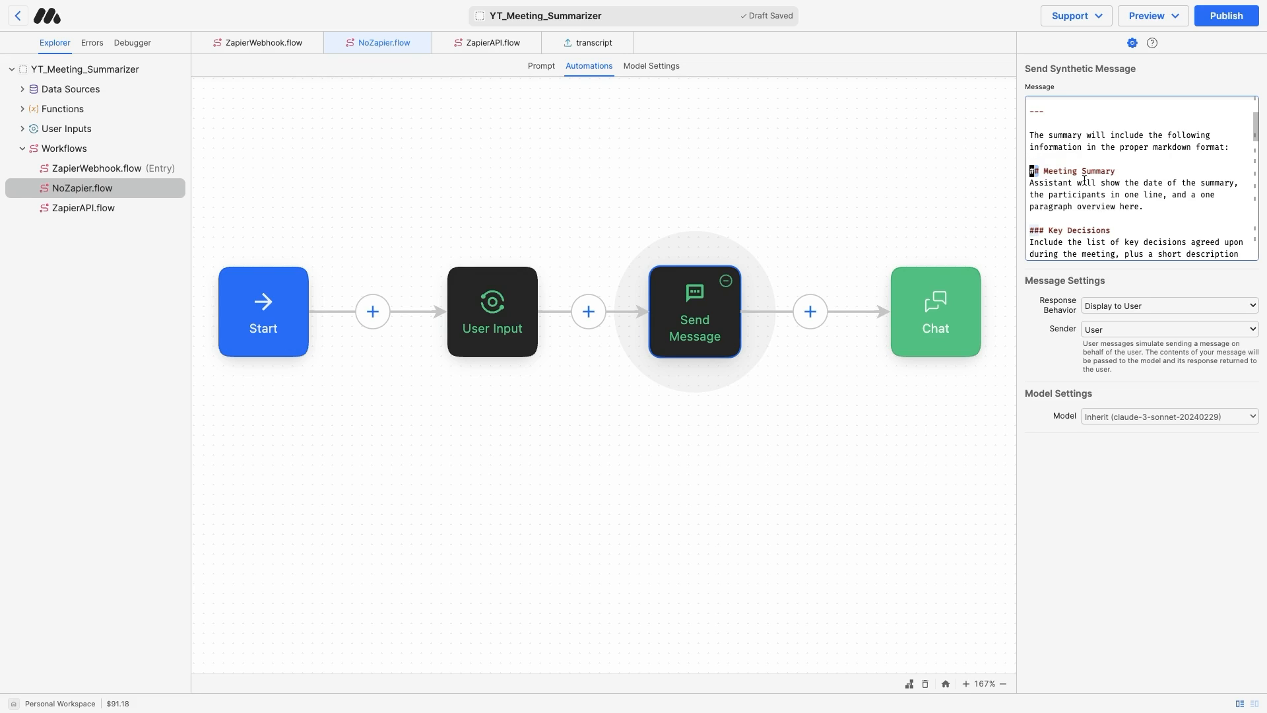
pyautogui.moveTo(1124, 196)
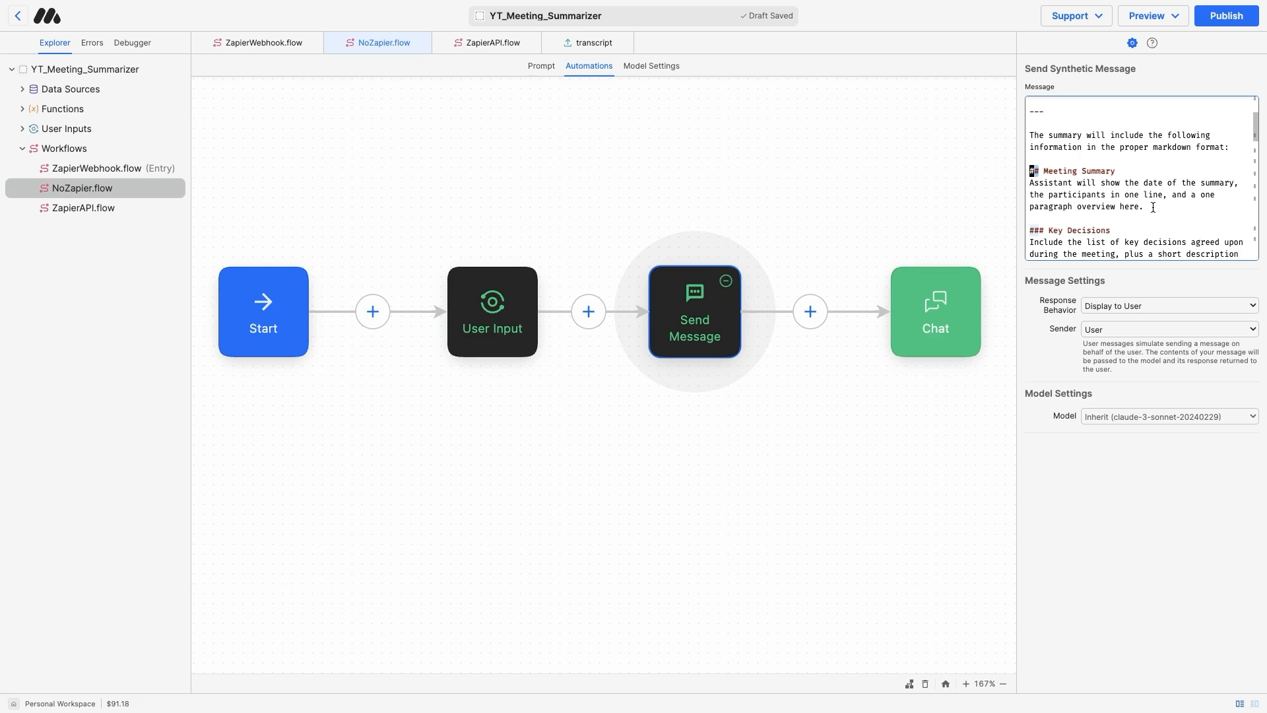
pyautogui.moveTo(1145, 174)
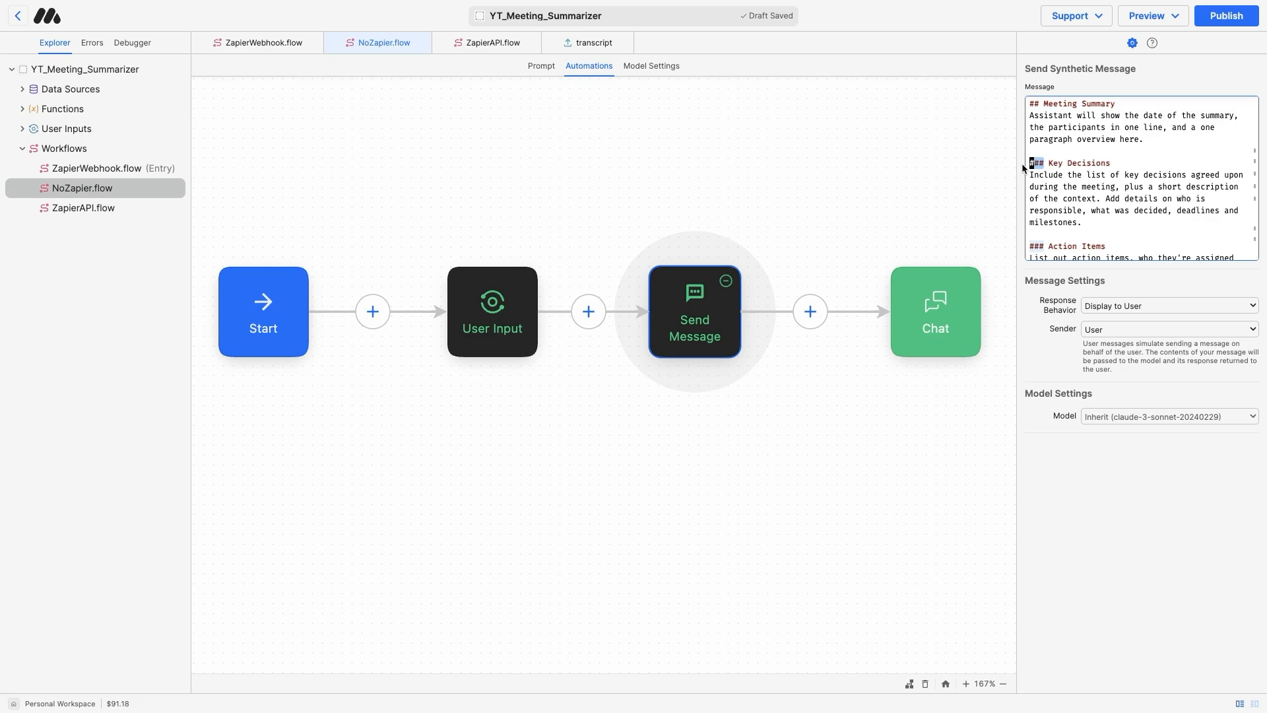
pyautogui.moveTo(1067, 138)
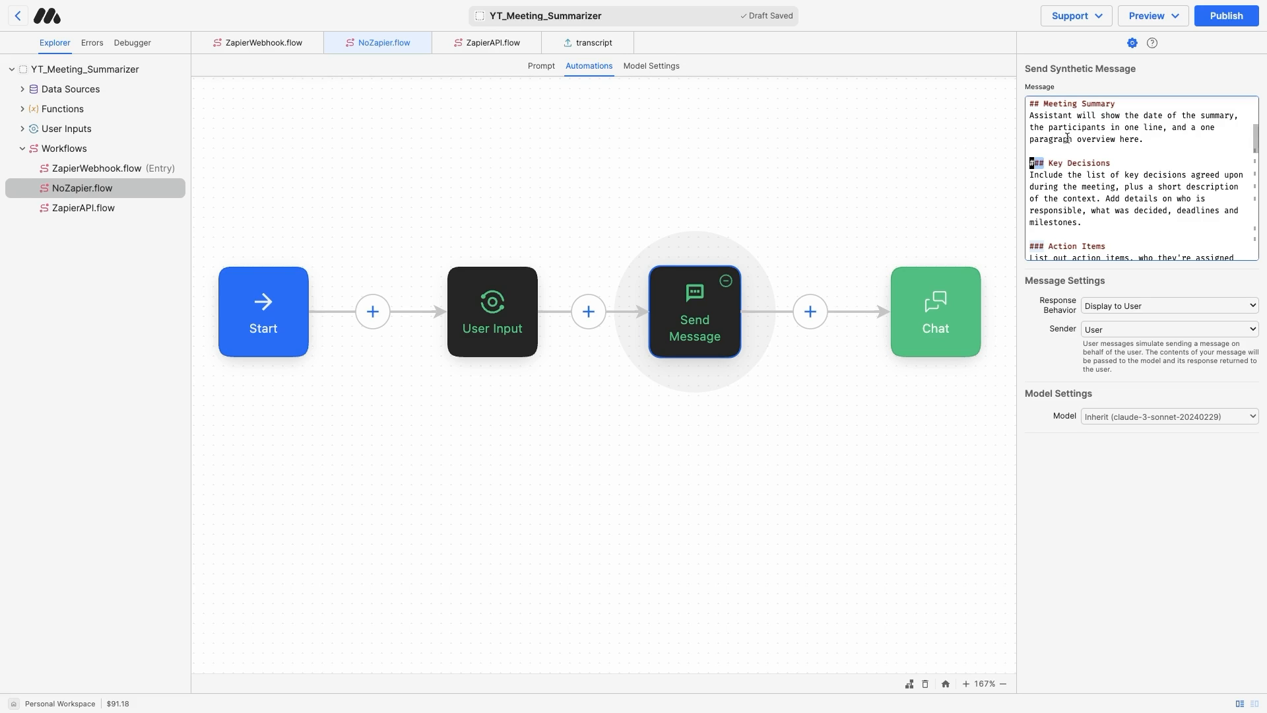
pyautogui.scroll(-3)
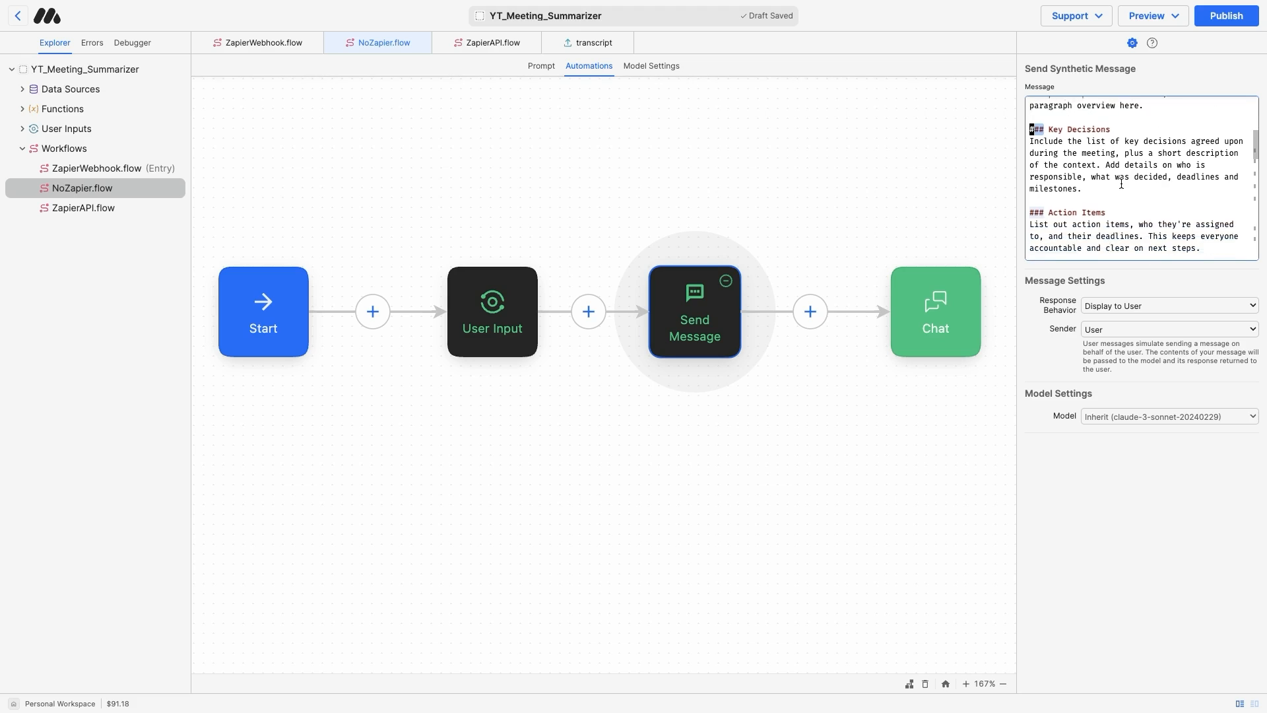
pyautogui.scroll(-3)
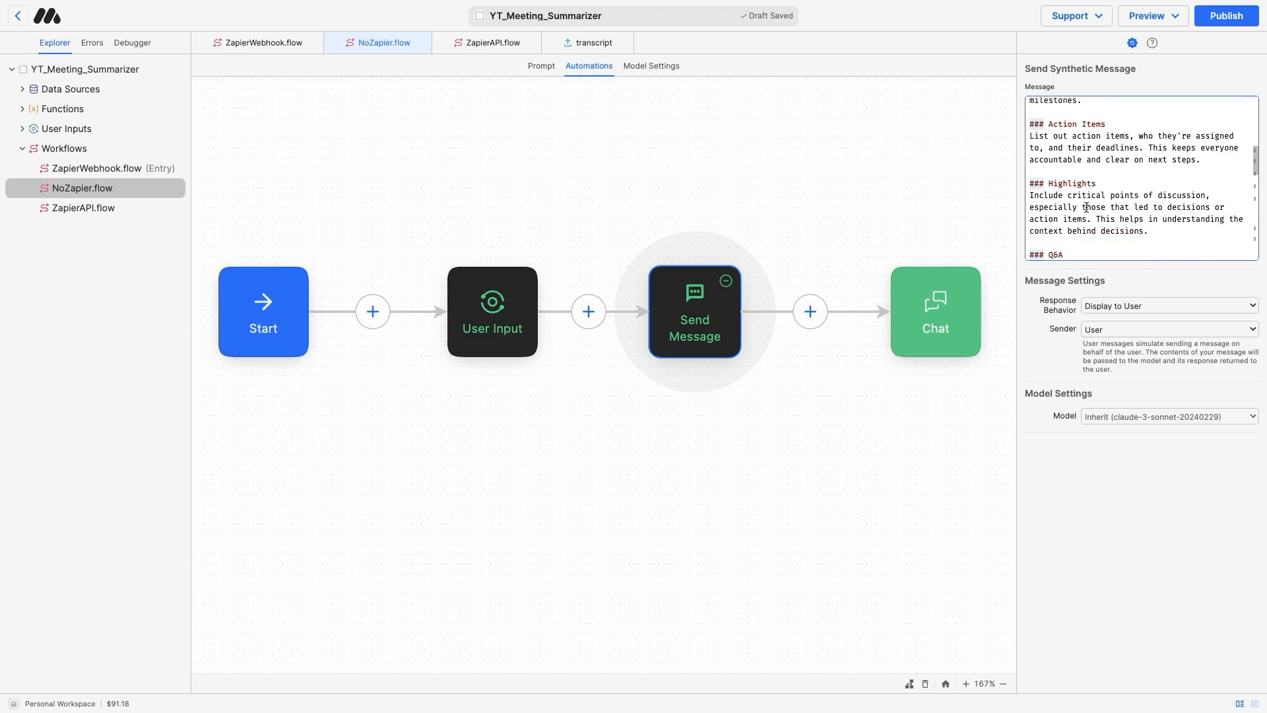
pyautogui.scroll(-3)
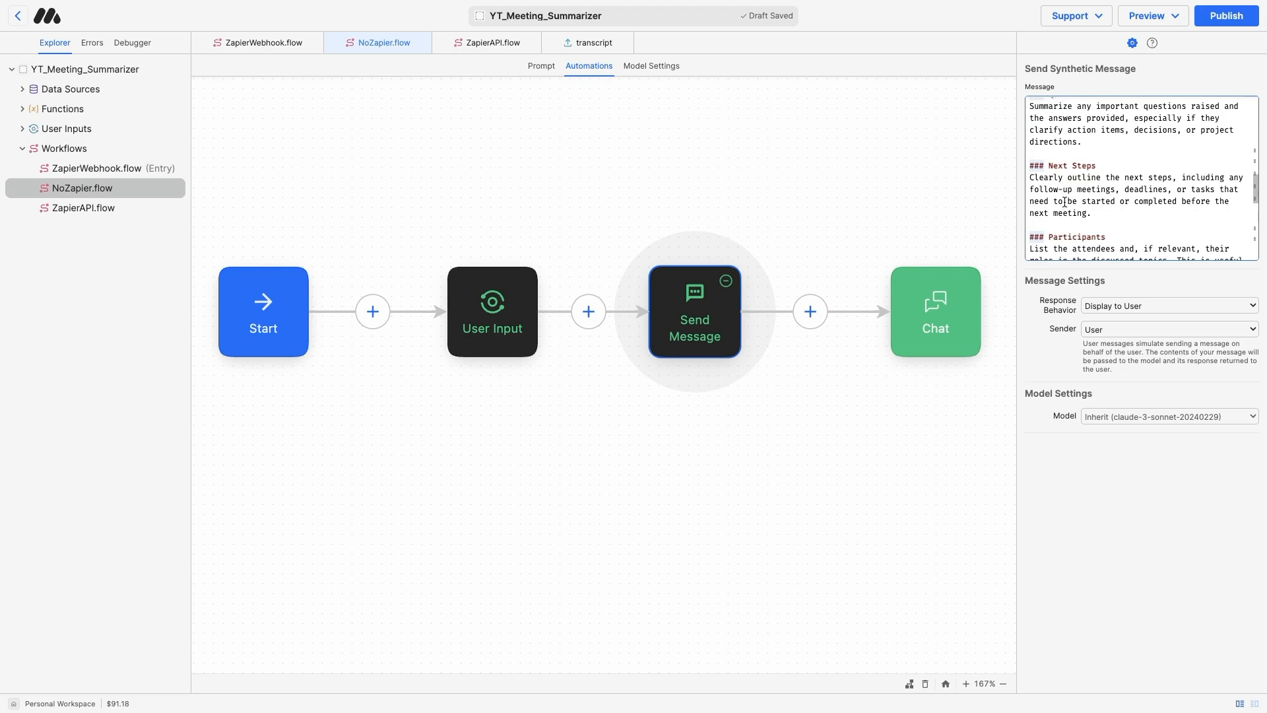
pyautogui.scroll(-3)
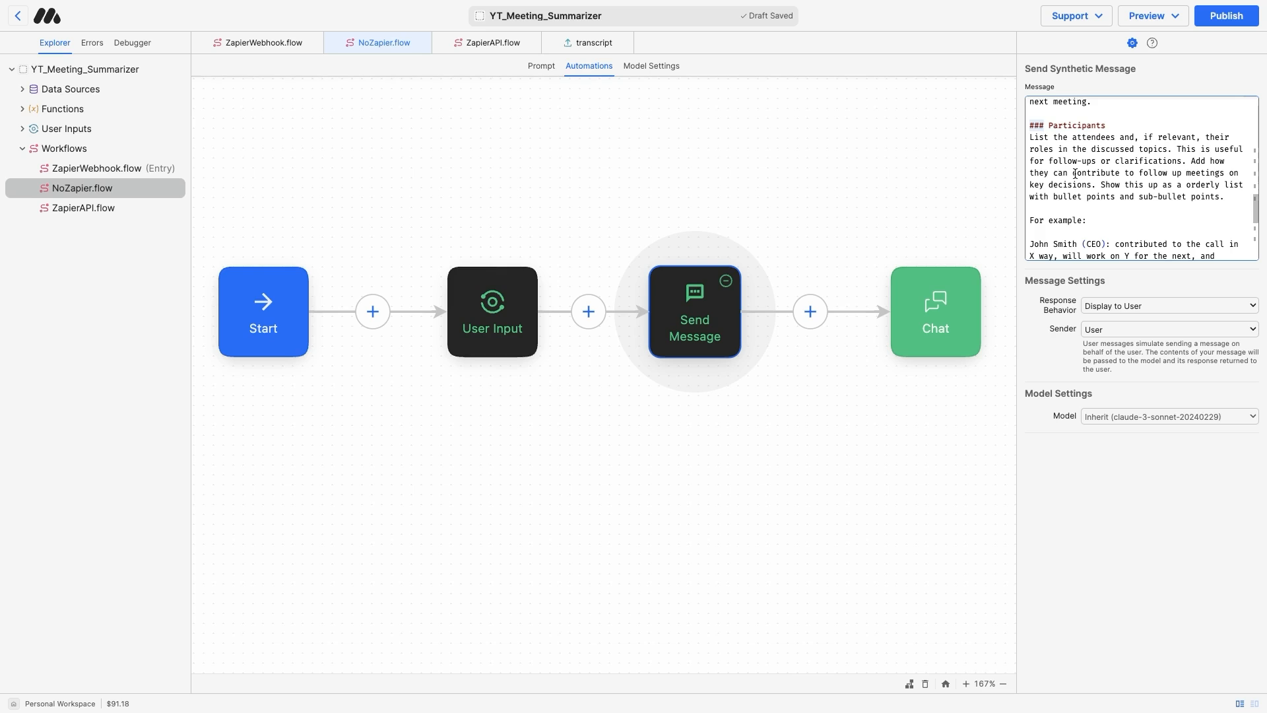
pyautogui.scroll(-3)
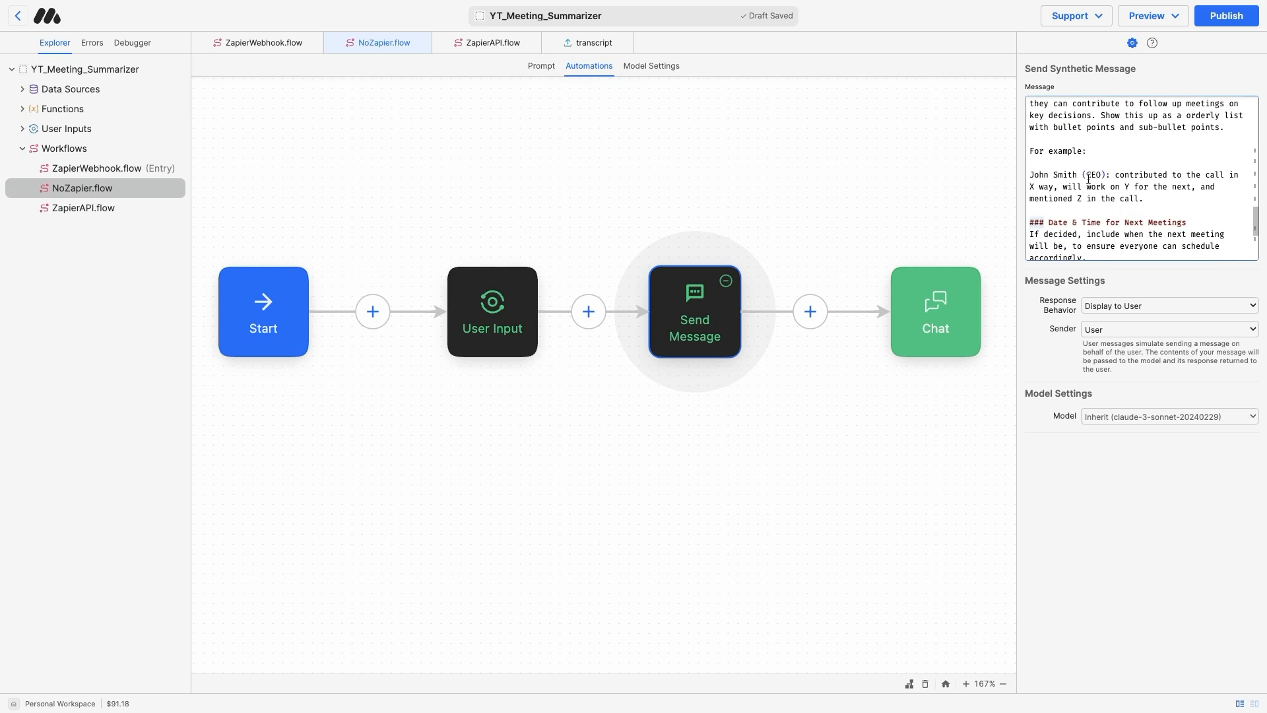
pyautogui.moveTo(1102, 176)
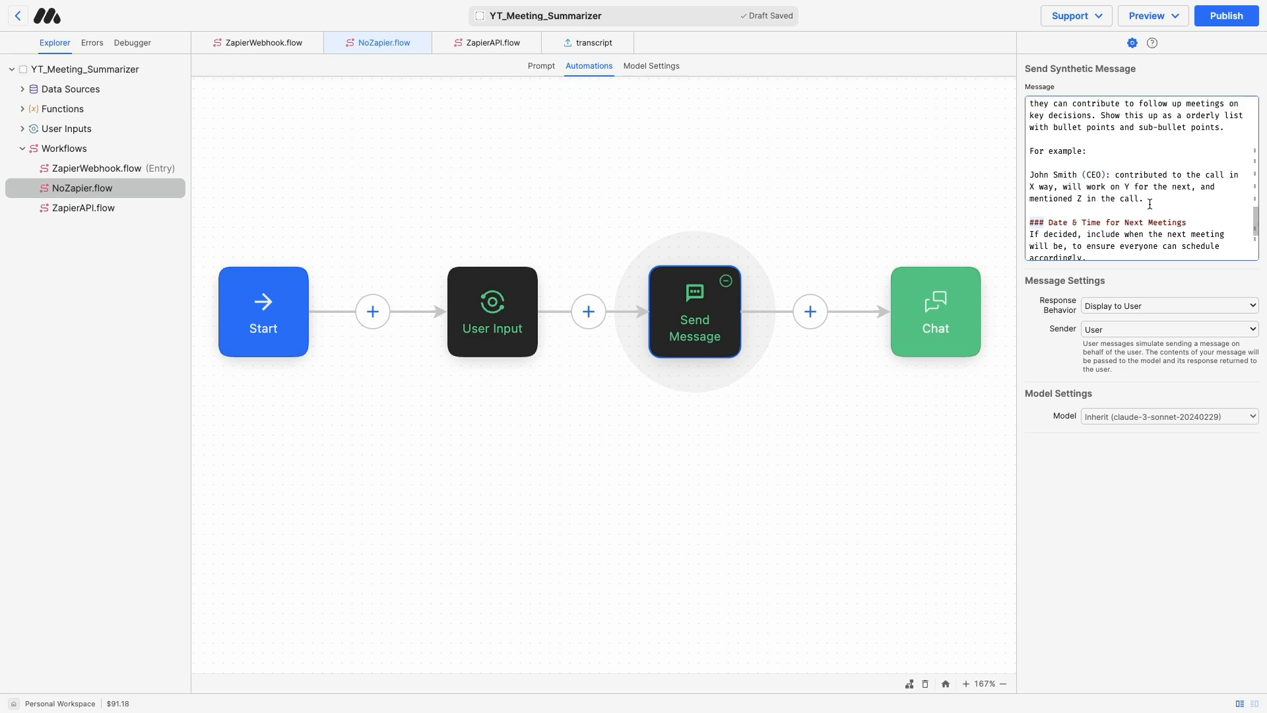
pyautogui.scroll(-3)
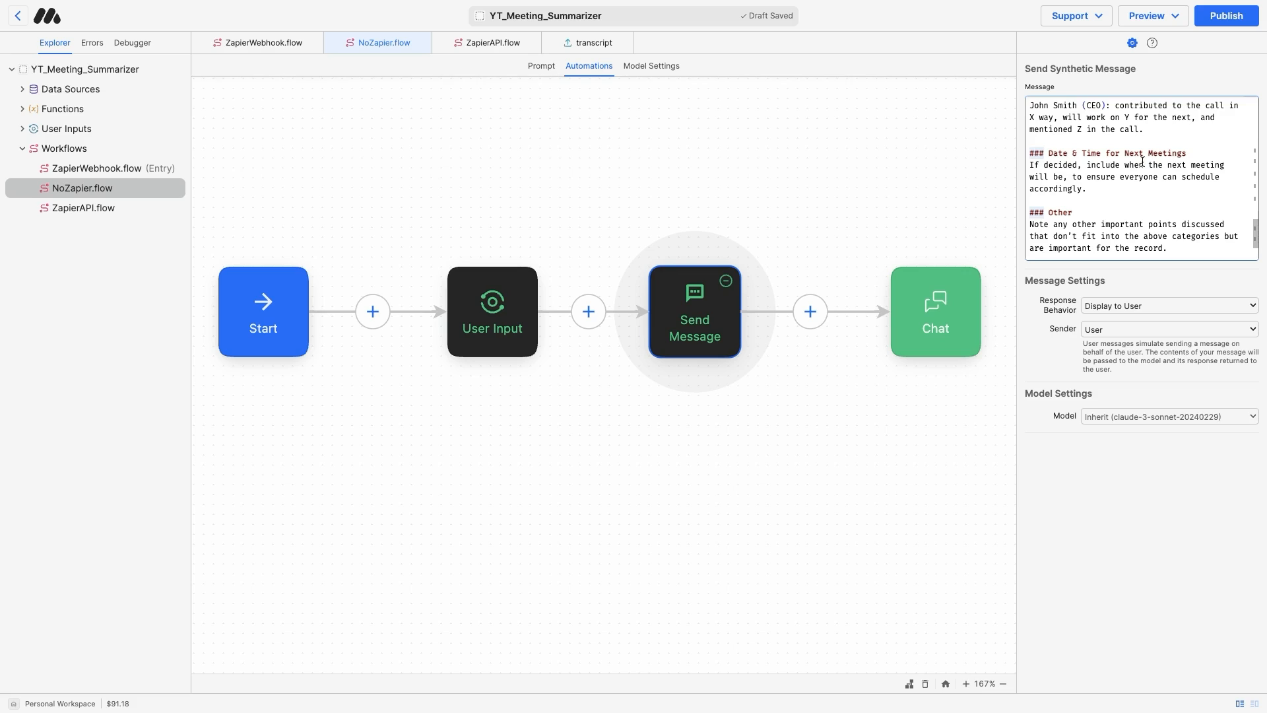
pyautogui.scroll(-3)
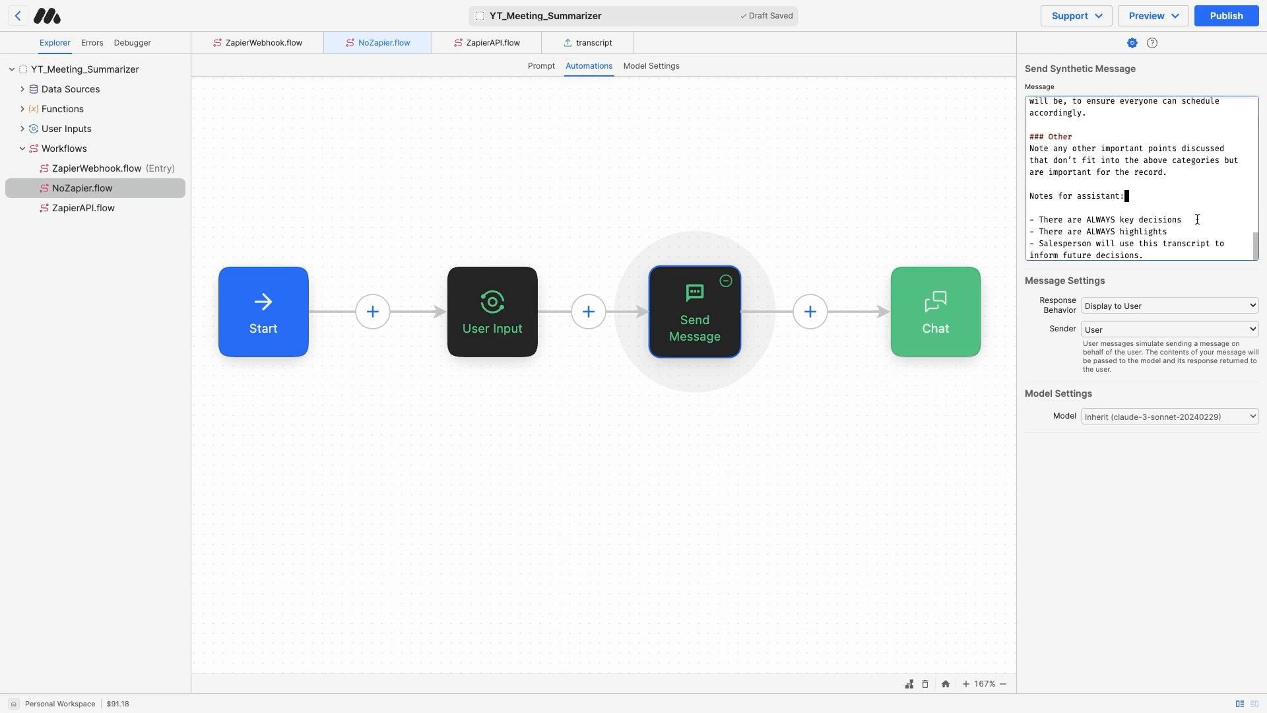
pyautogui.click(935, 310)
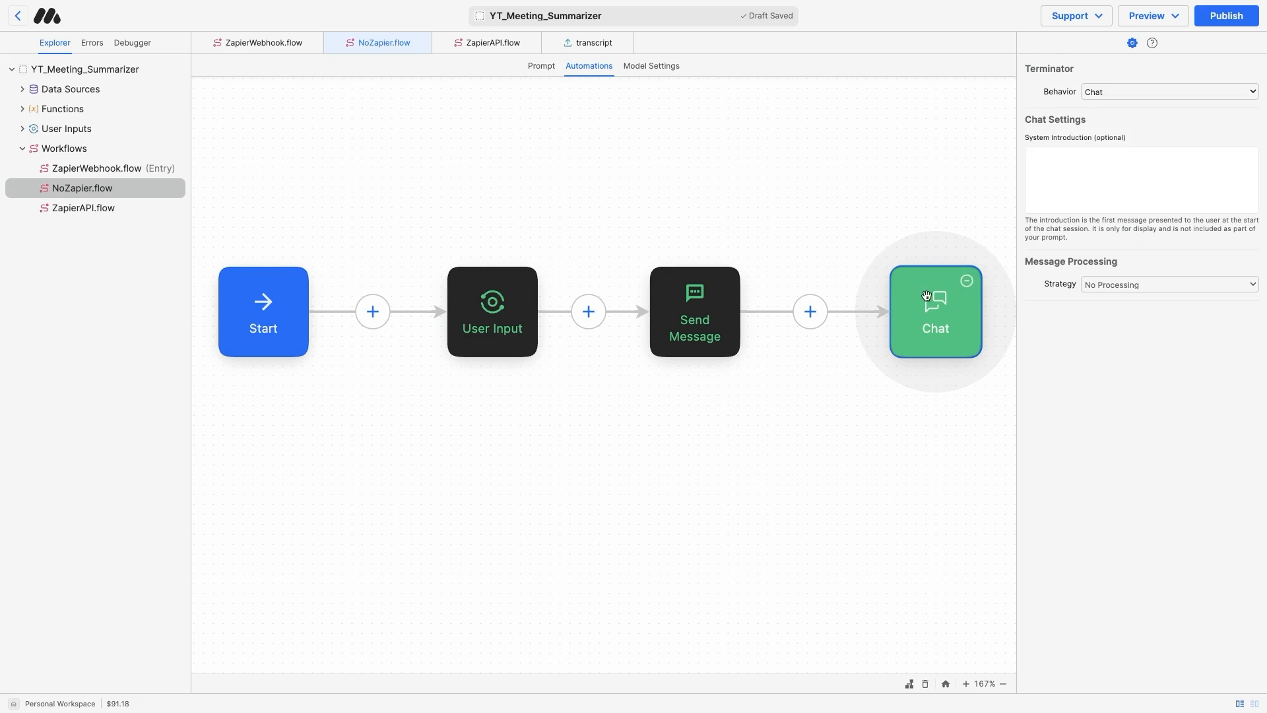
pyautogui.moveTo(1011, 328)
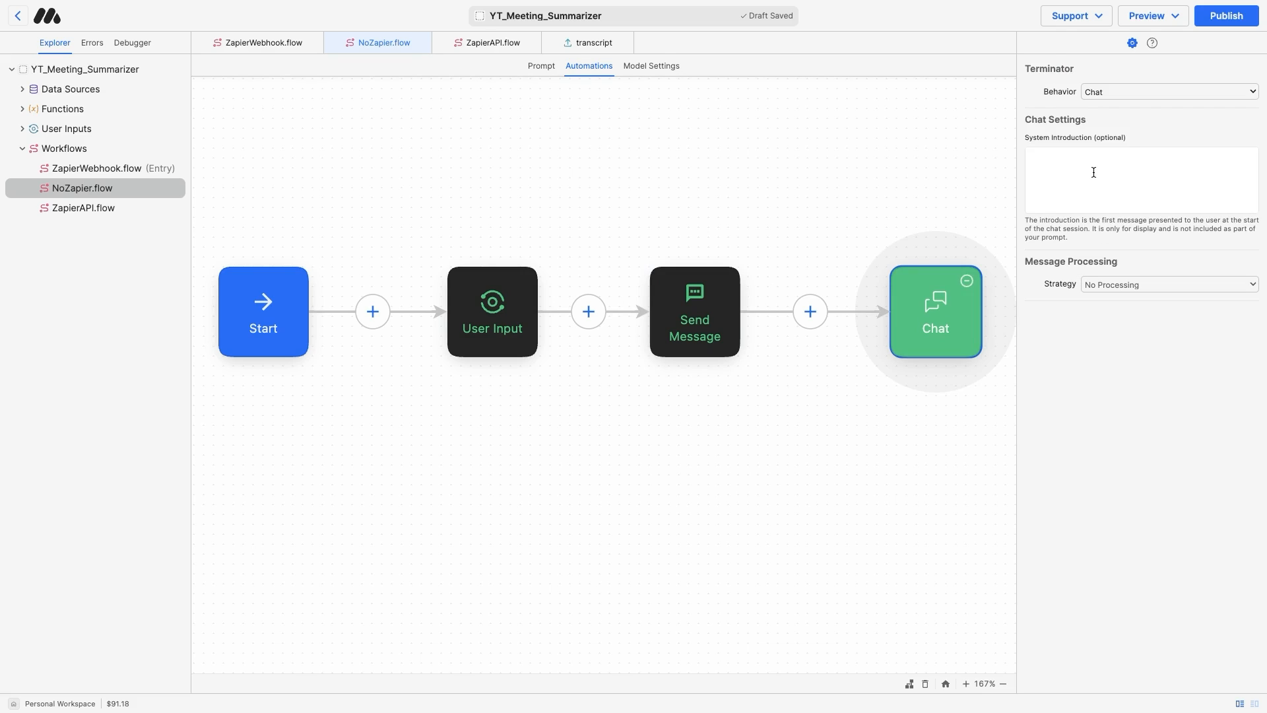
pyautogui.moveTo(712, 254)
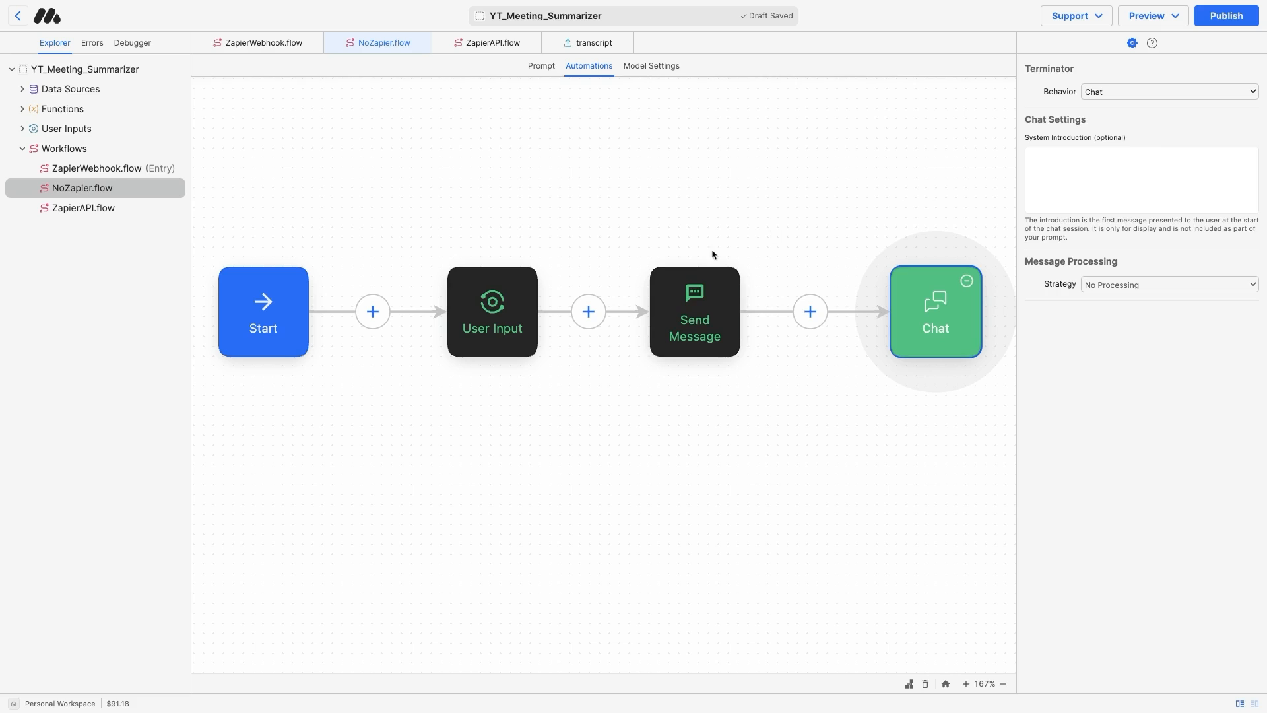
pyautogui.click(694, 311)
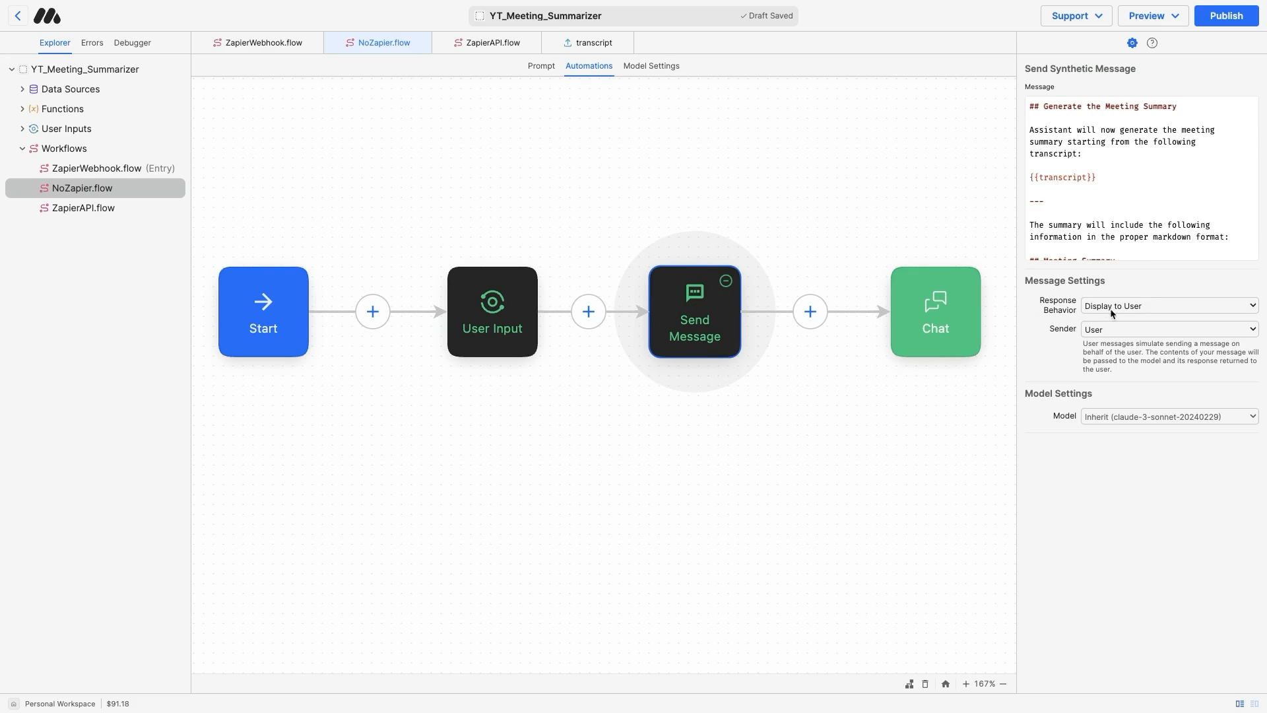
pyautogui.moveTo(1080, 316)
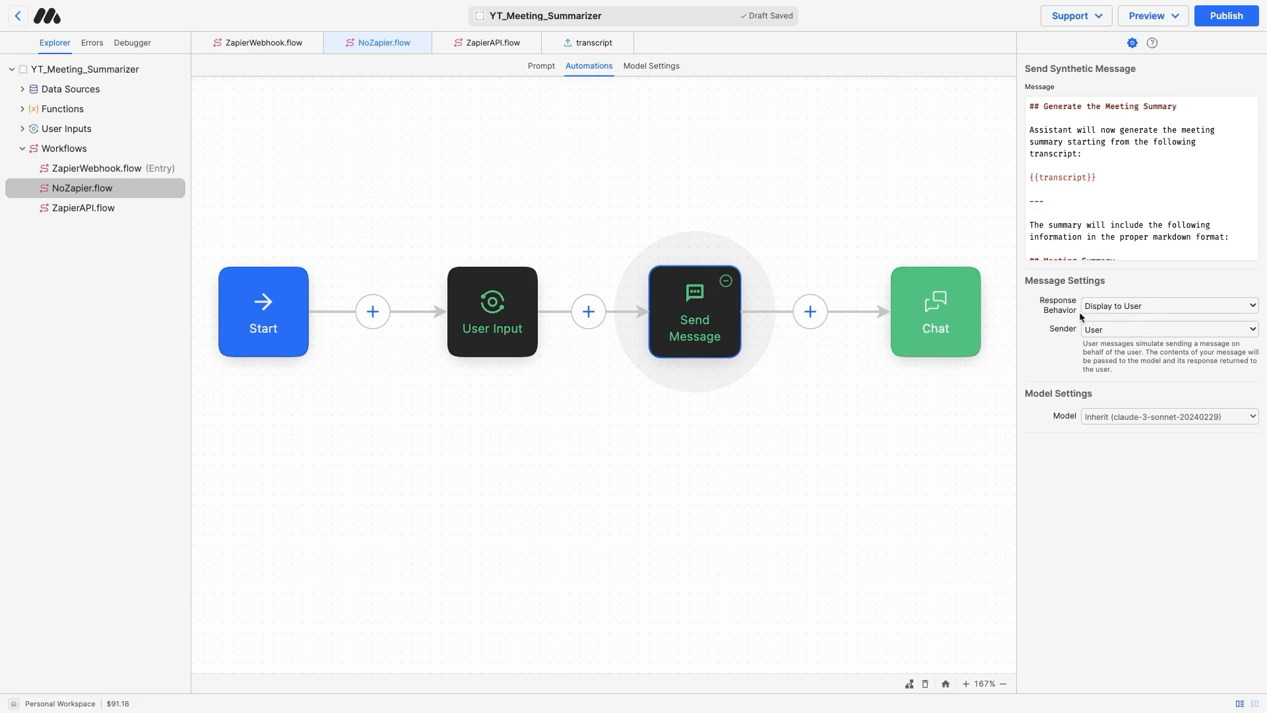
pyautogui.moveTo(1019, 324)
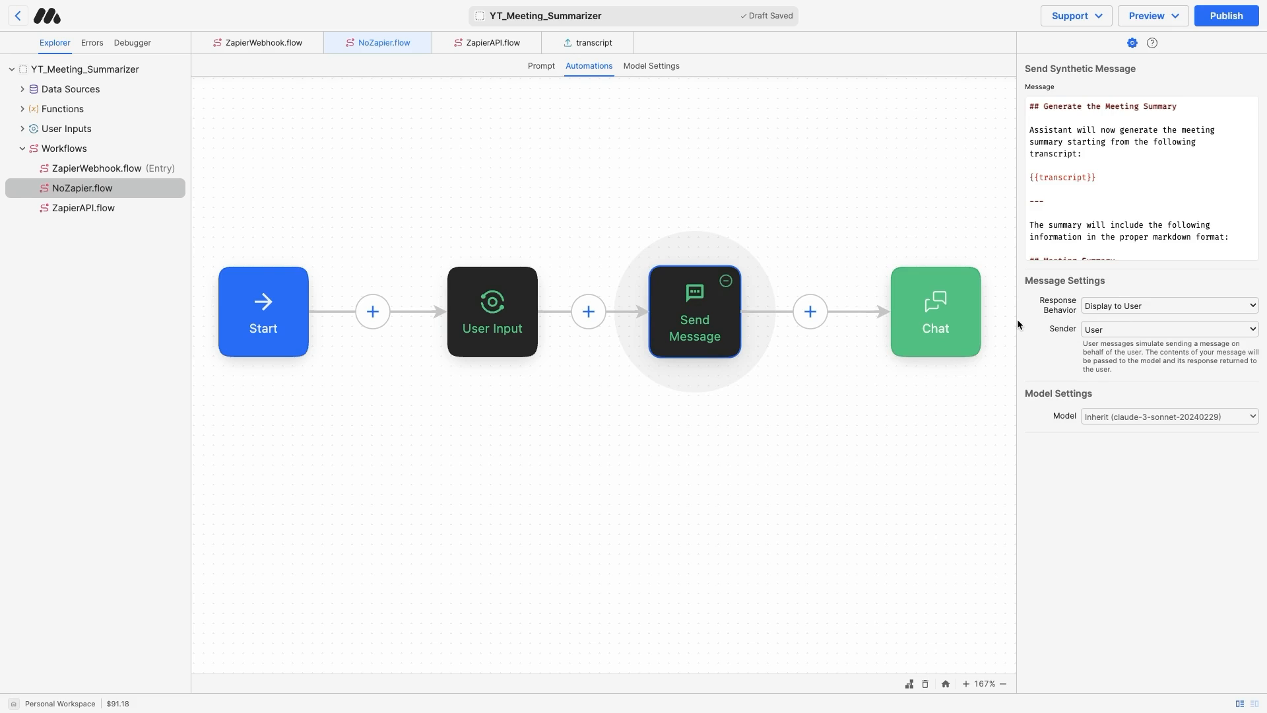
pyautogui.click(935, 311)
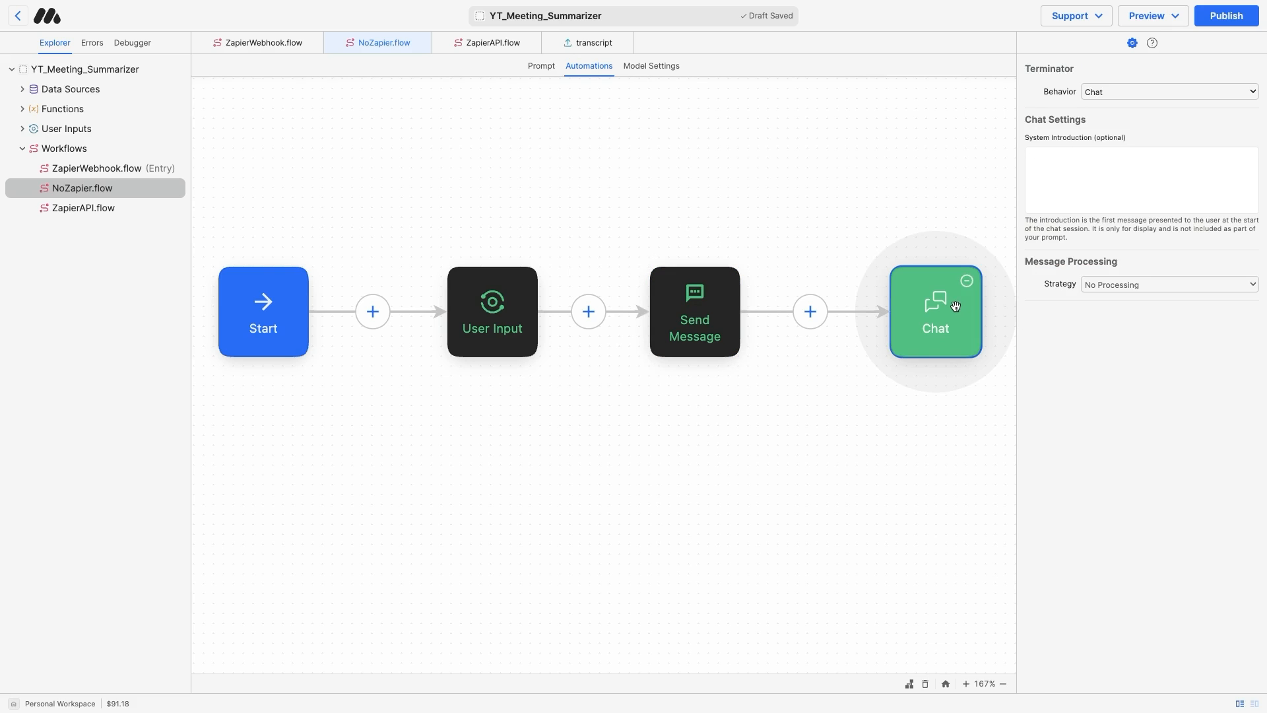
pyautogui.click(694, 311)
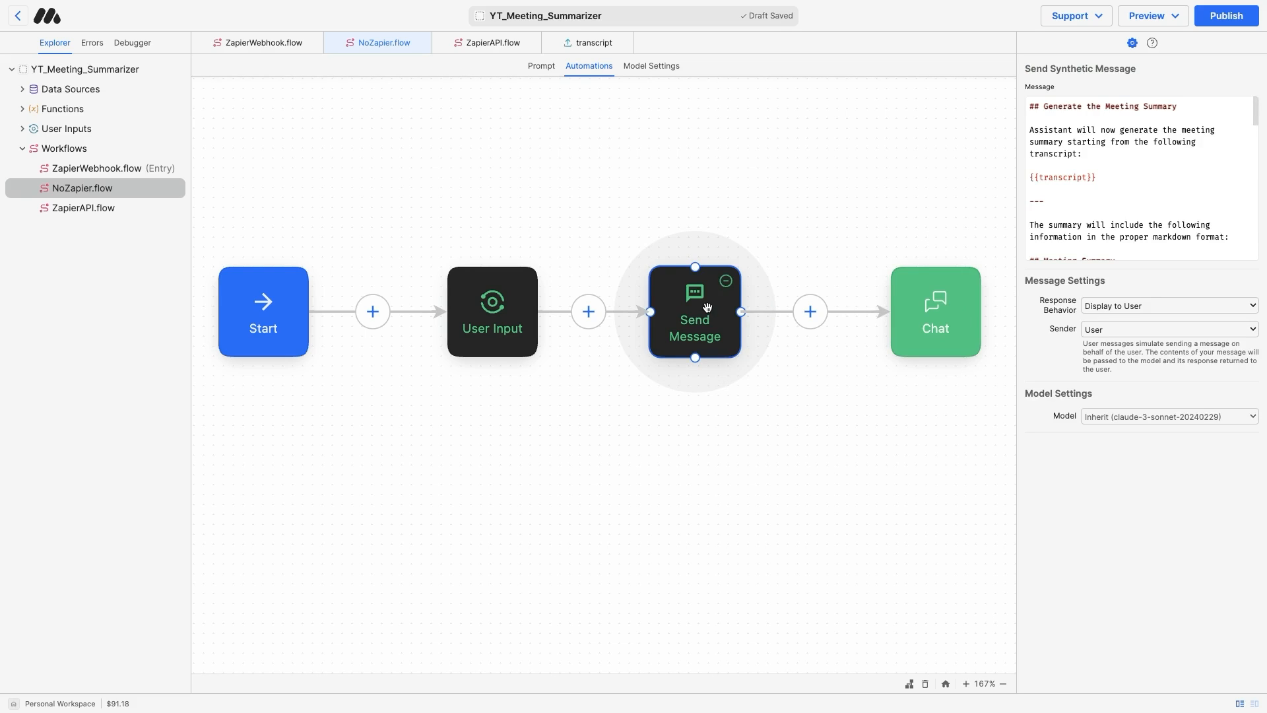
pyautogui.doubleClick(1062, 176)
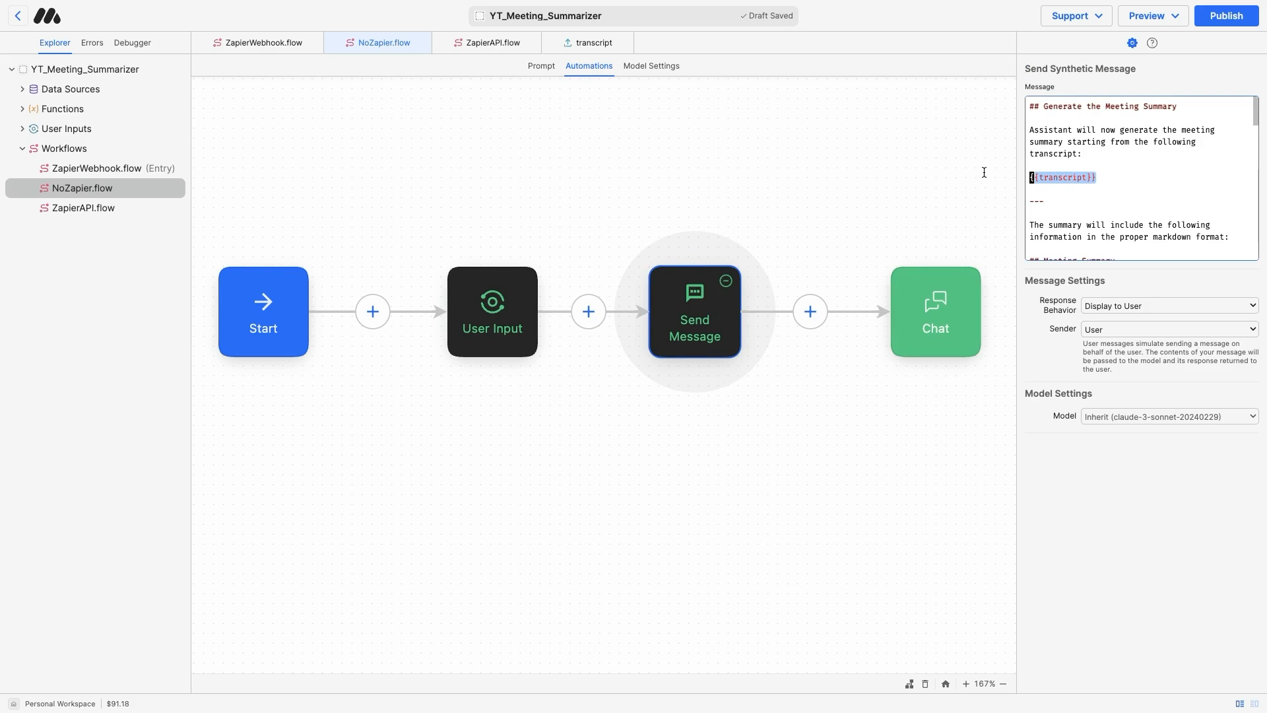
pyautogui.moveTo(920, 281)
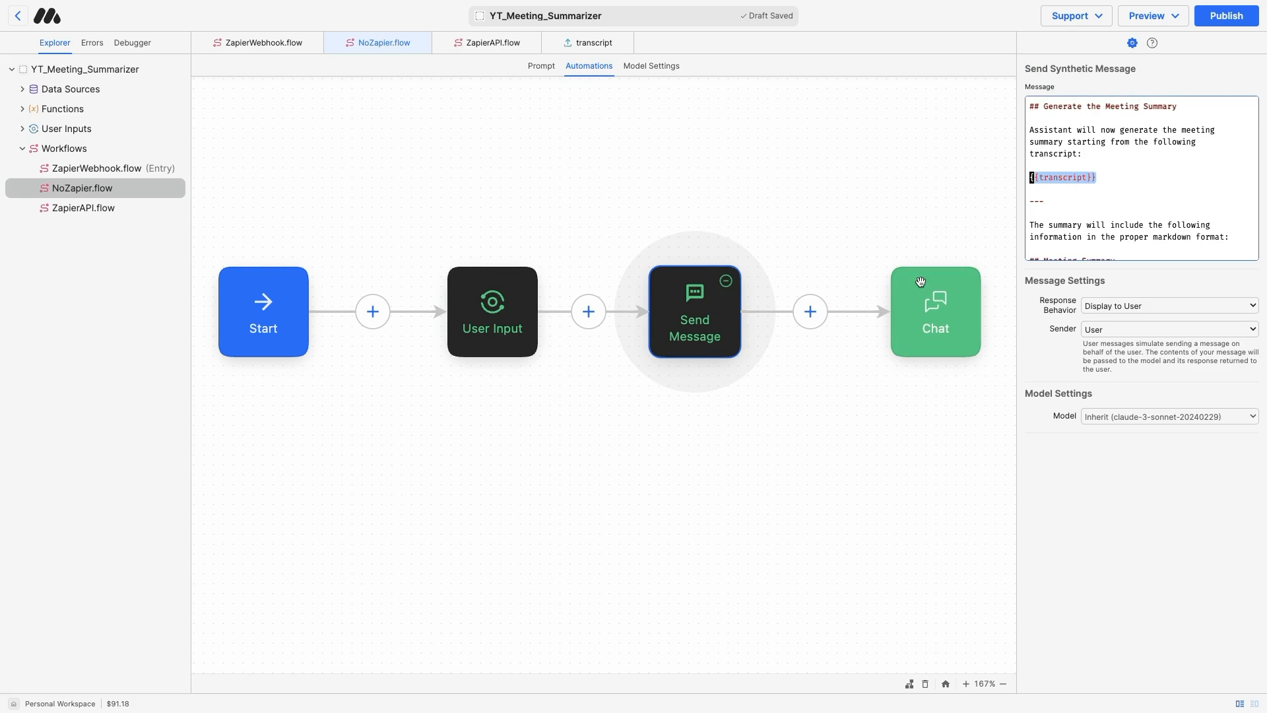
pyautogui.moveTo(1170, 143)
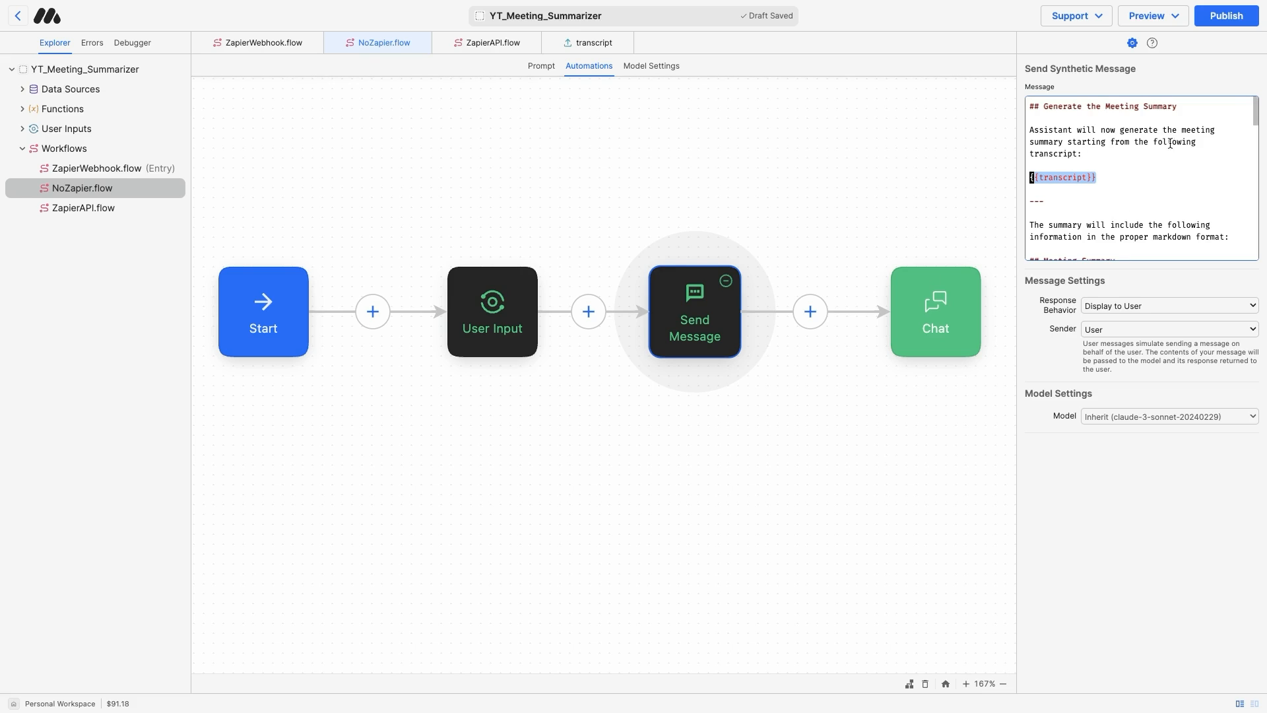
pyautogui.moveTo(1014, 183)
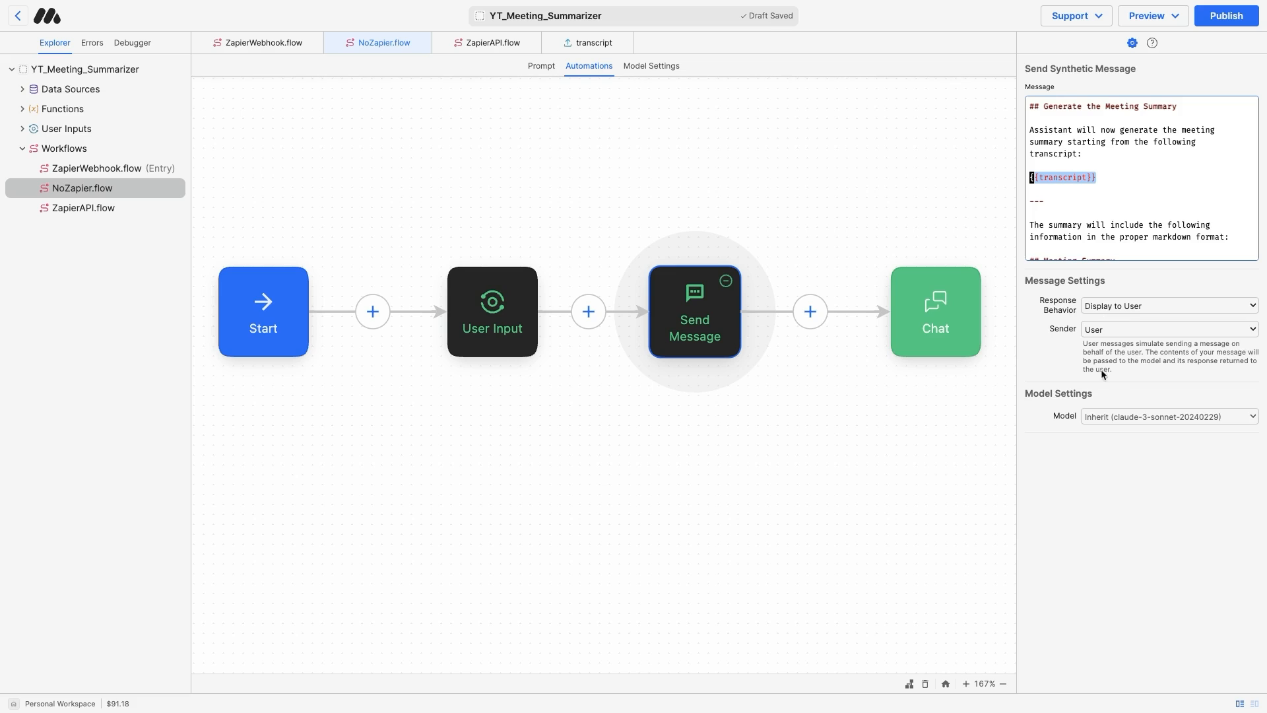
pyautogui.moveTo(695, 229)
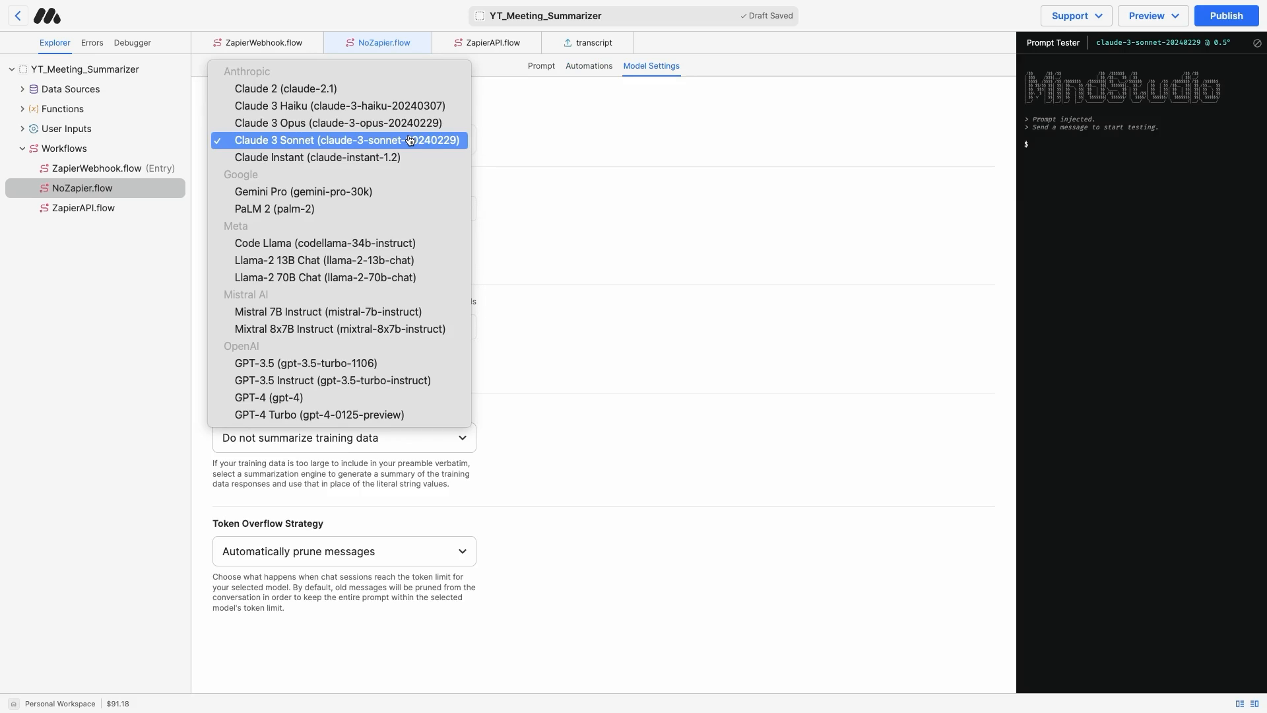
pyautogui.moveTo(339, 106)
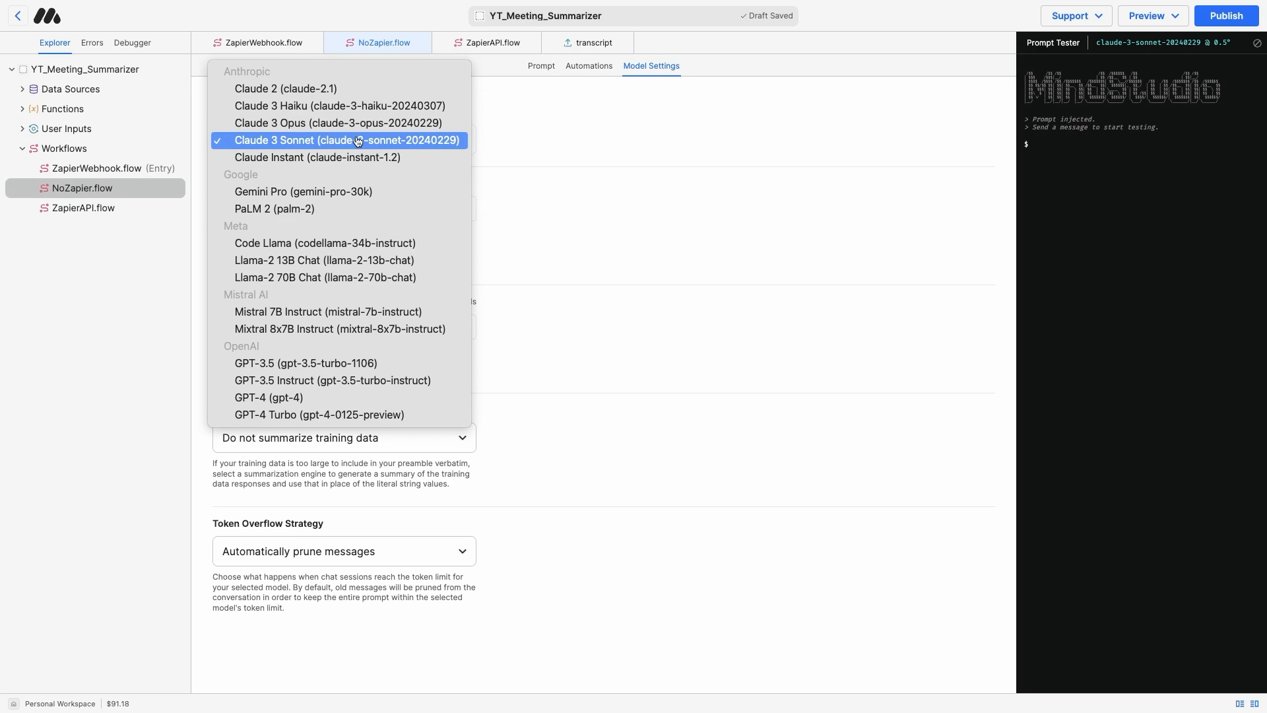
pyautogui.moveTo(103, 673)
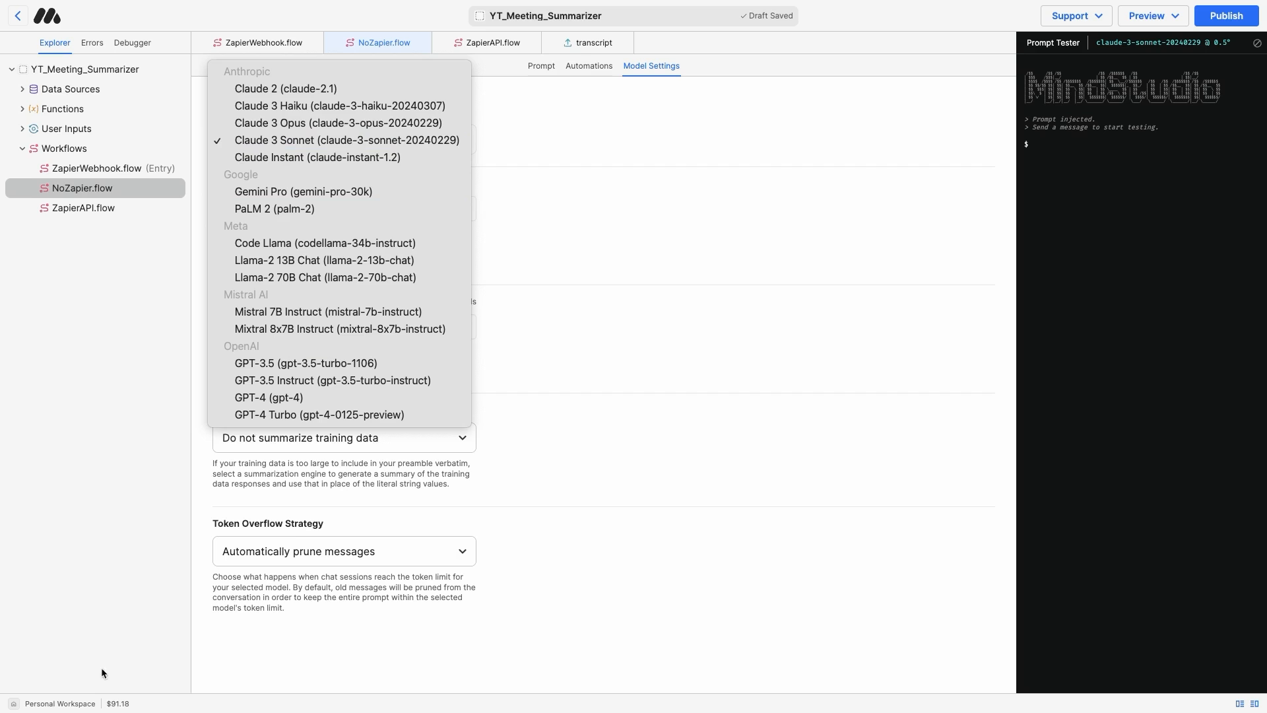
pyautogui.moveTo(93, 699)
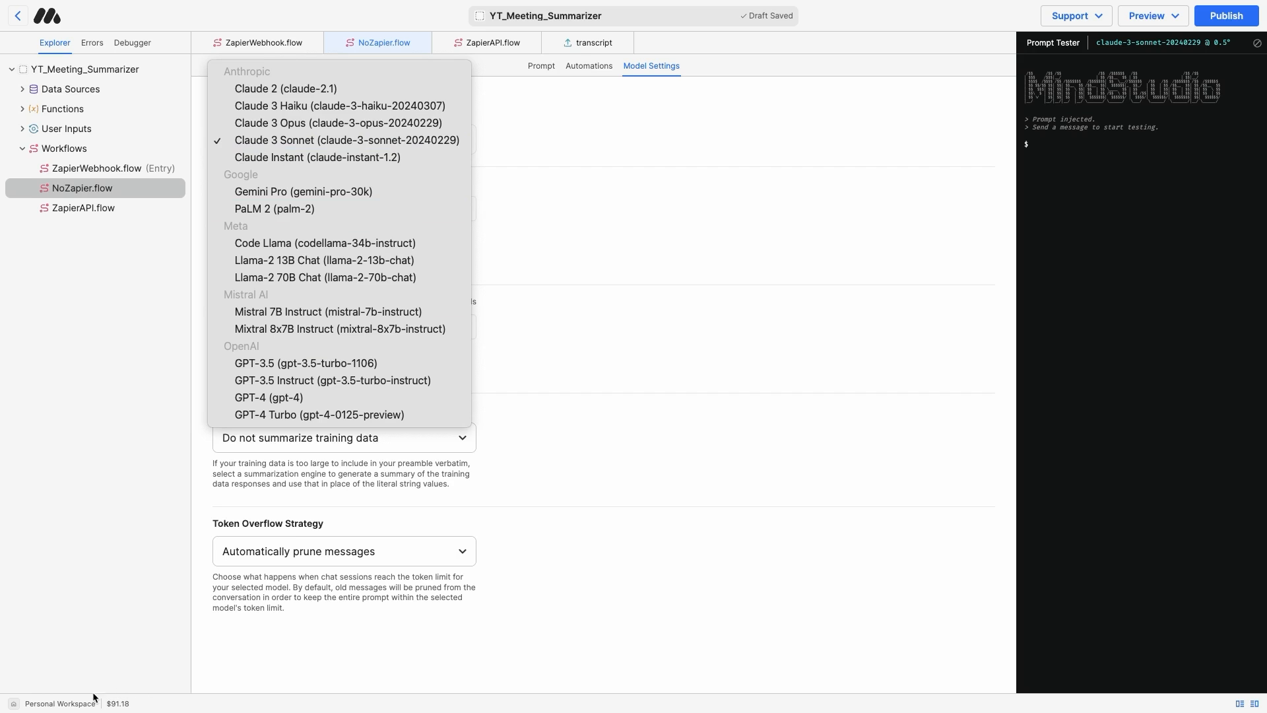
pyautogui.moveTo(119, 710)
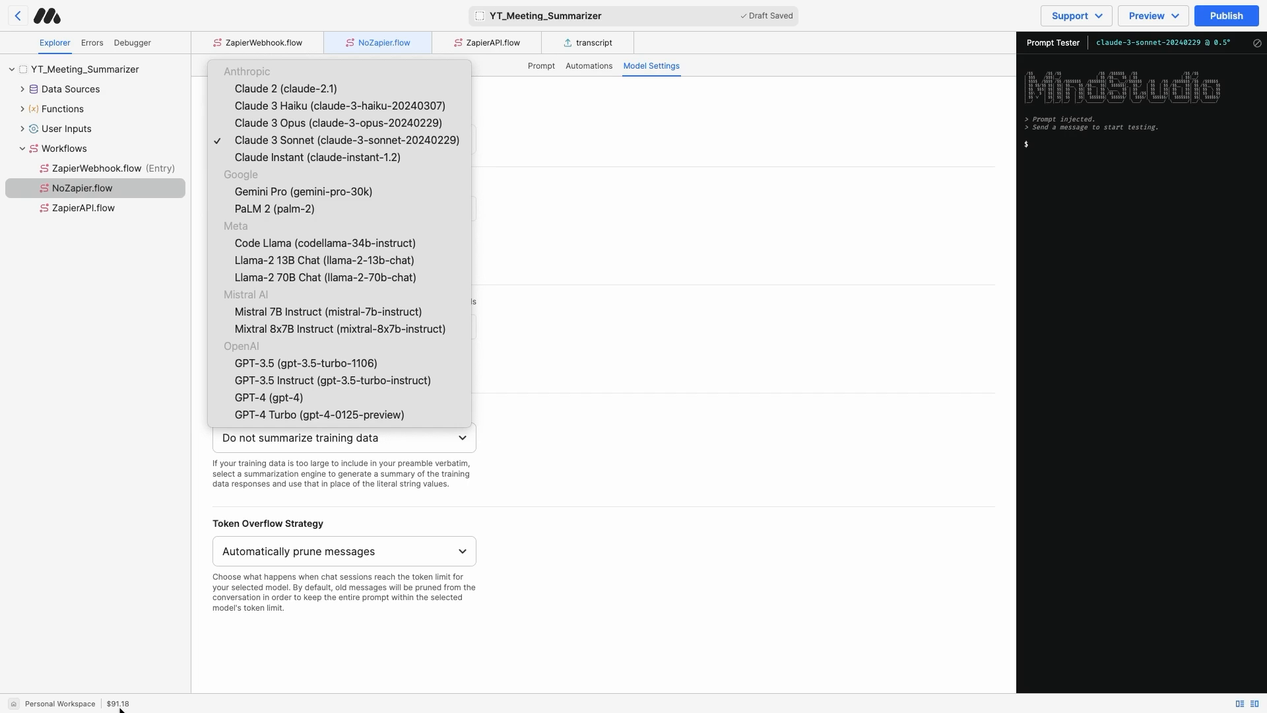
pyautogui.moveTo(397, 620)
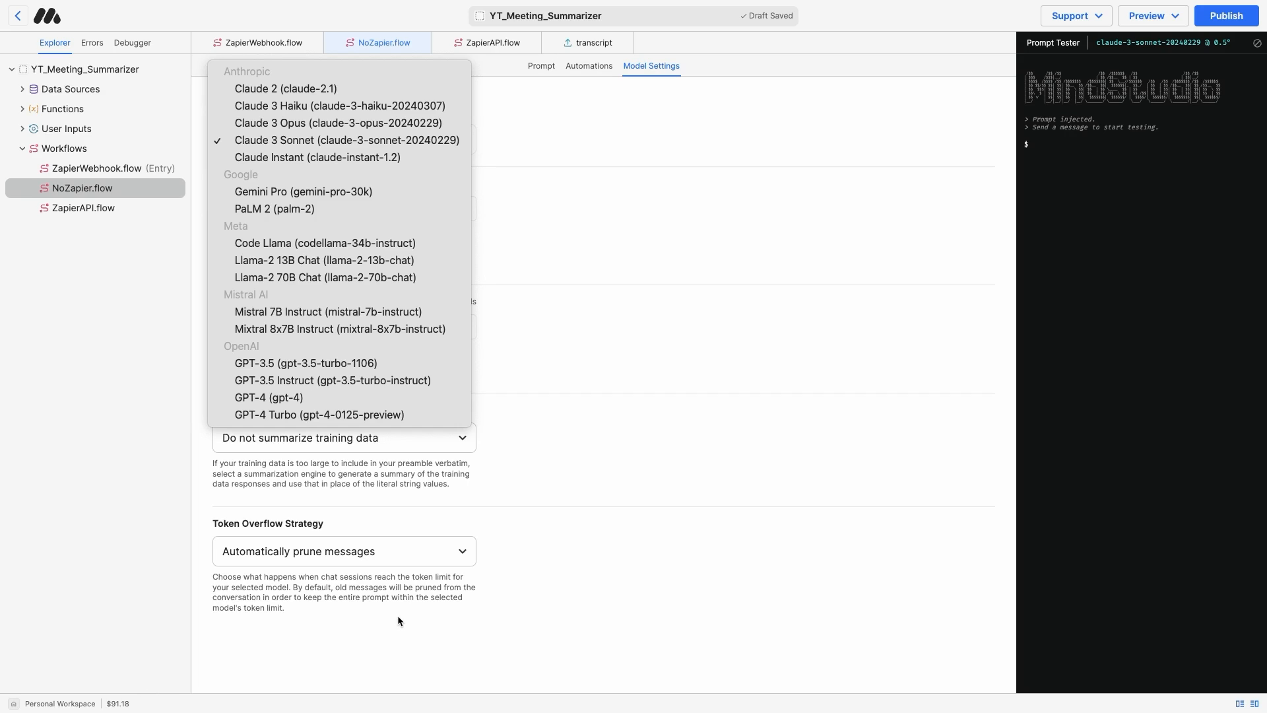
pyautogui.moveTo(1202, 22)
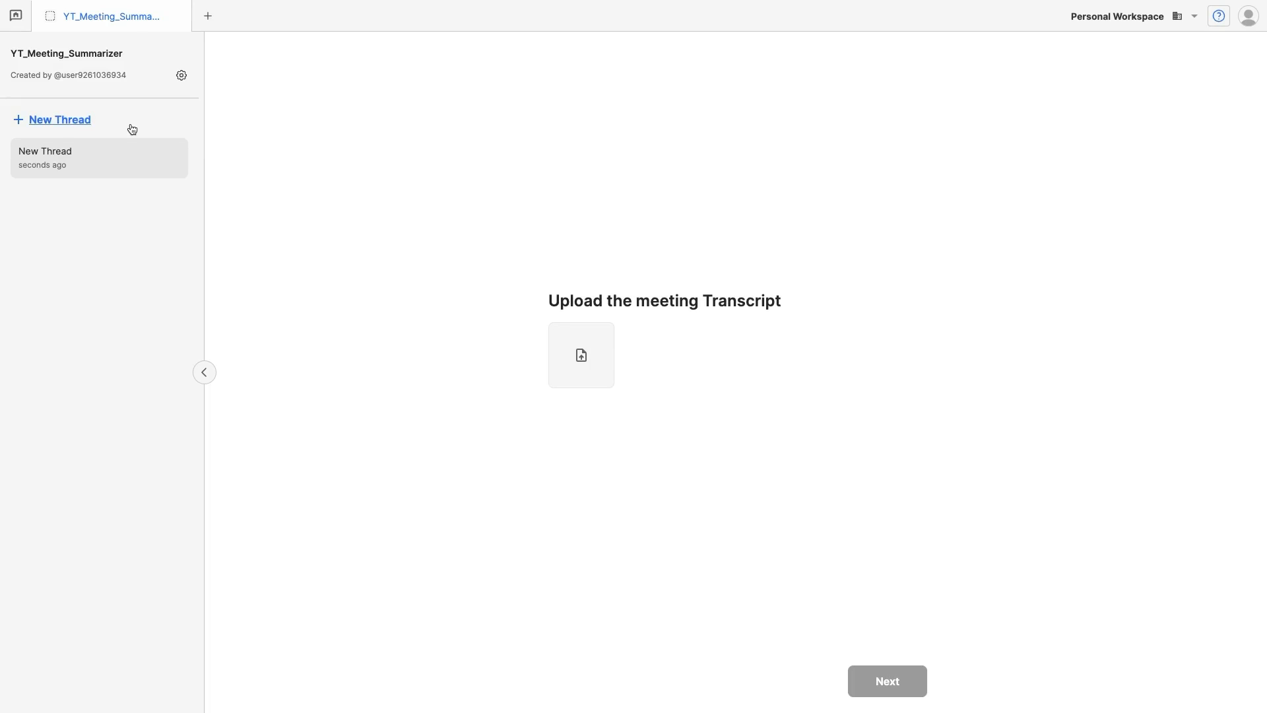
# - Start a new thread and upload yt_demo.docx from Downloads
pyautogui.click(59, 120)
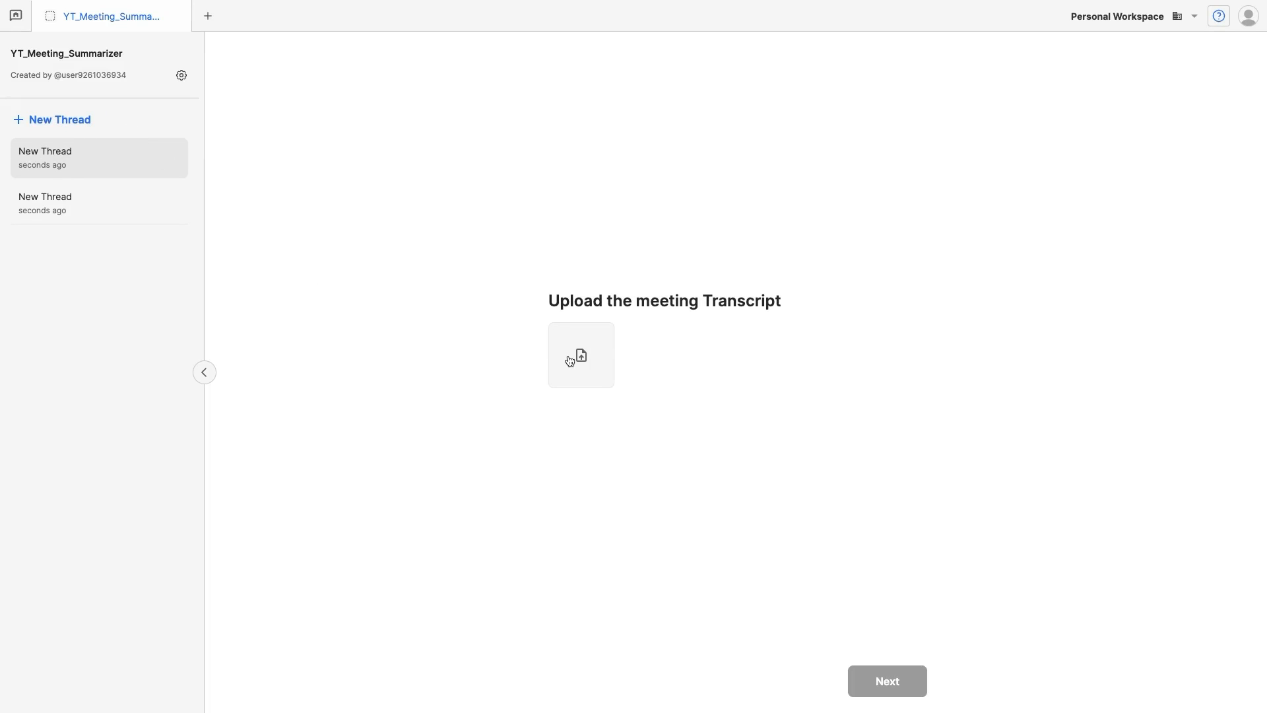
pyautogui.click(580, 355)
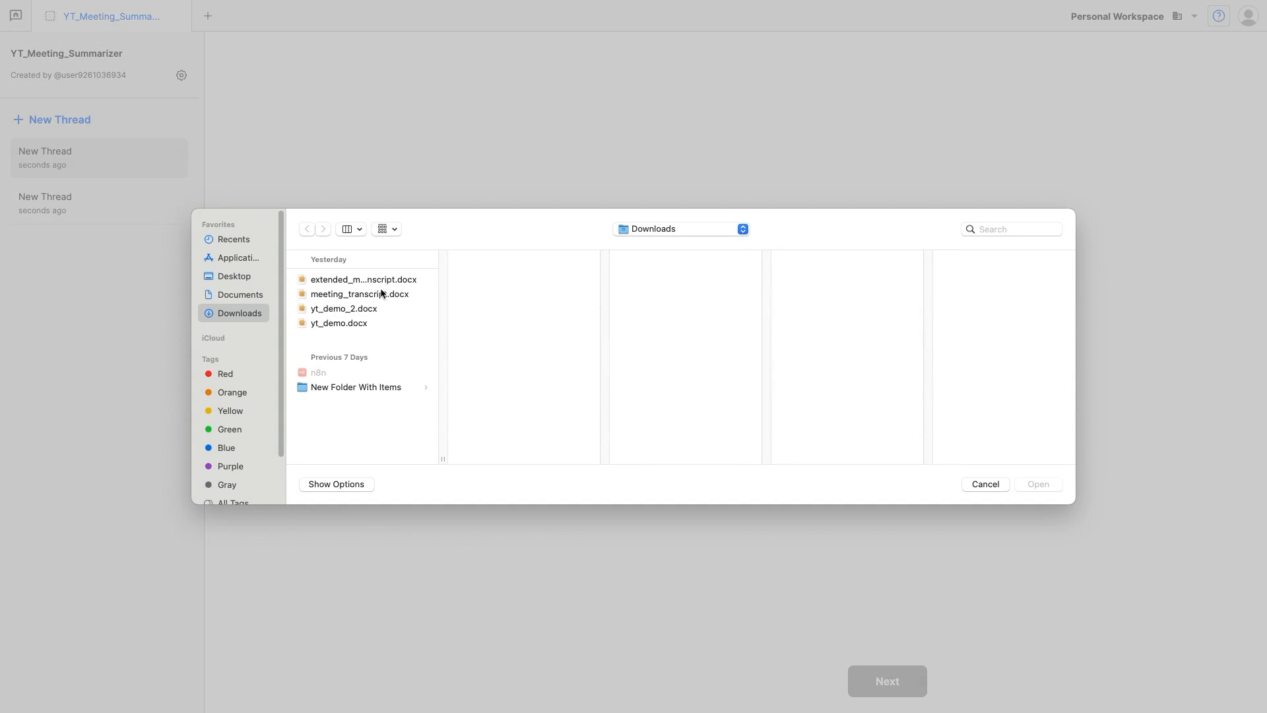
pyautogui.moveTo(352, 328)
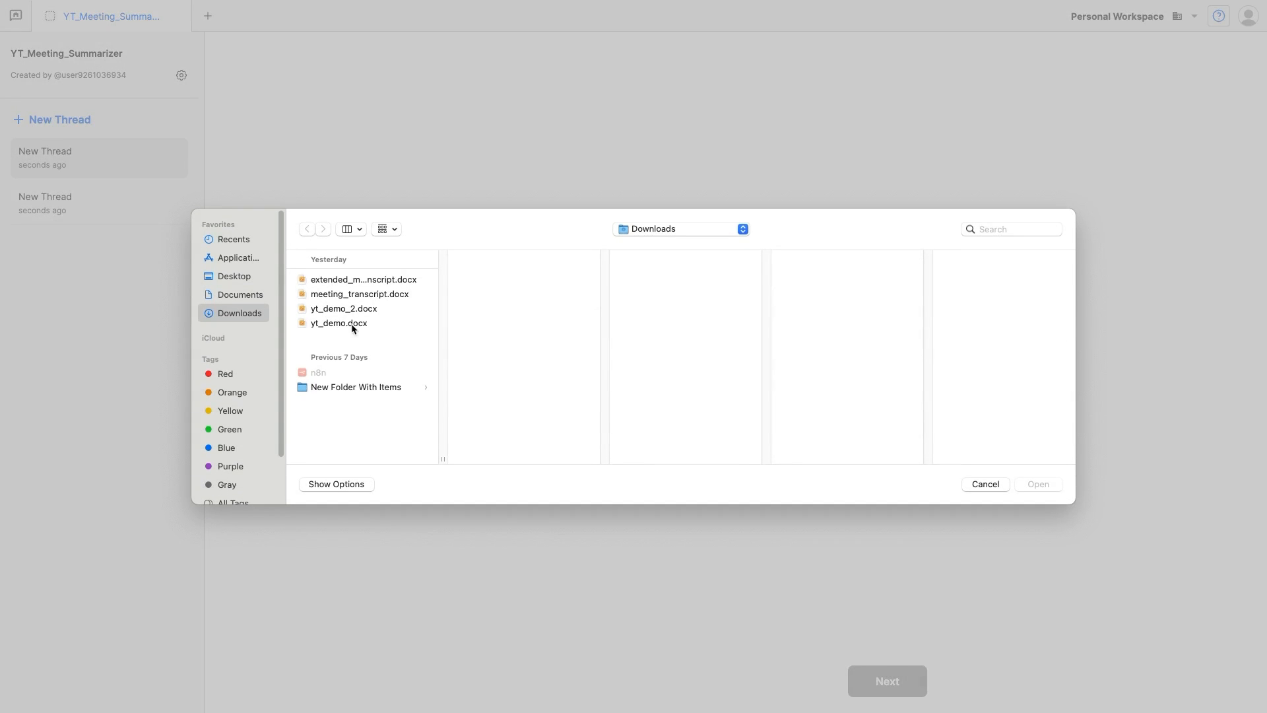
pyautogui.click(338, 323)
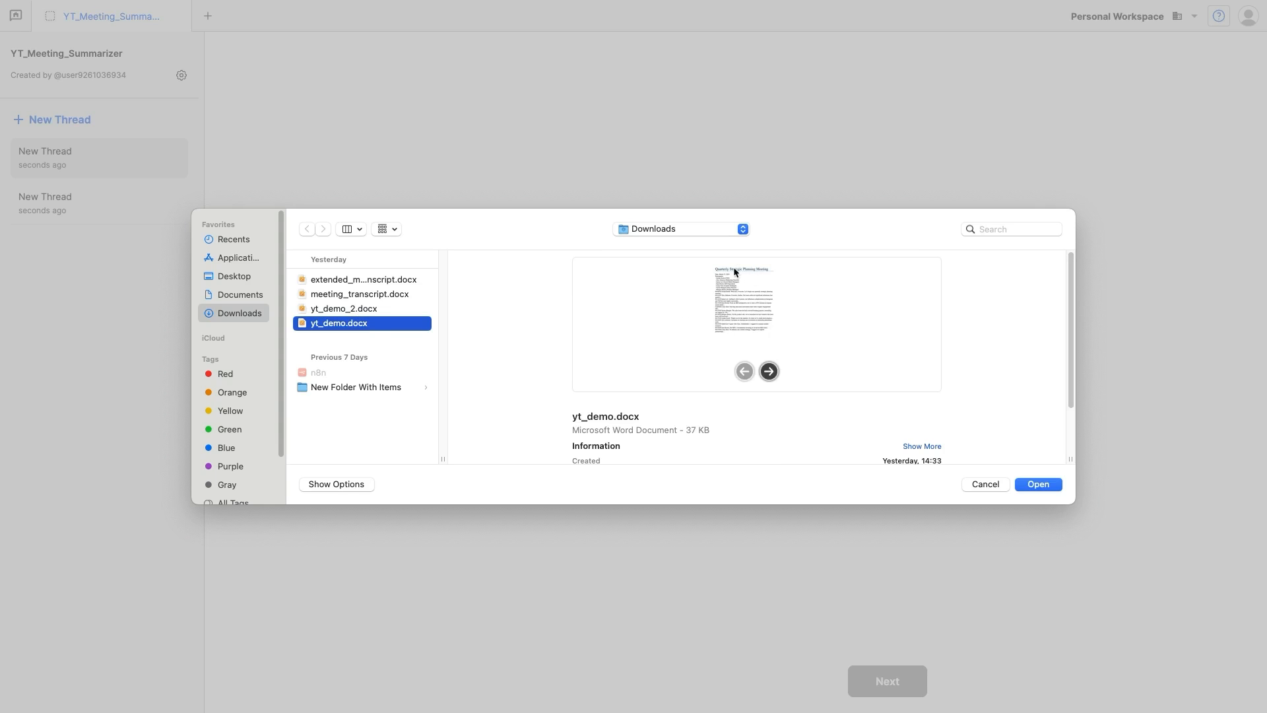
pyautogui.moveTo(724, 323)
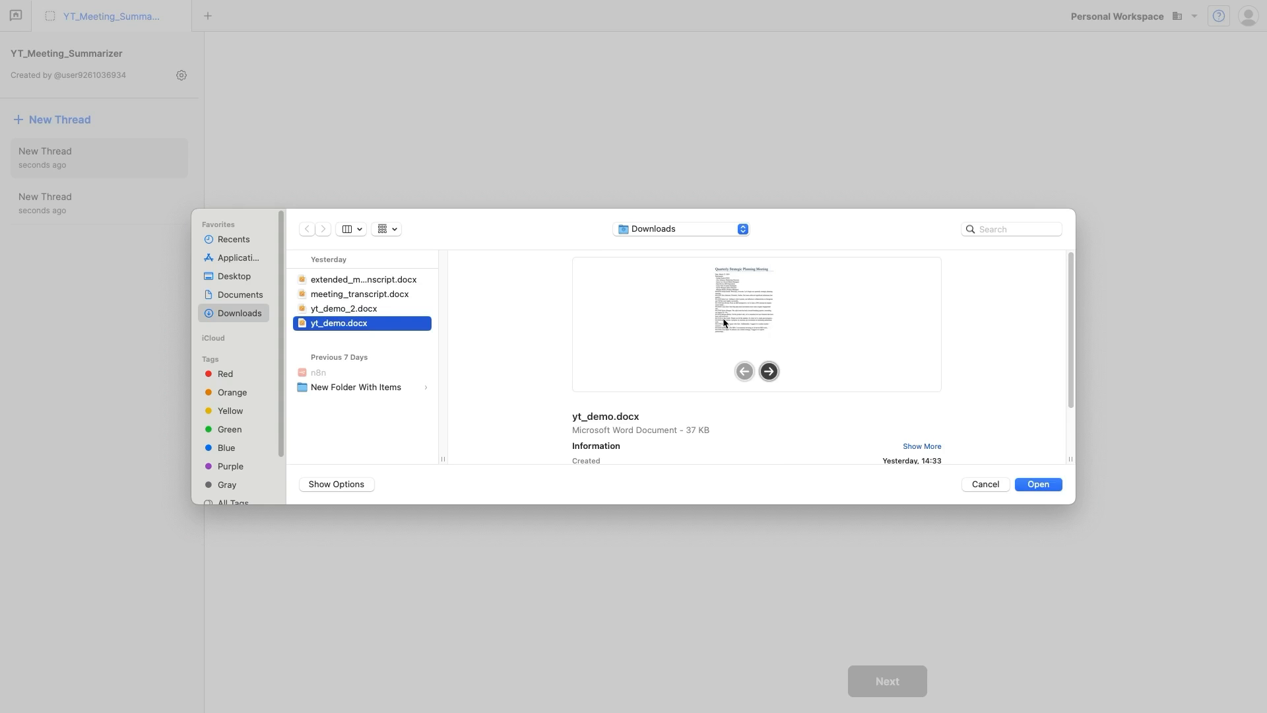
pyautogui.click(1037, 483)
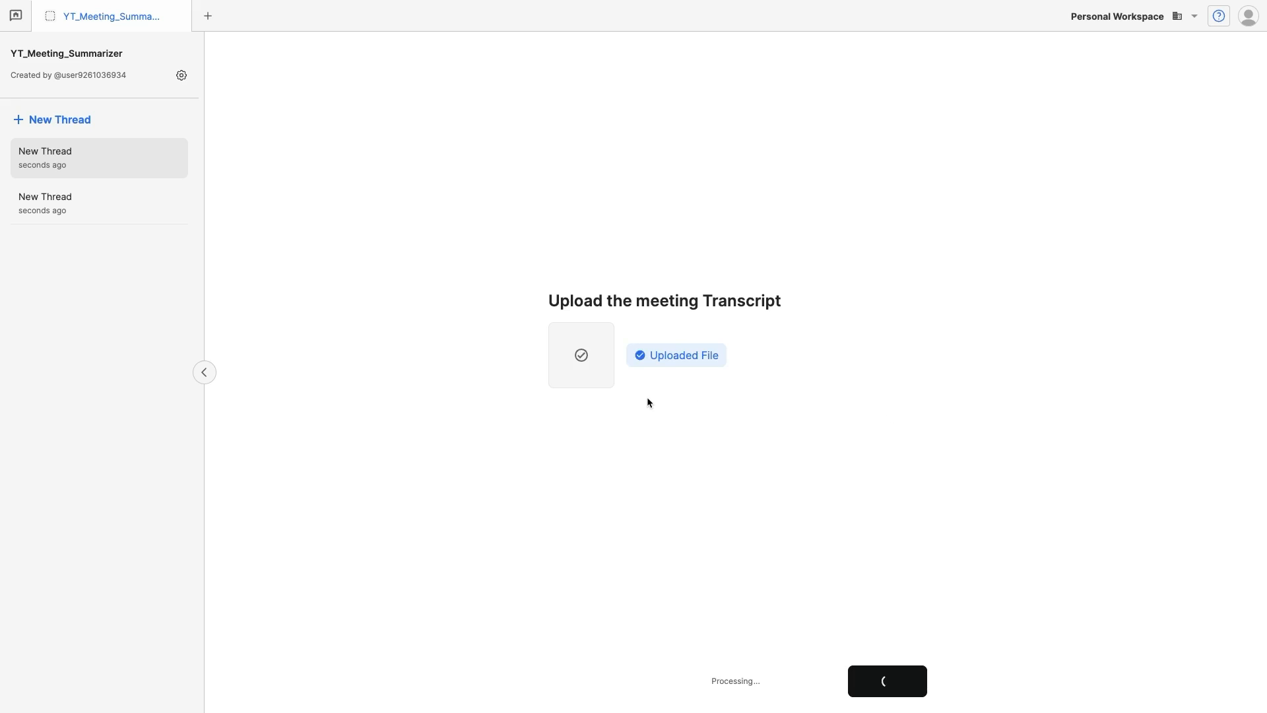
pyautogui.moveTo(638, 364)
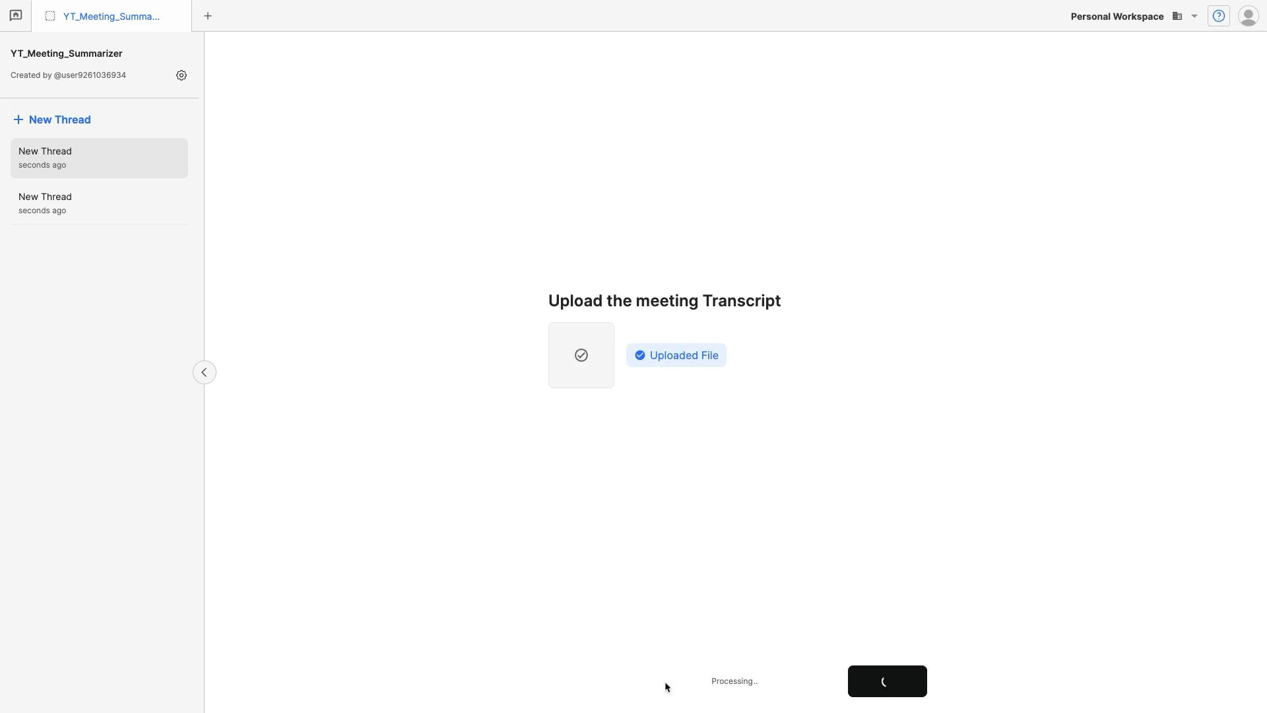
pyautogui.moveTo(689, 656)
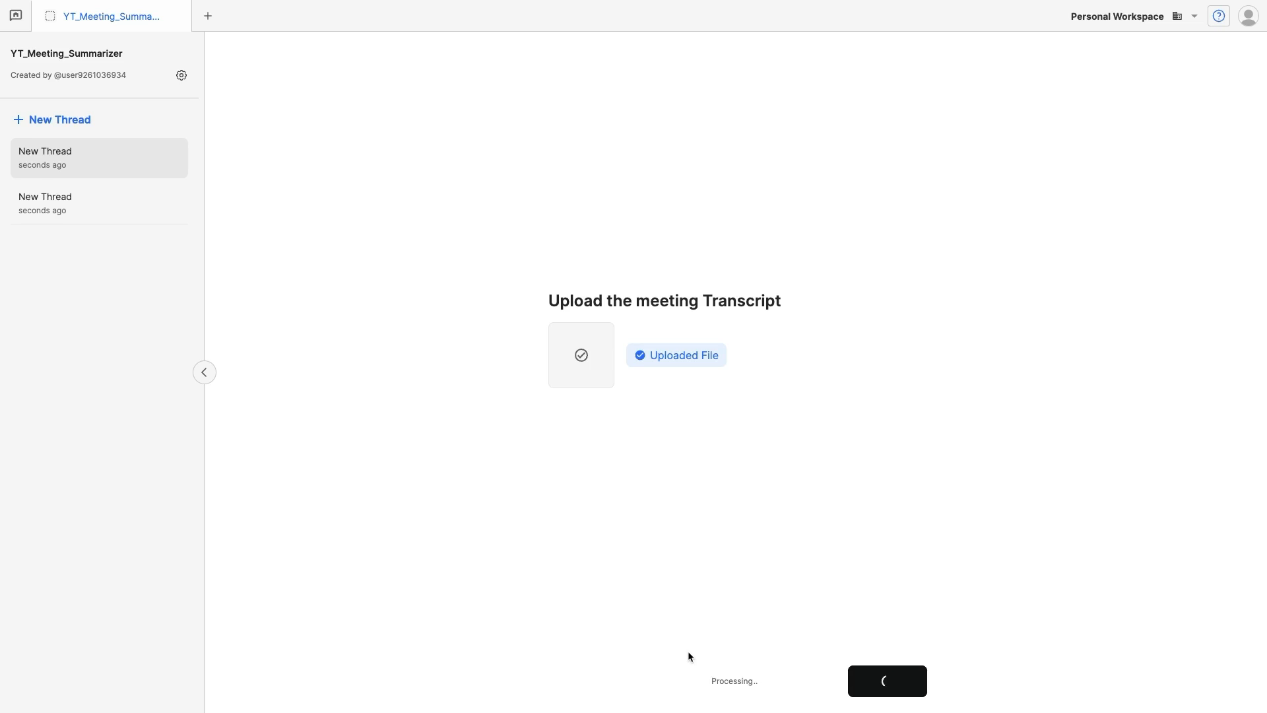
pyautogui.moveTo(1236, 151)
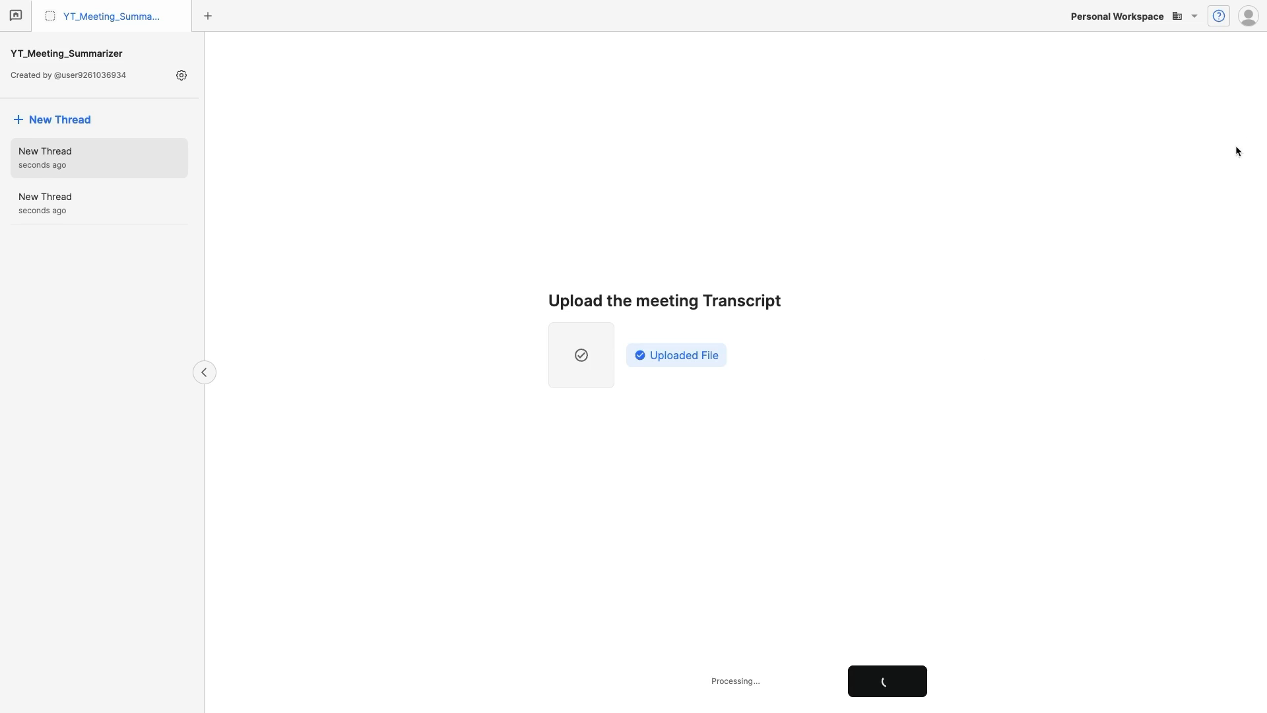
# - Inspect the thread's run log in the debugger, then close it
pyautogui.click(1219, 15)
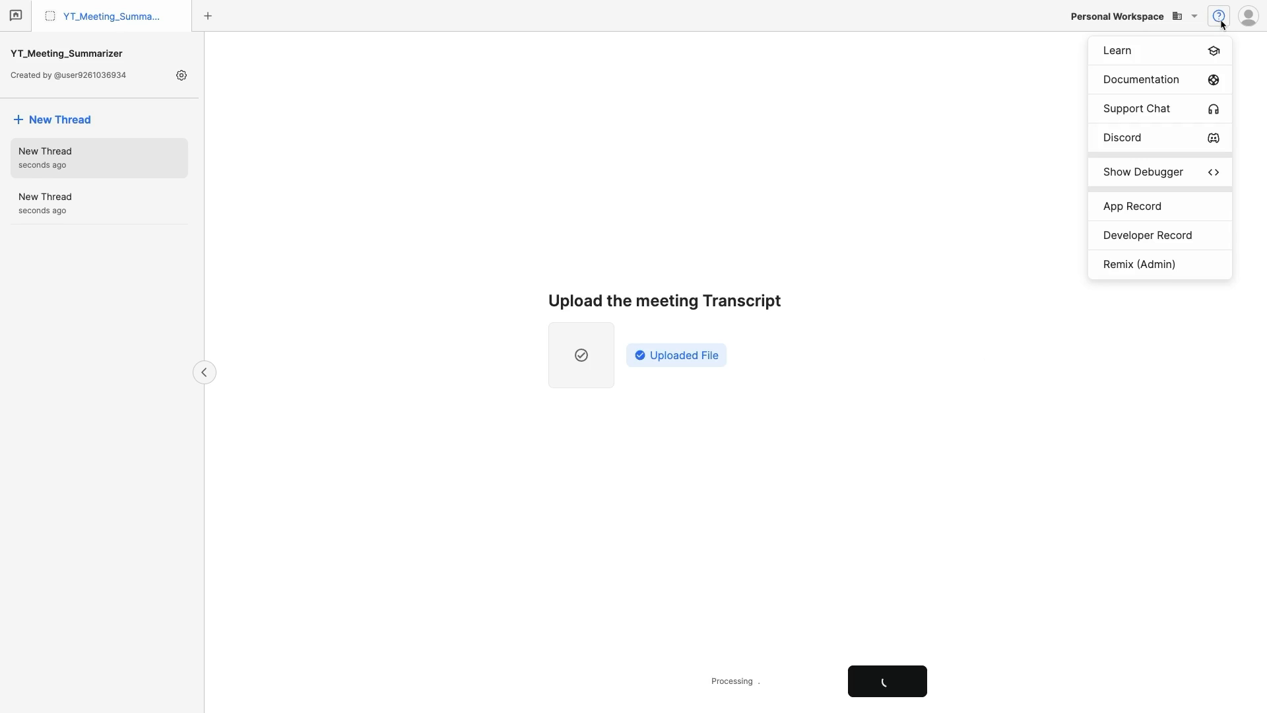
pyautogui.click(1142, 171)
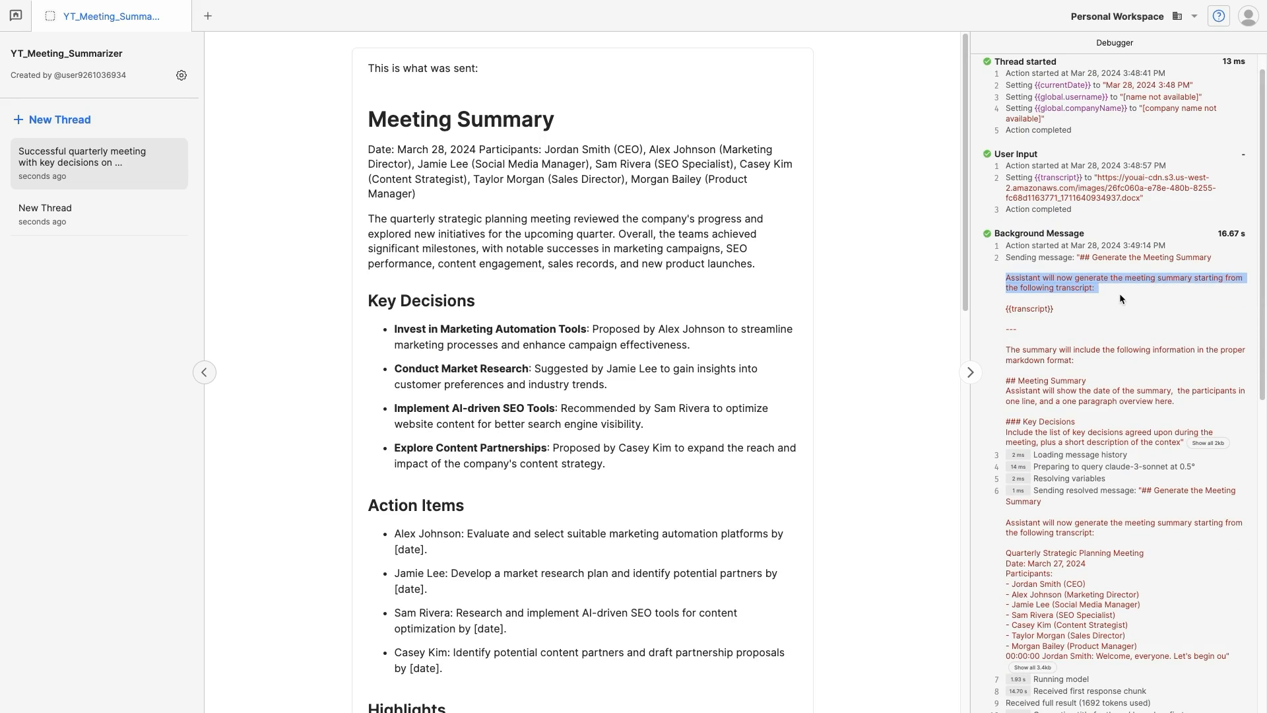
pyautogui.scroll(-3)
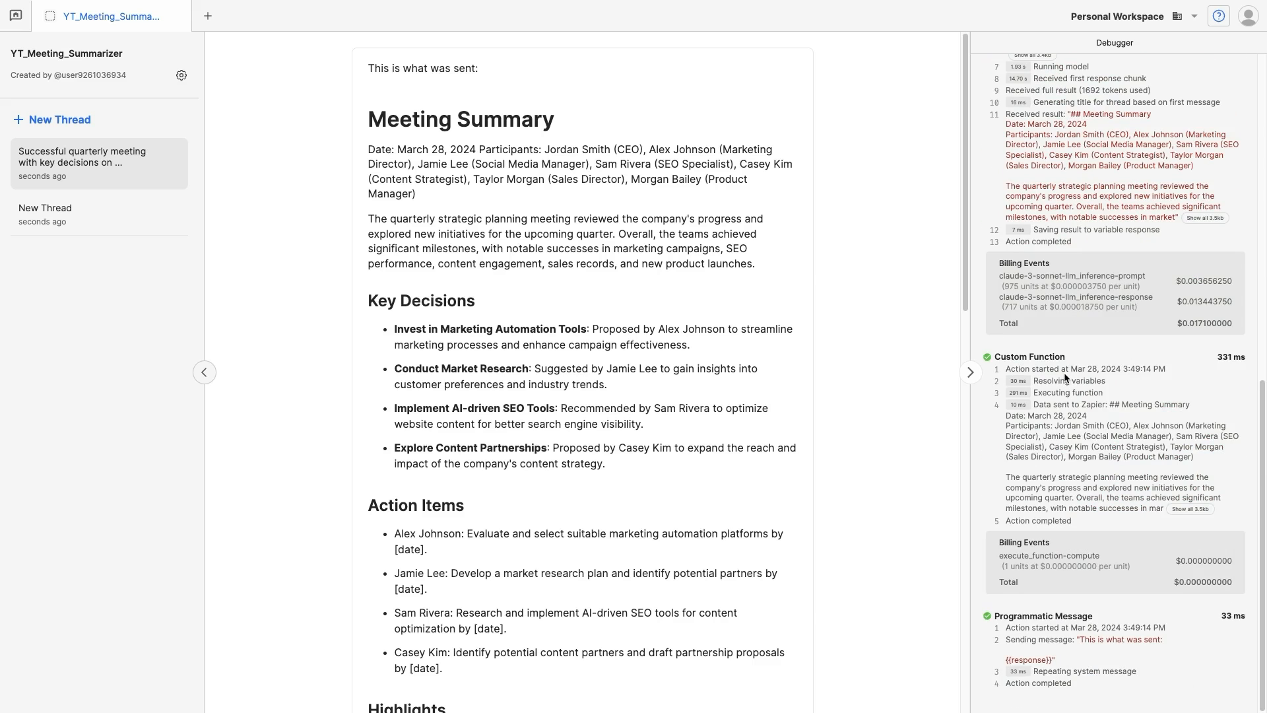
pyautogui.click(969, 373)
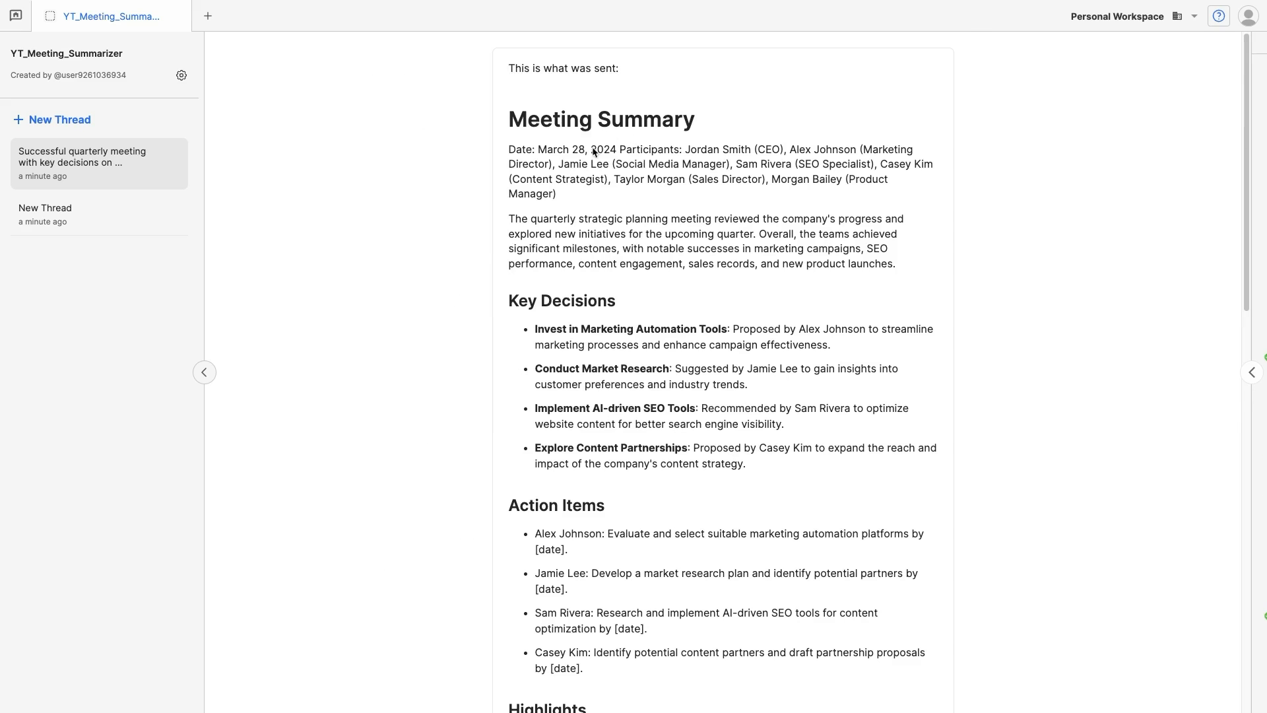
# - Scroll through the generated Meeting Summary, from key decisions to participants
pyautogui.scroll(-3)
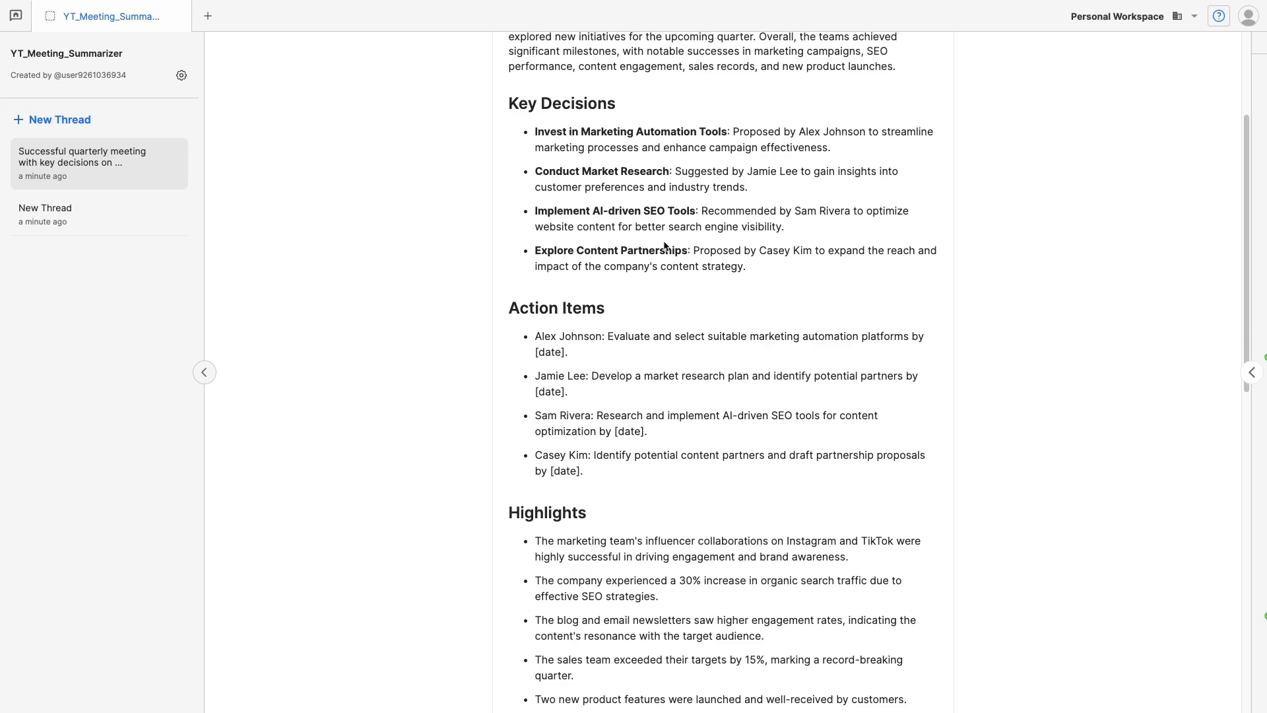
pyautogui.scroll(-3)
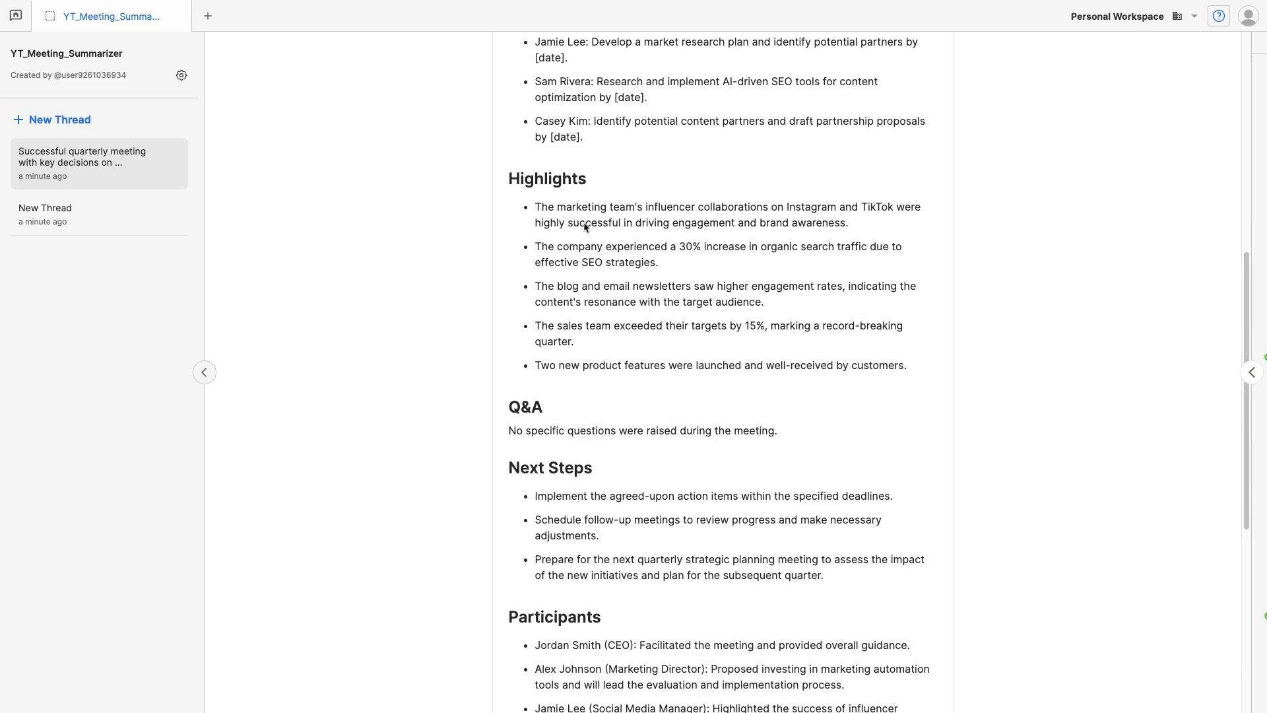
pyautogui.scroll(-3)
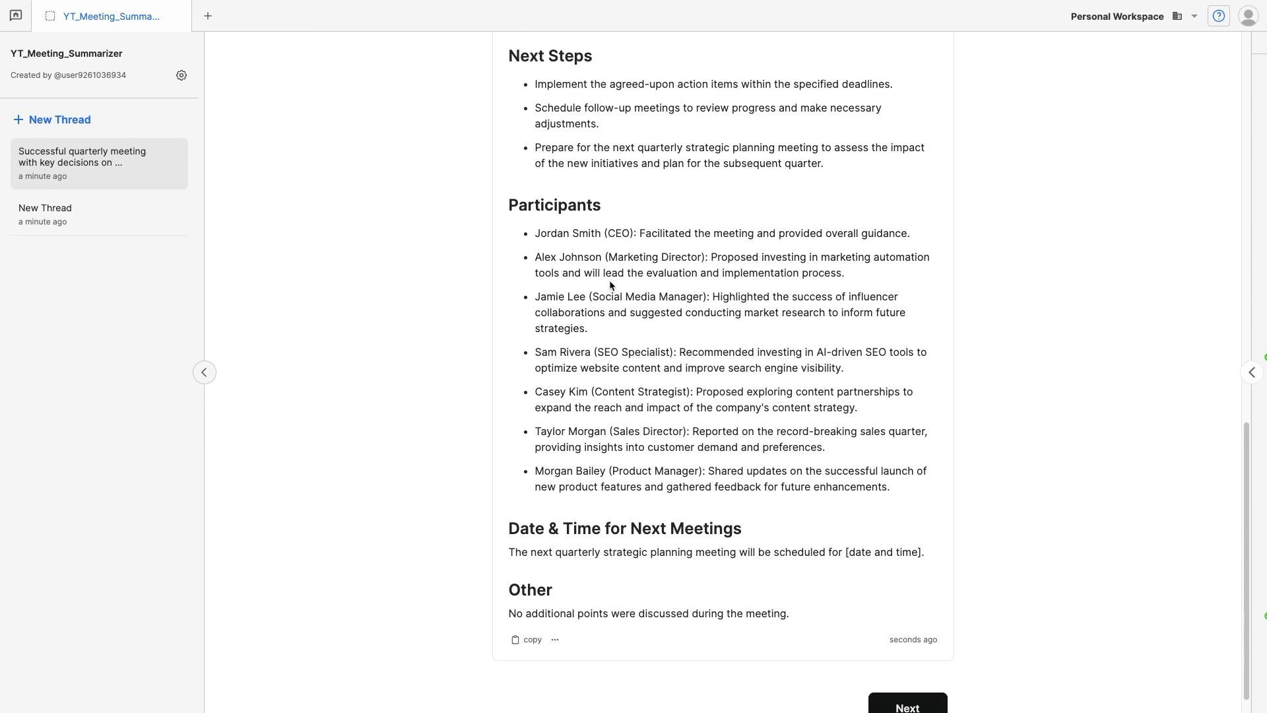
pyautogui.scroll(-3)
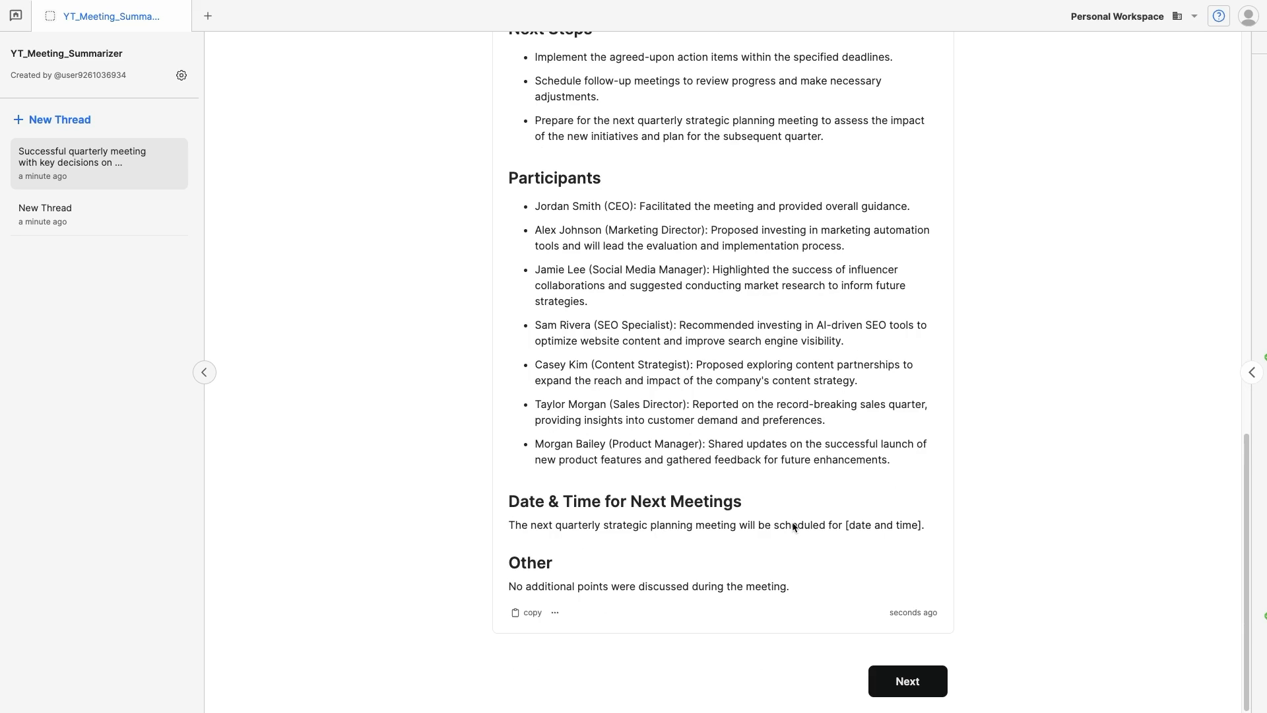
# - Ask what the Product Manager said and get the summary-based answer about Morgan Bailey
pyautogui.click(906, 681)
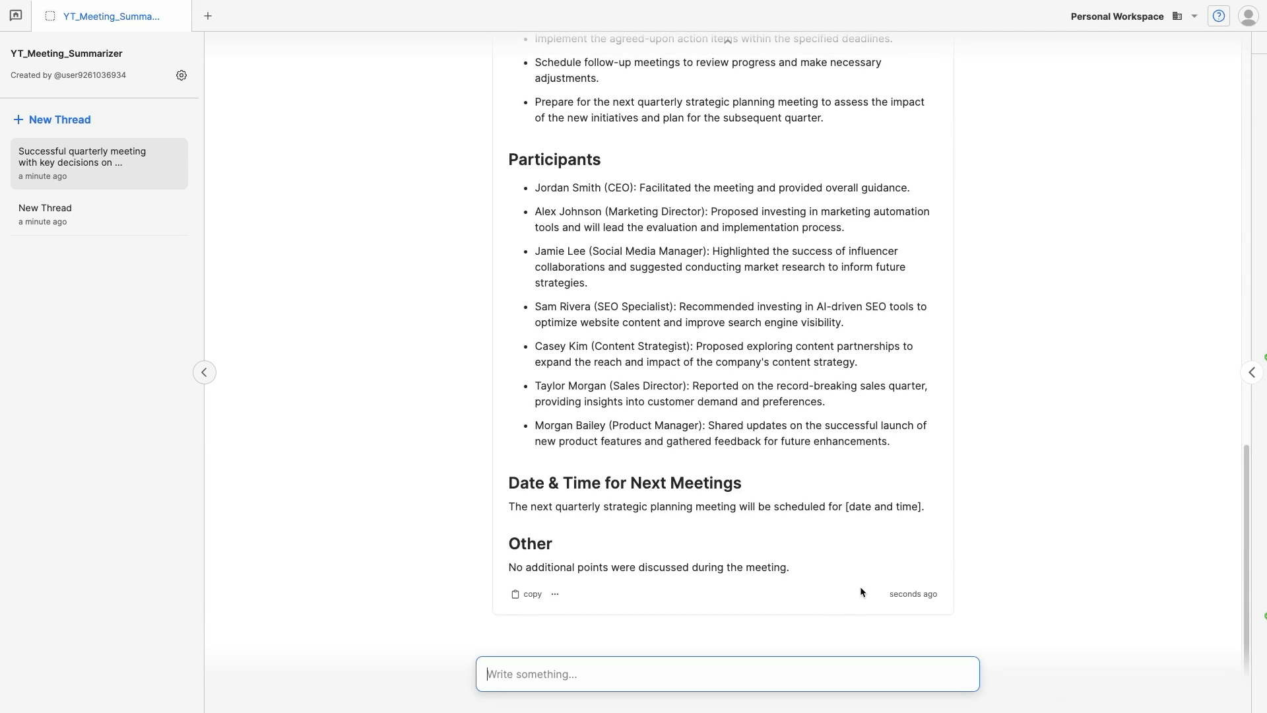
pyautogui.moveTo(609, 432)
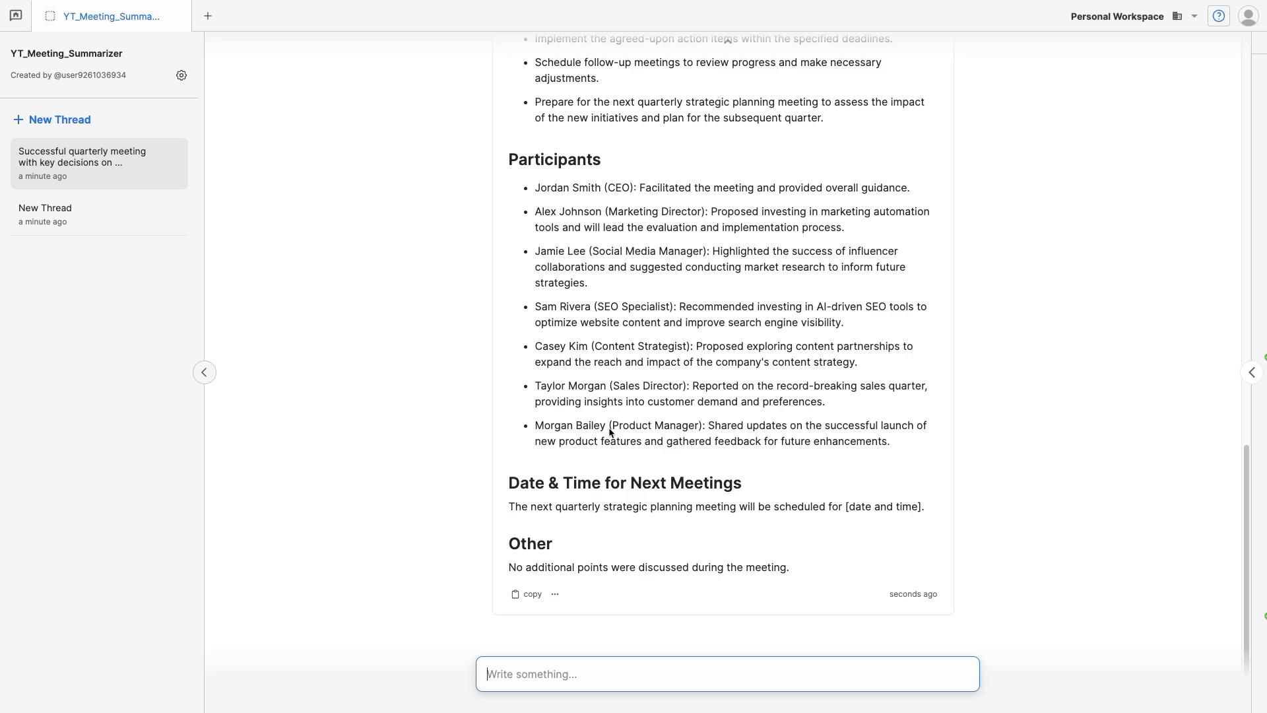
pyautogui.press('Return')
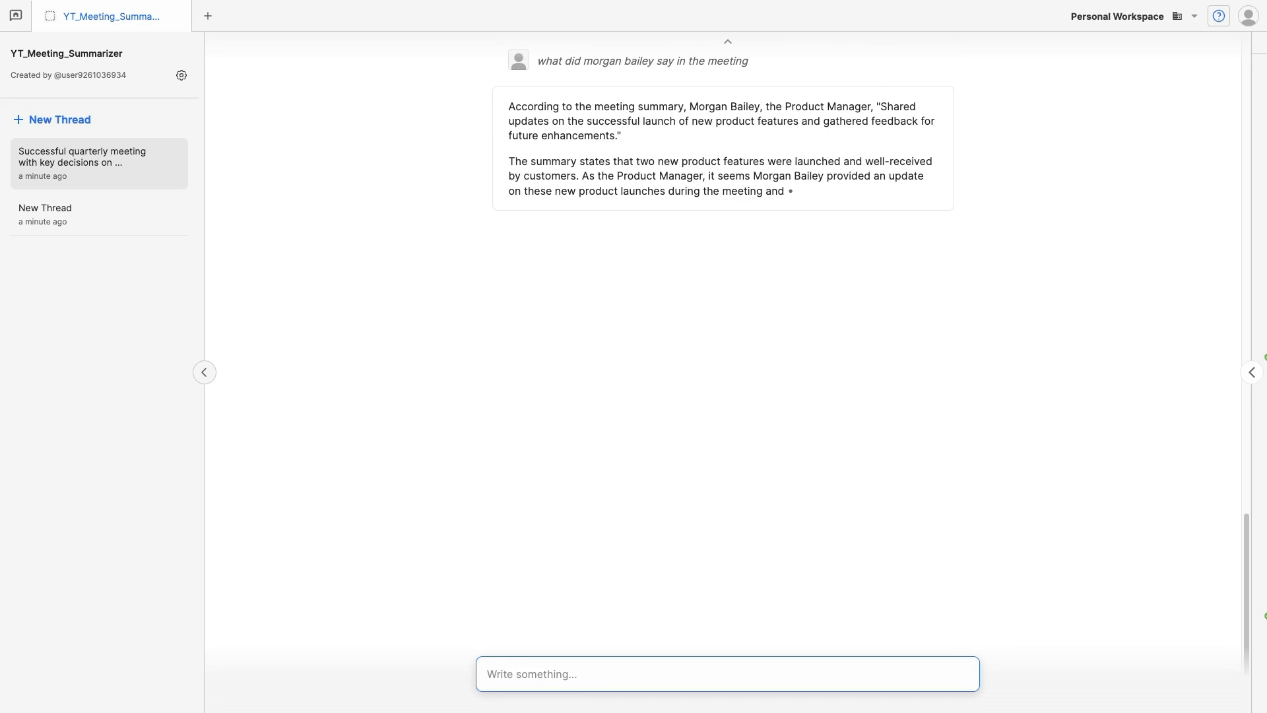